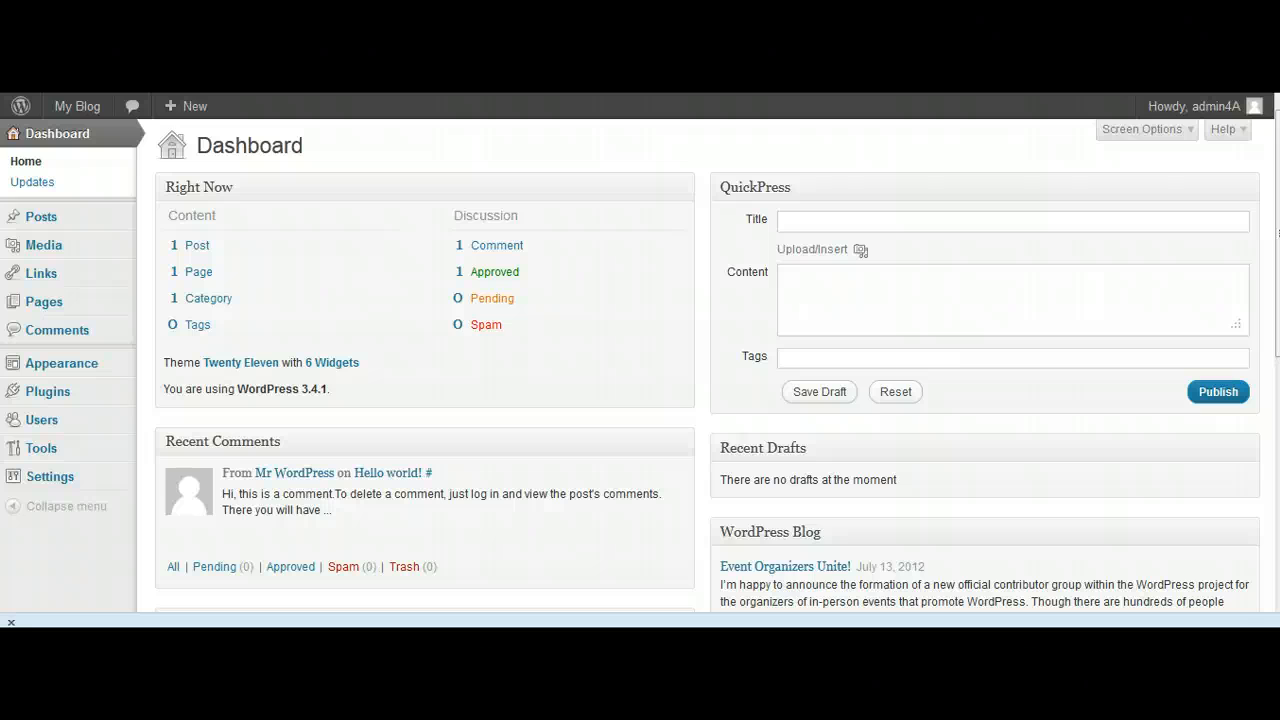
pyautogui.moveTo(60, 514)
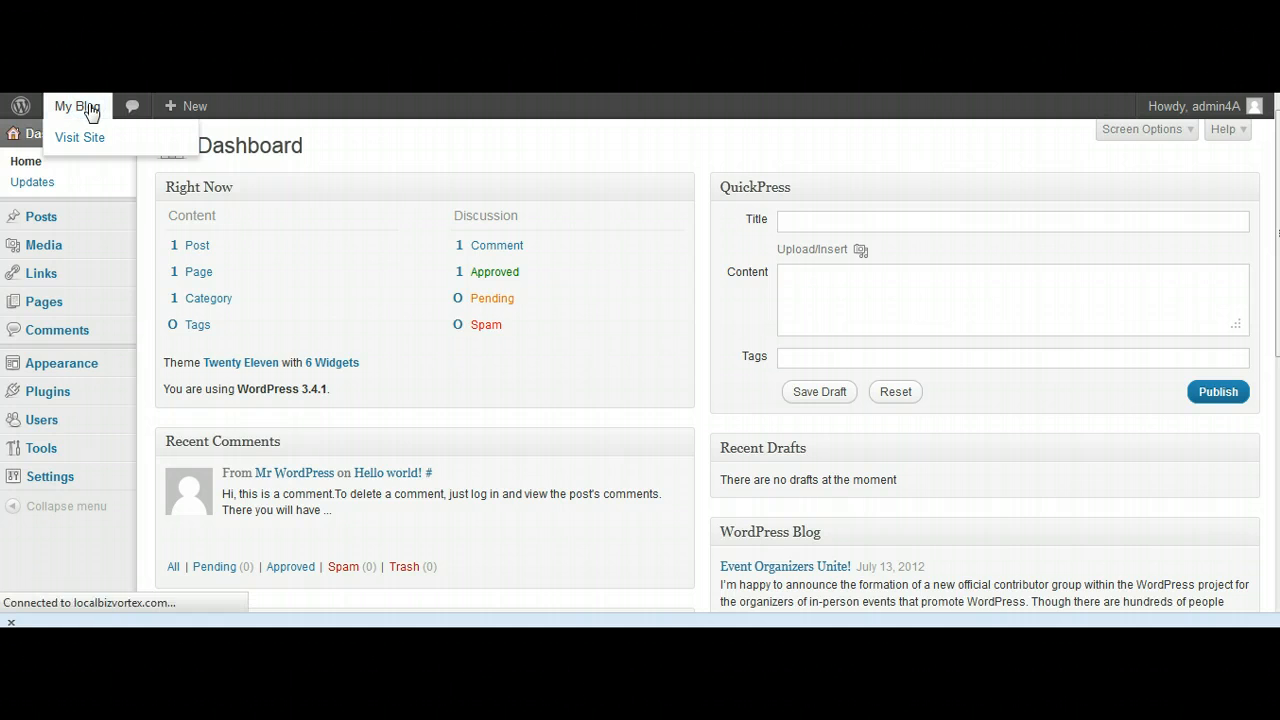
# - View the public front page of the site, then return to the admin dashboard
pyautogui.click(80, 136)
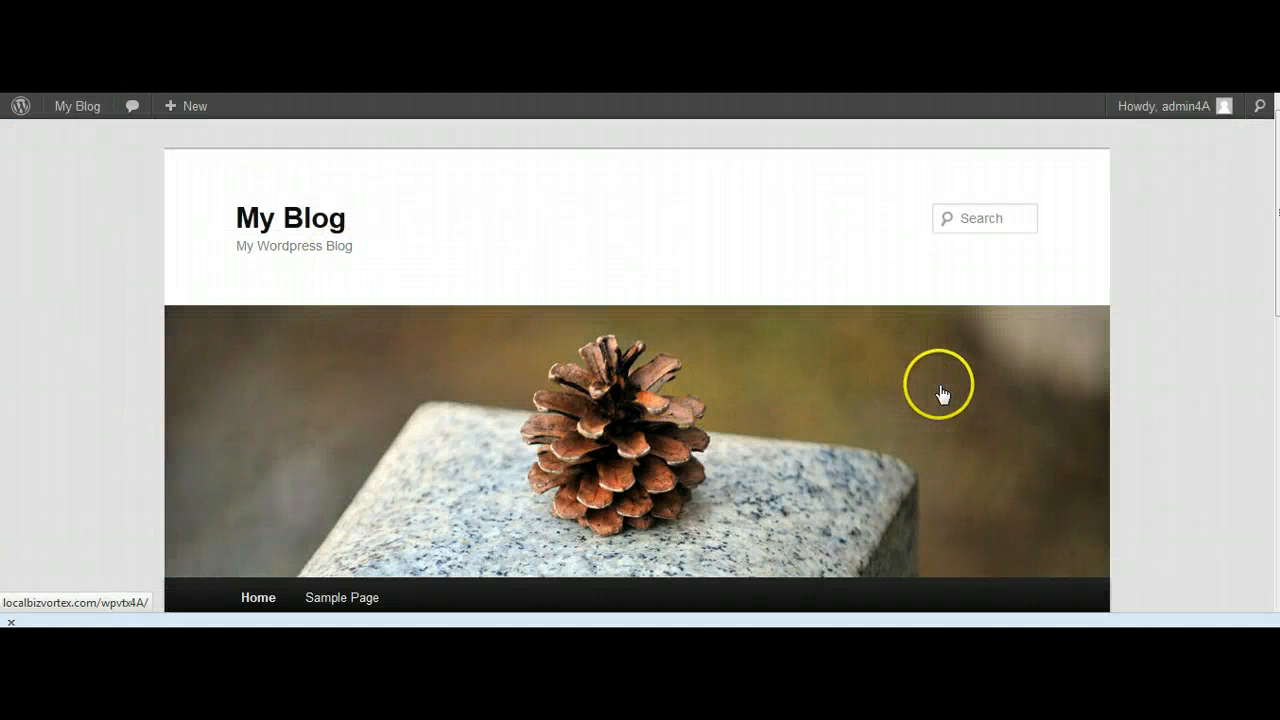
pyautogui.scroll(-3)
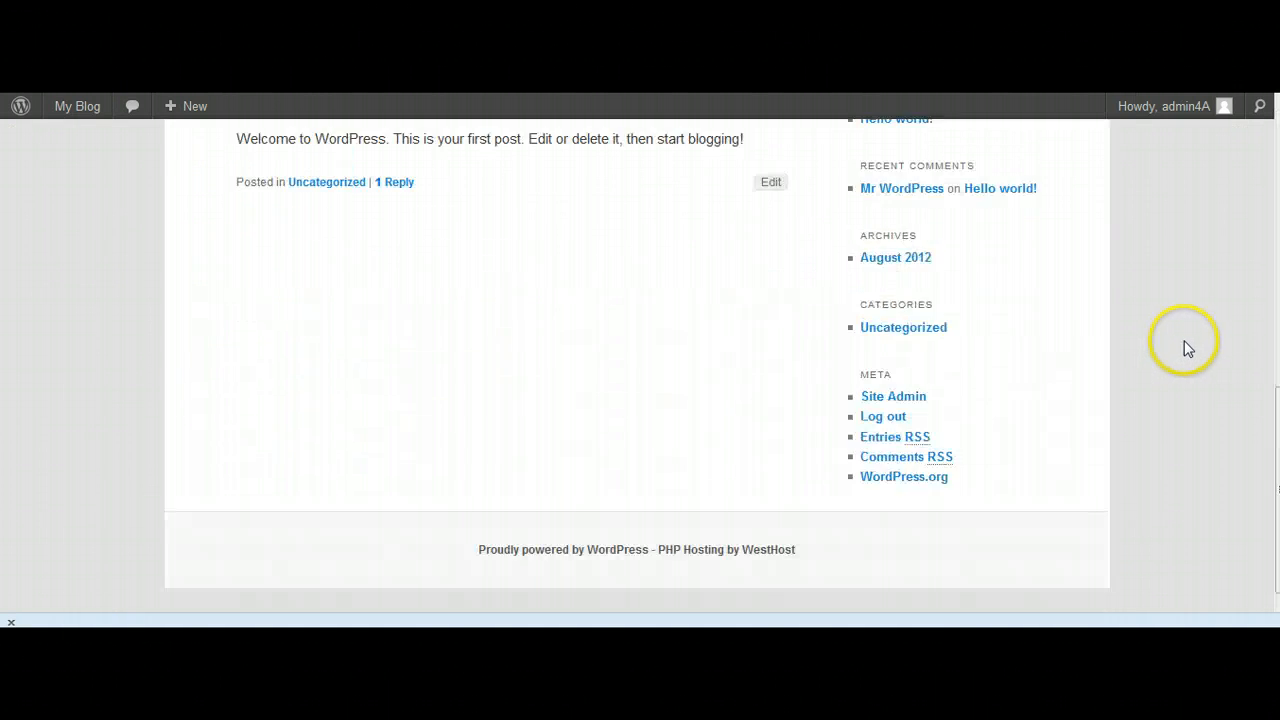
pyautogui.scroll(3)
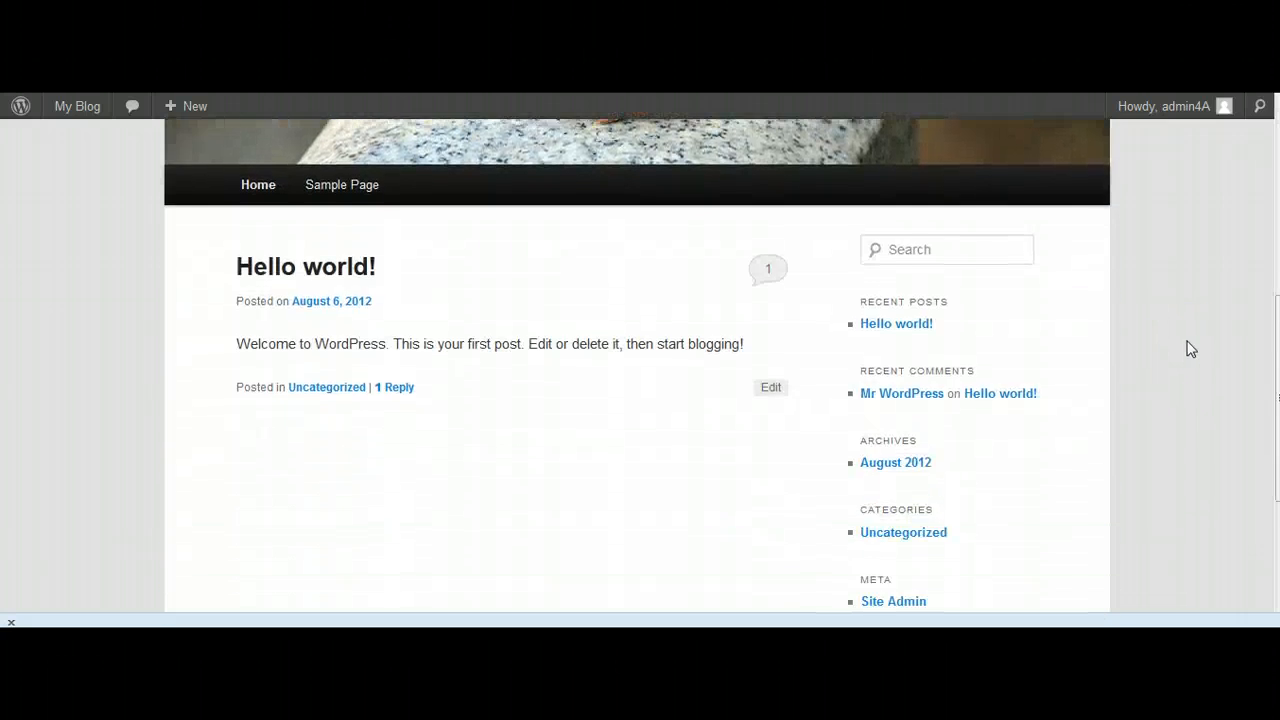
pyautogui.scroll(3)
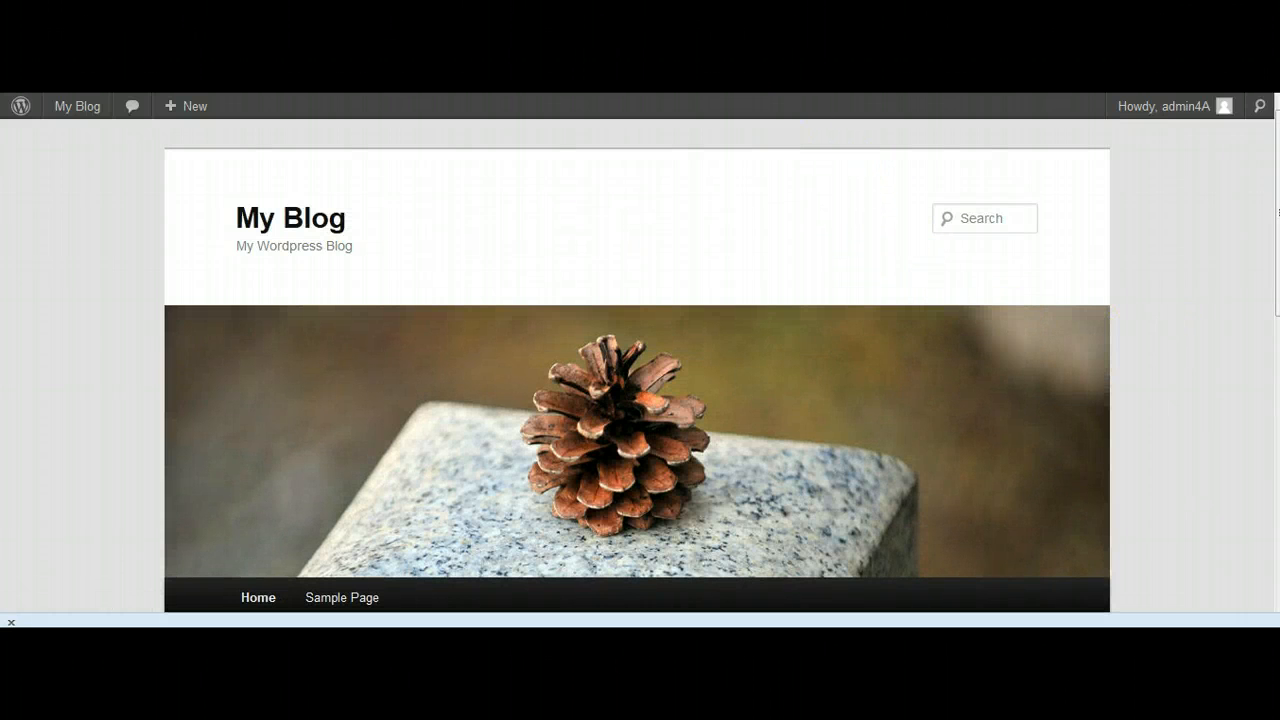
pyautogui.click(76, 106)
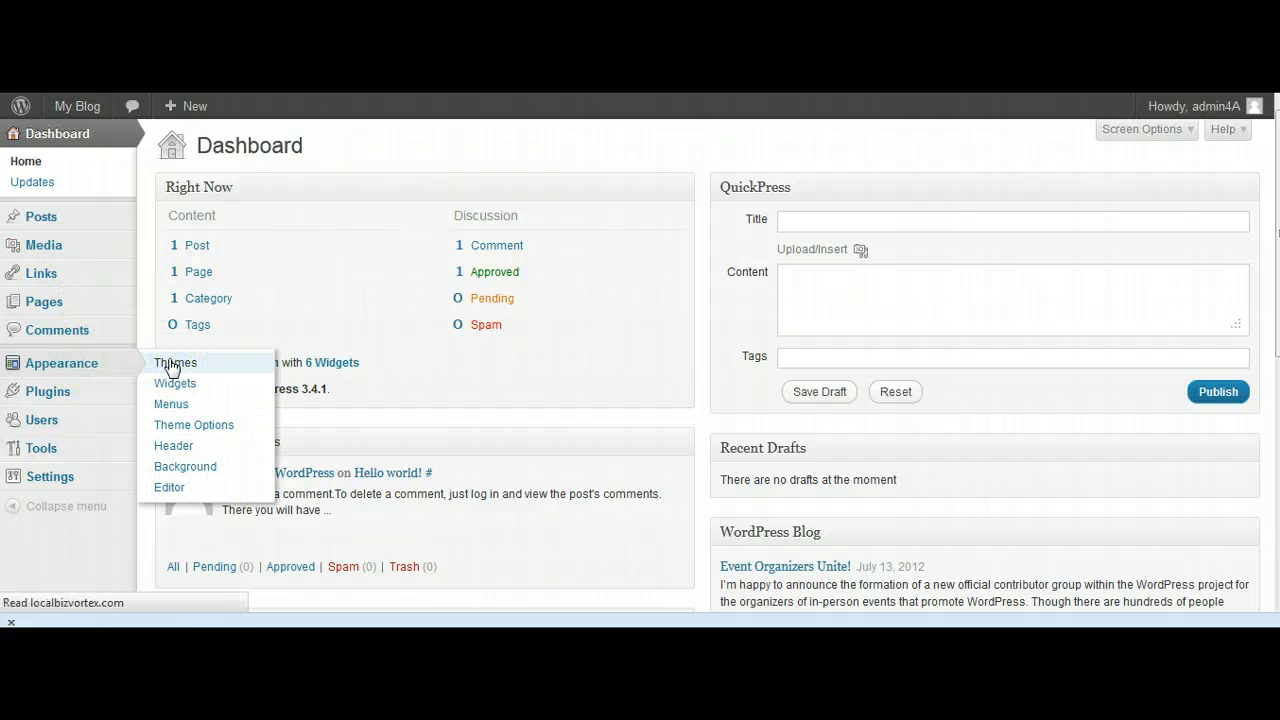
# - Go to Appearance > Themes and switch to the Install Themes page
pyautogui.click(176, 362)
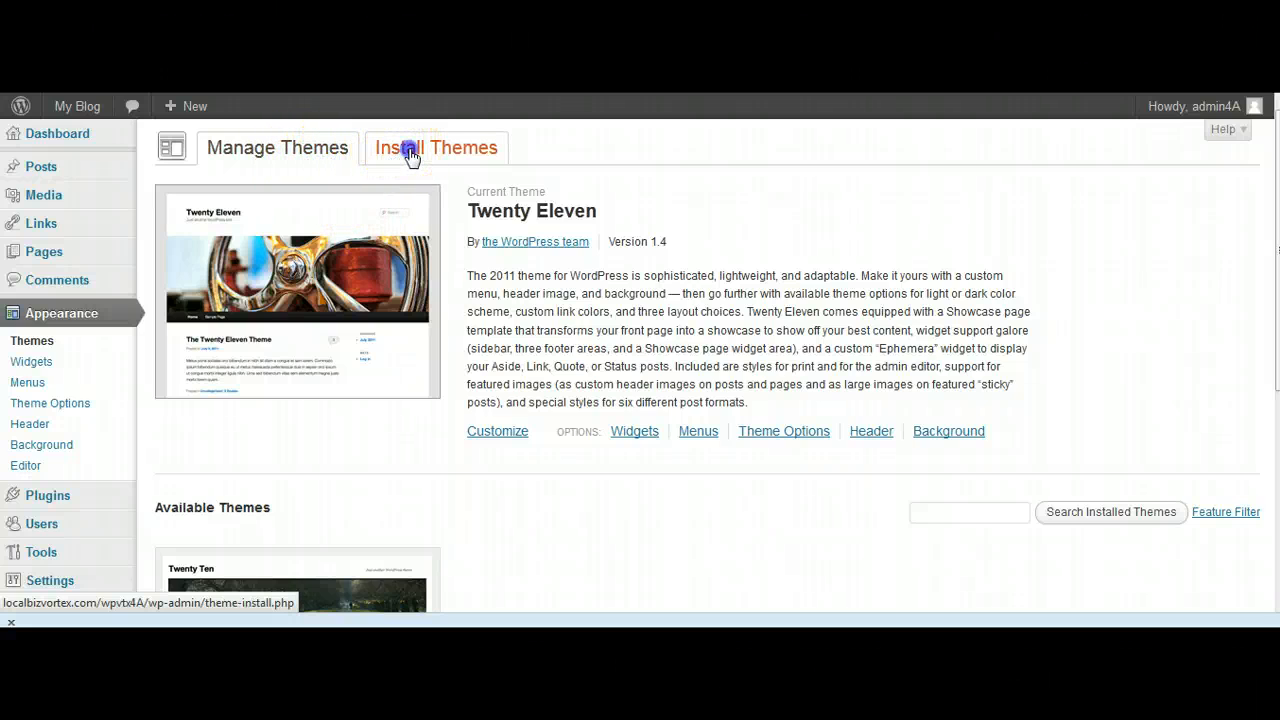
pyautogui.click(436, 148)
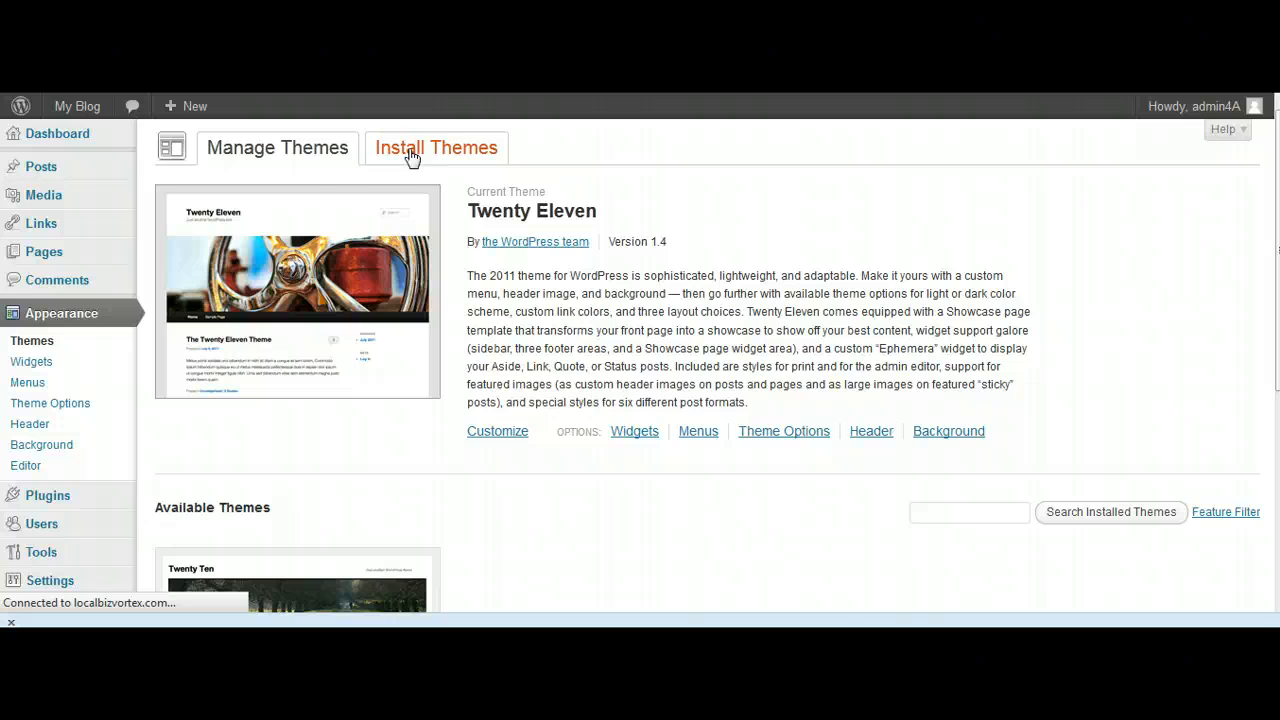
pyautogui.click(436, 148)
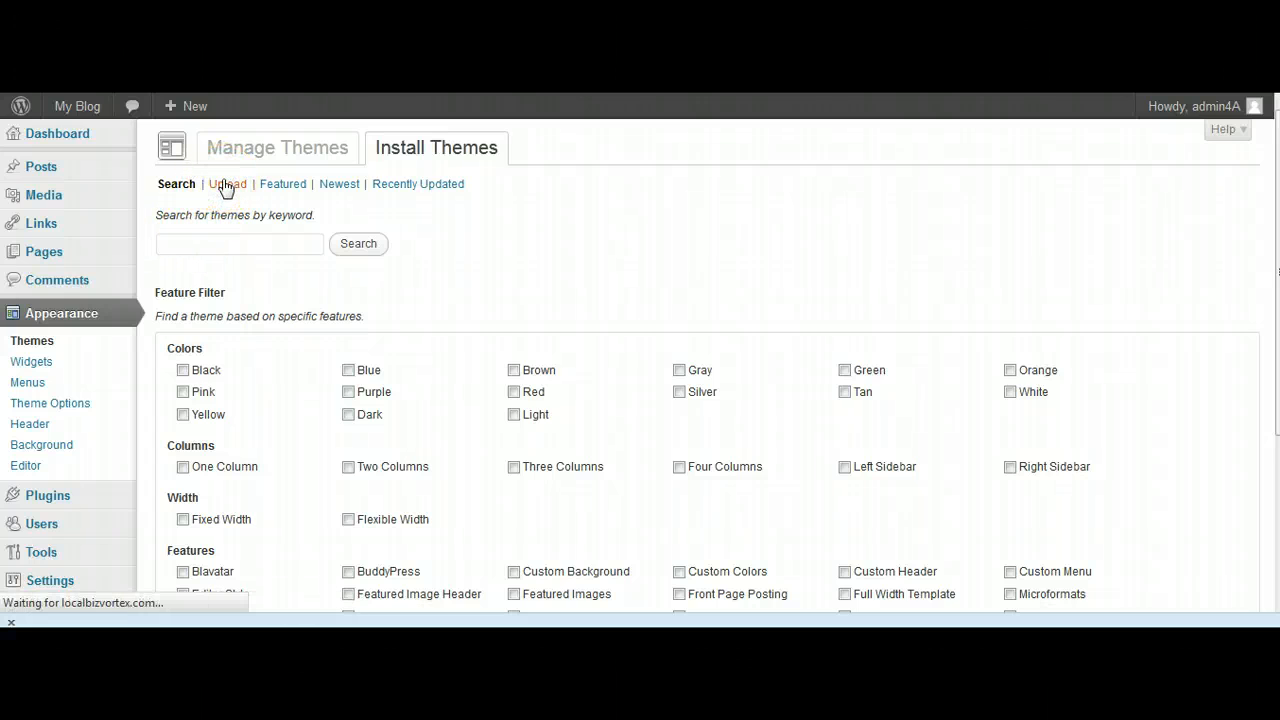
# - Choose the LocalBizVortex.zip archive from the desktop in the theme upload form
pyautogui.click(226, 184)
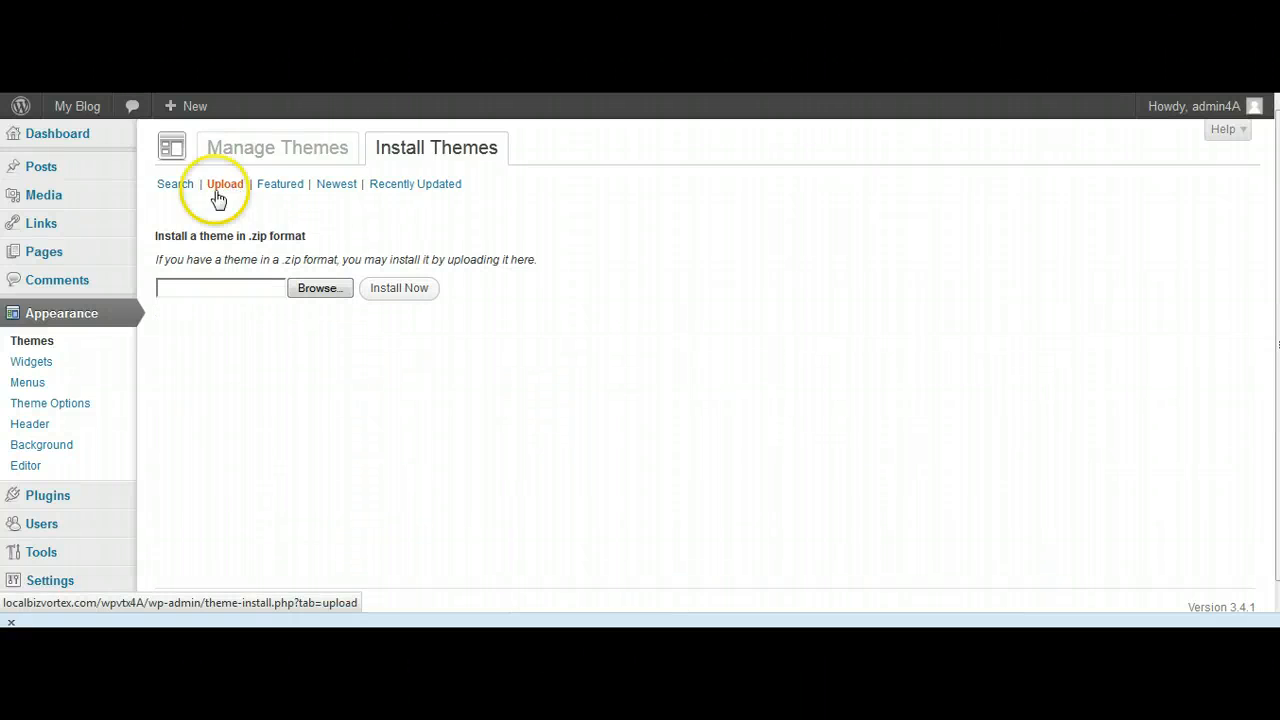
pyautogui.click(320, 288)
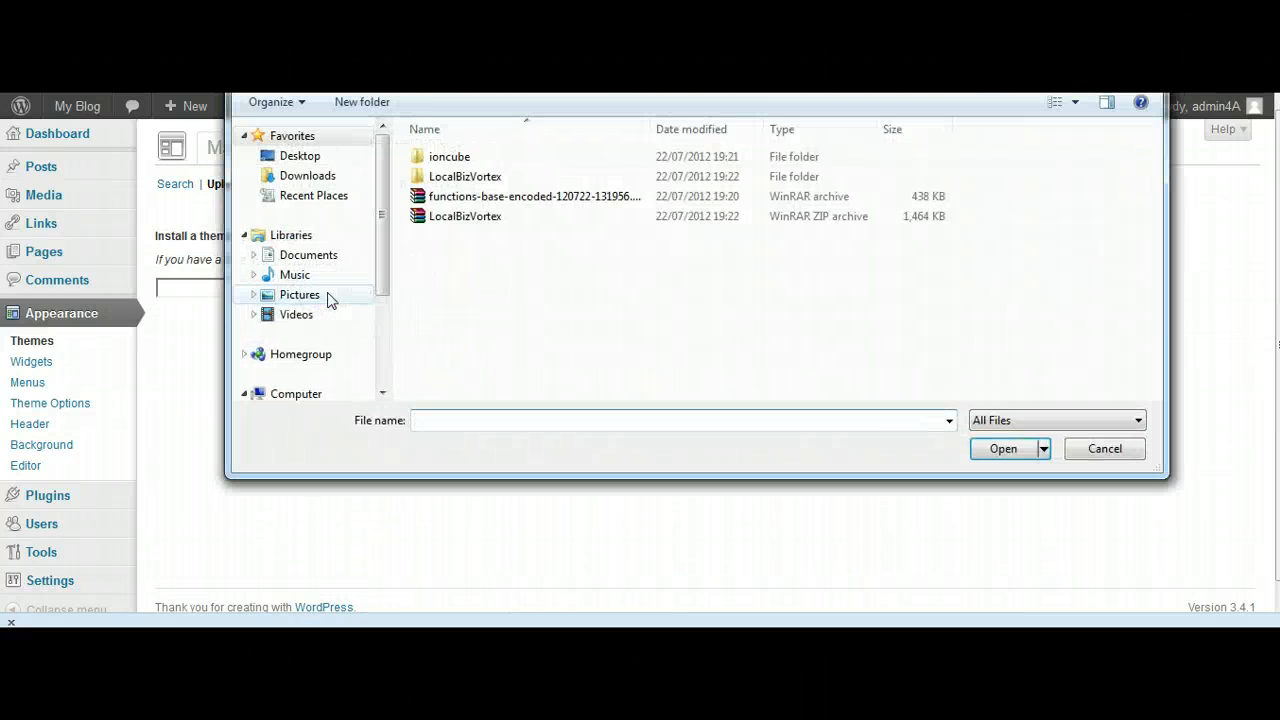
pyautogui.click(464, 216)
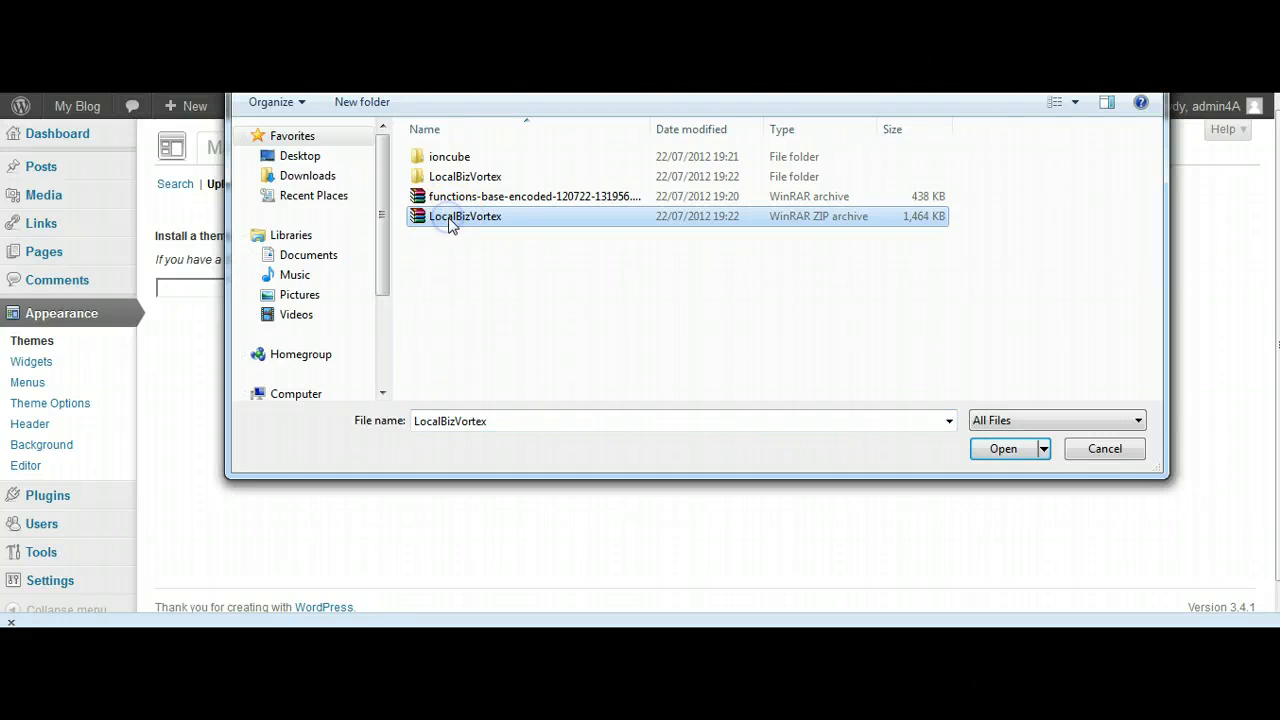
pyautogui.click(1004, 448)
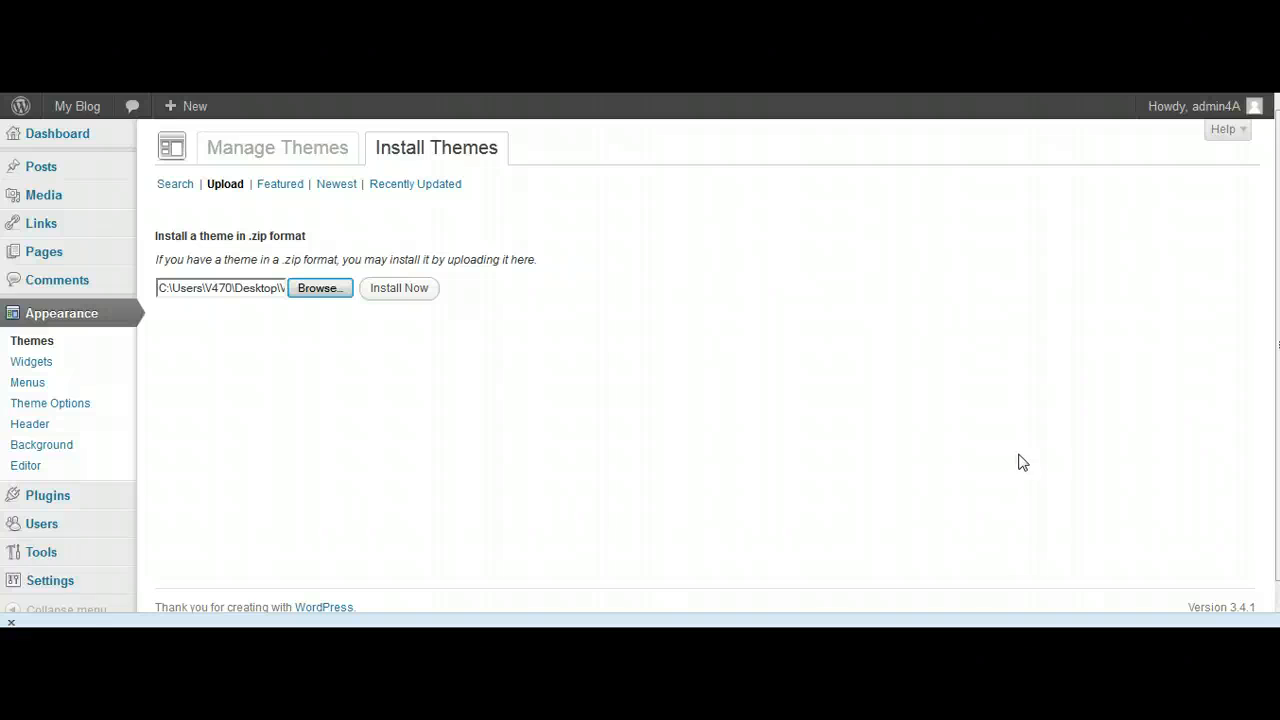
pyautogui.click(400, 288)
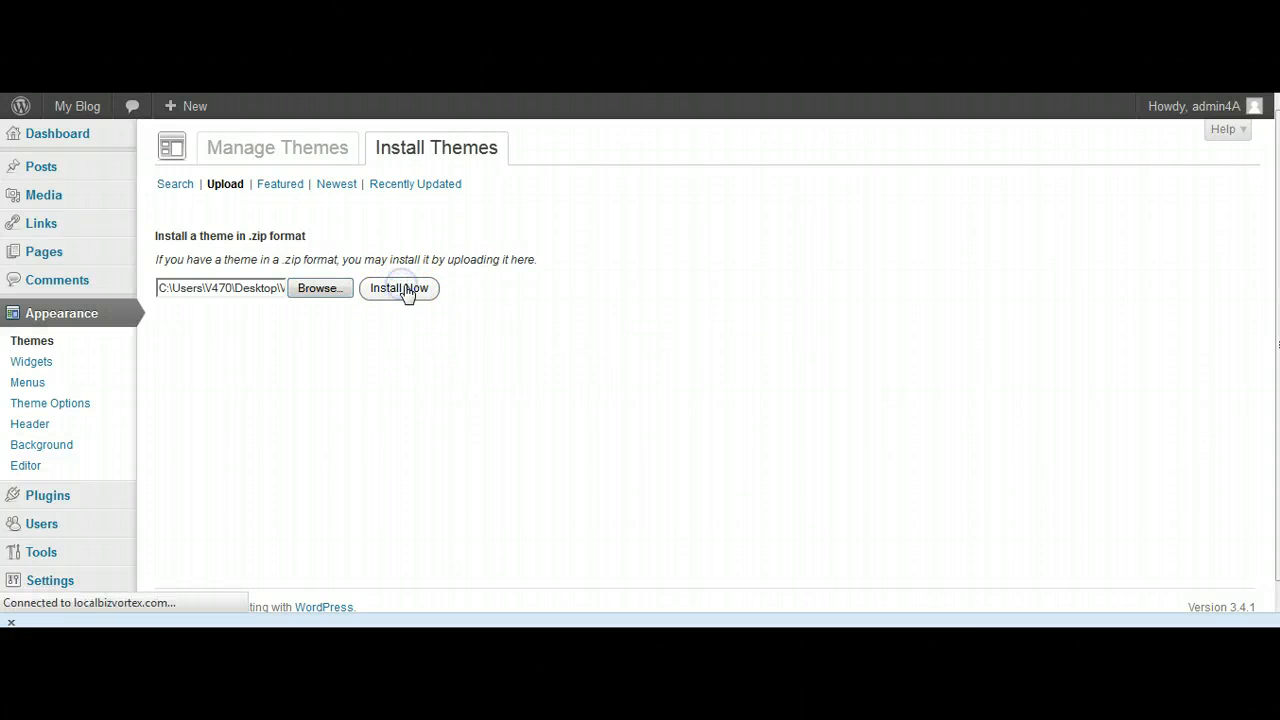
# - Install the uploaded LocalBizVortex theme package with Install Now
pyautogui.click(398, 288)
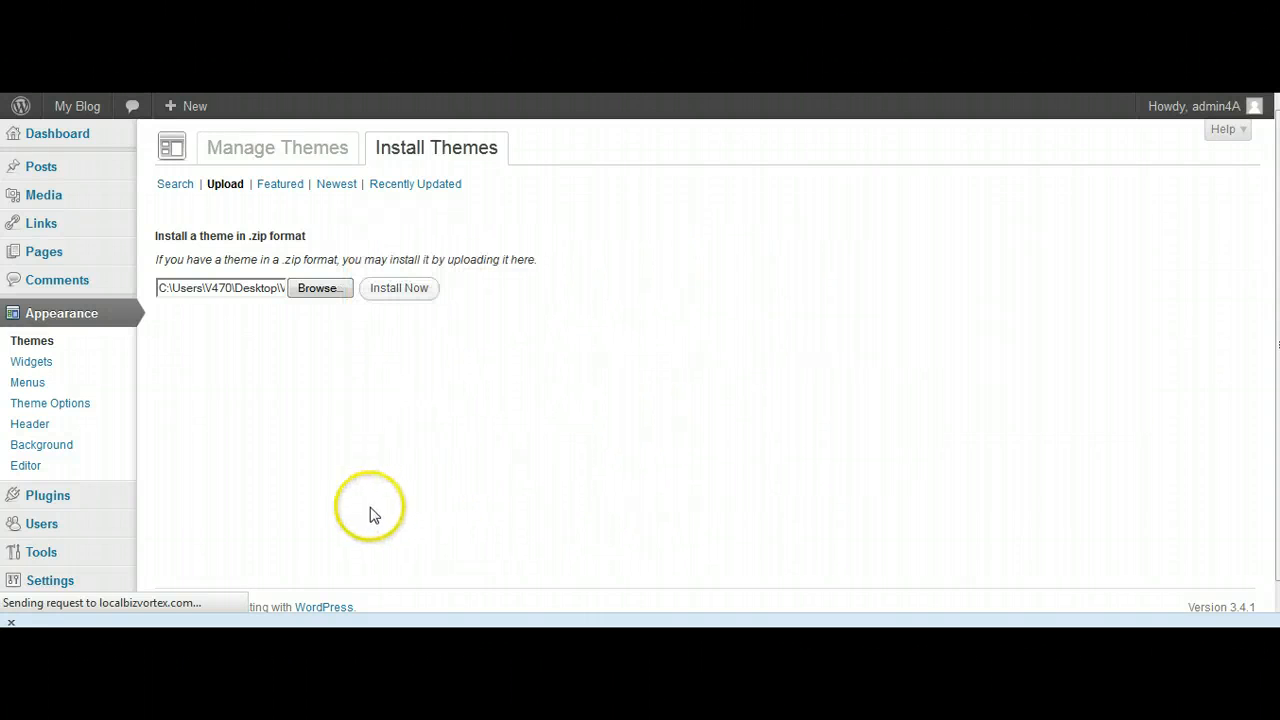
pyautogui.moveTo(304, 582)
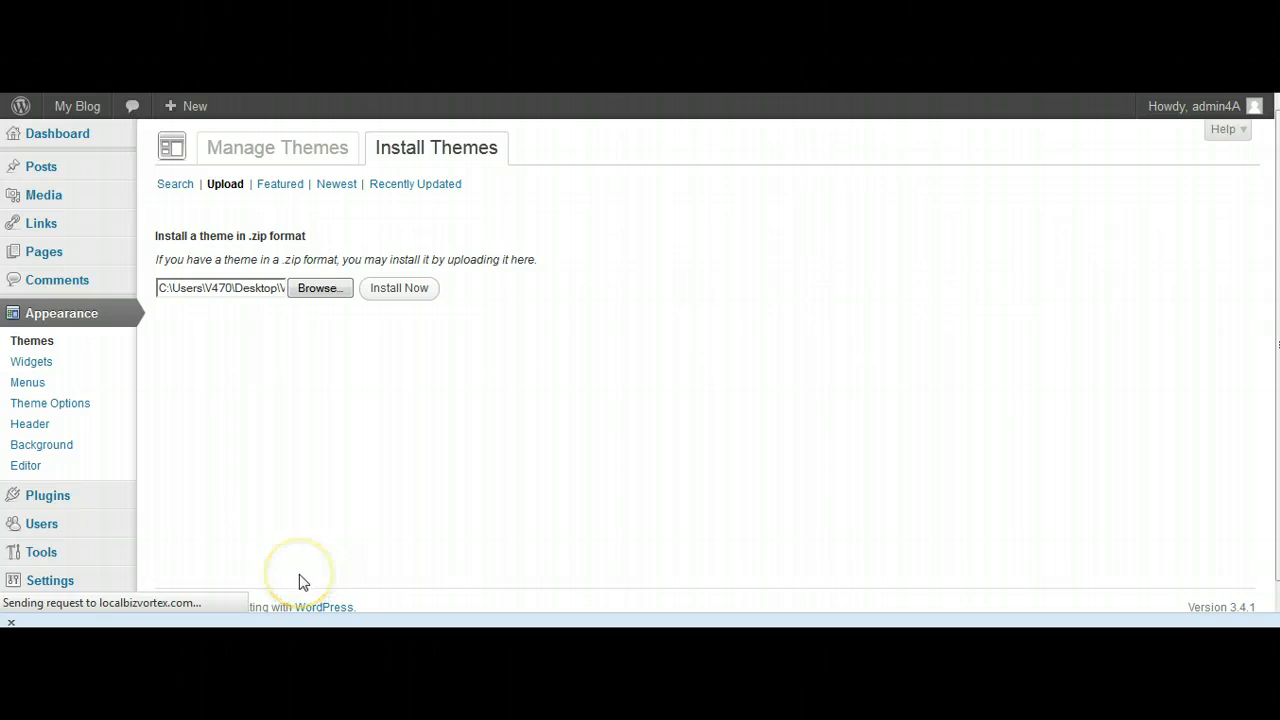
pyautogui.moveTo(518, 480)
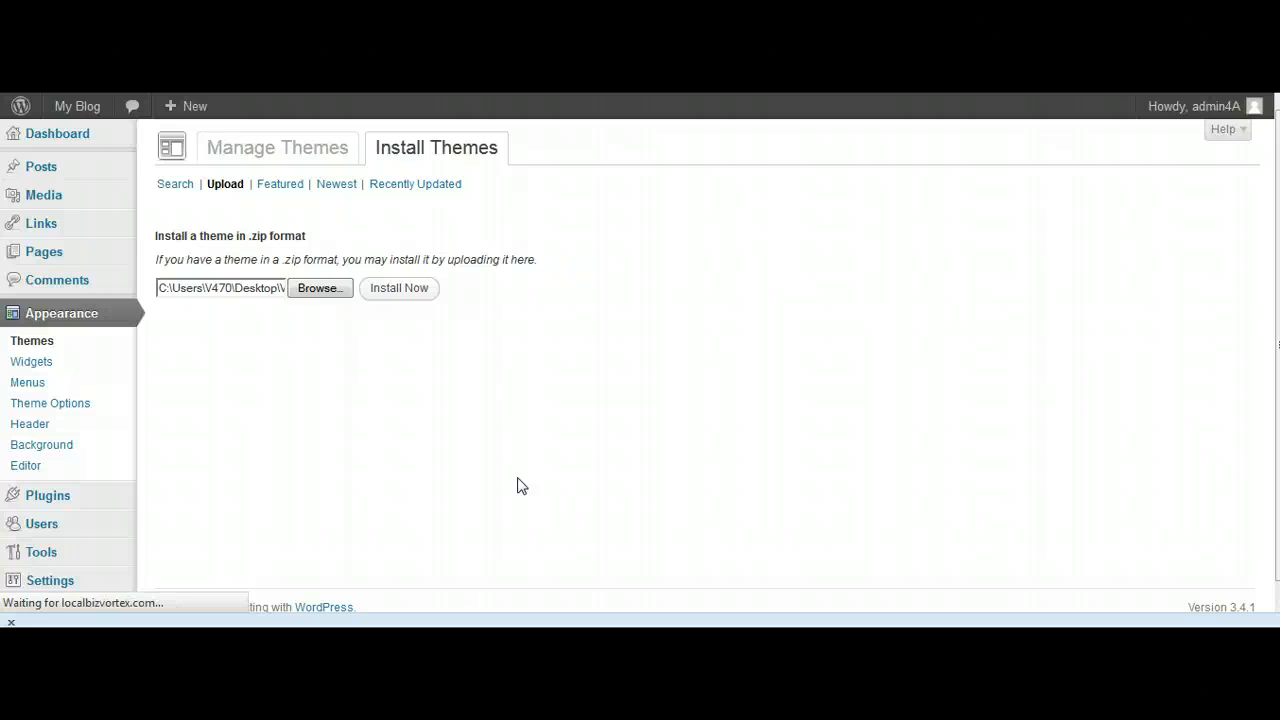
pyautogui.click(398, 288)
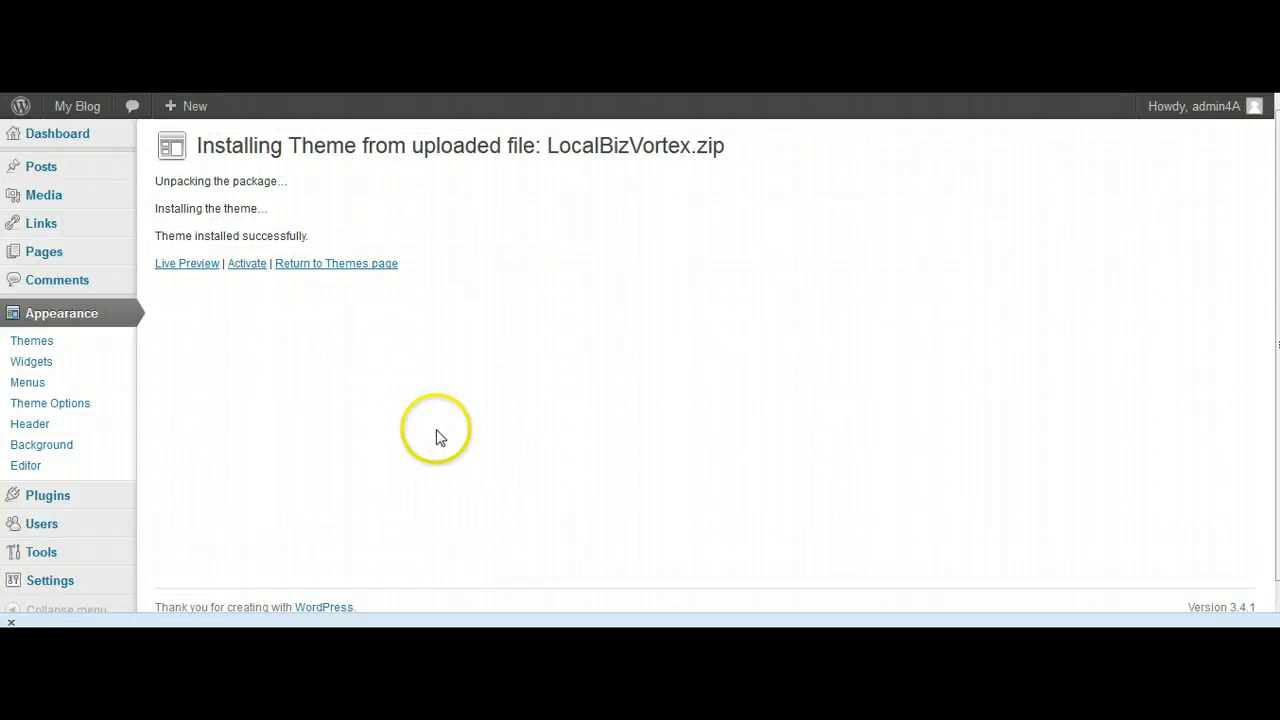
pyautogui.moveTo(248, 264)
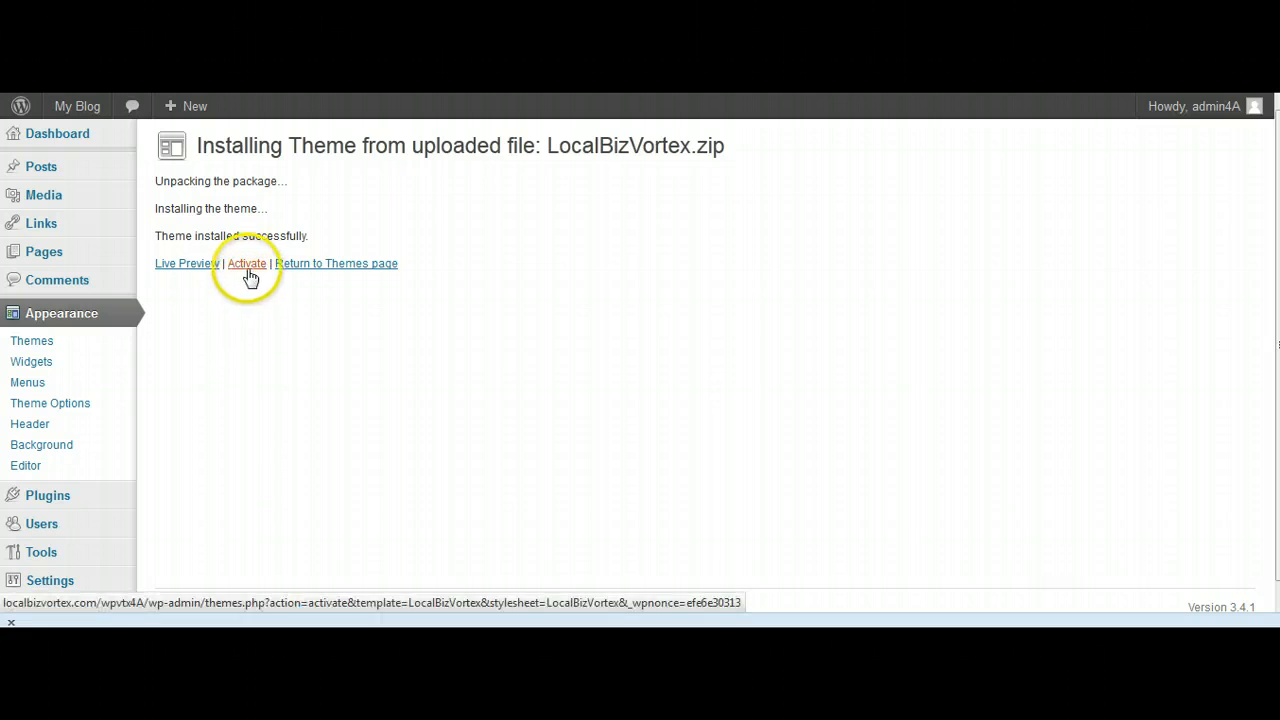
pyautogui.moveTo(264, 260)
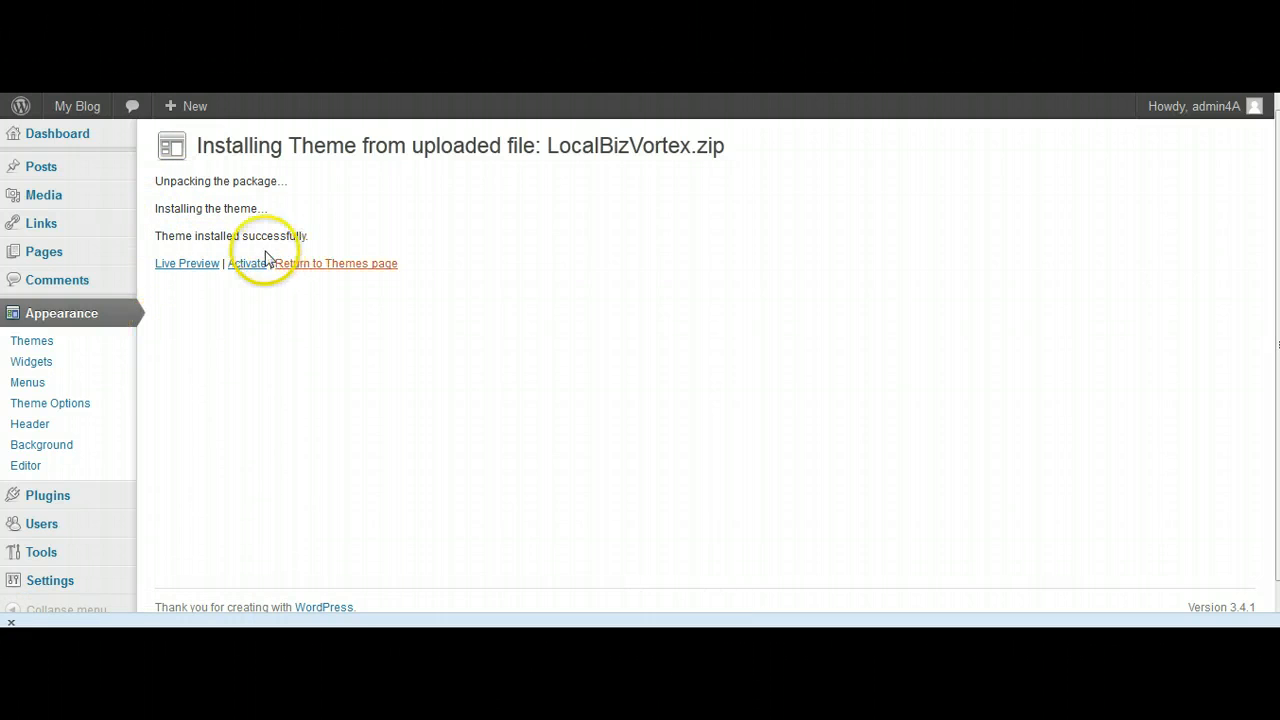
pyautogui.moveTo(246, 264)
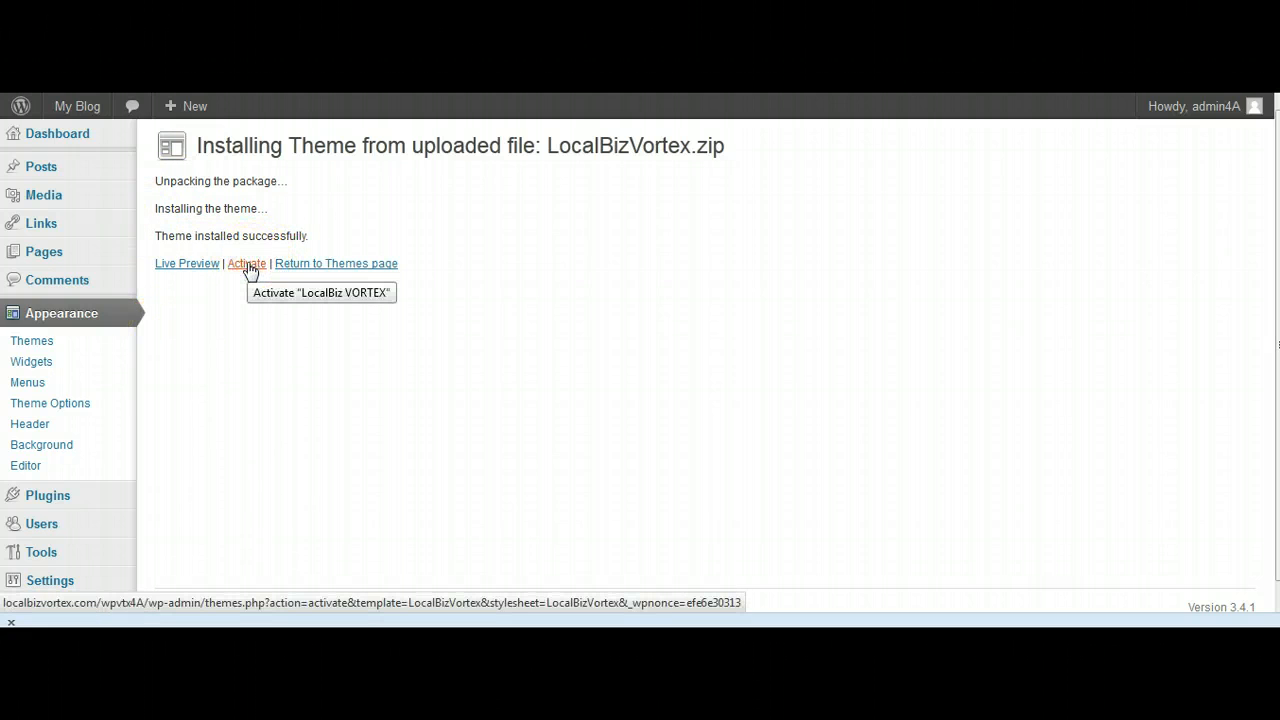
# - Activate the newly installed LocalBiz VORTEX theme
pyautogui.click(244, 264)
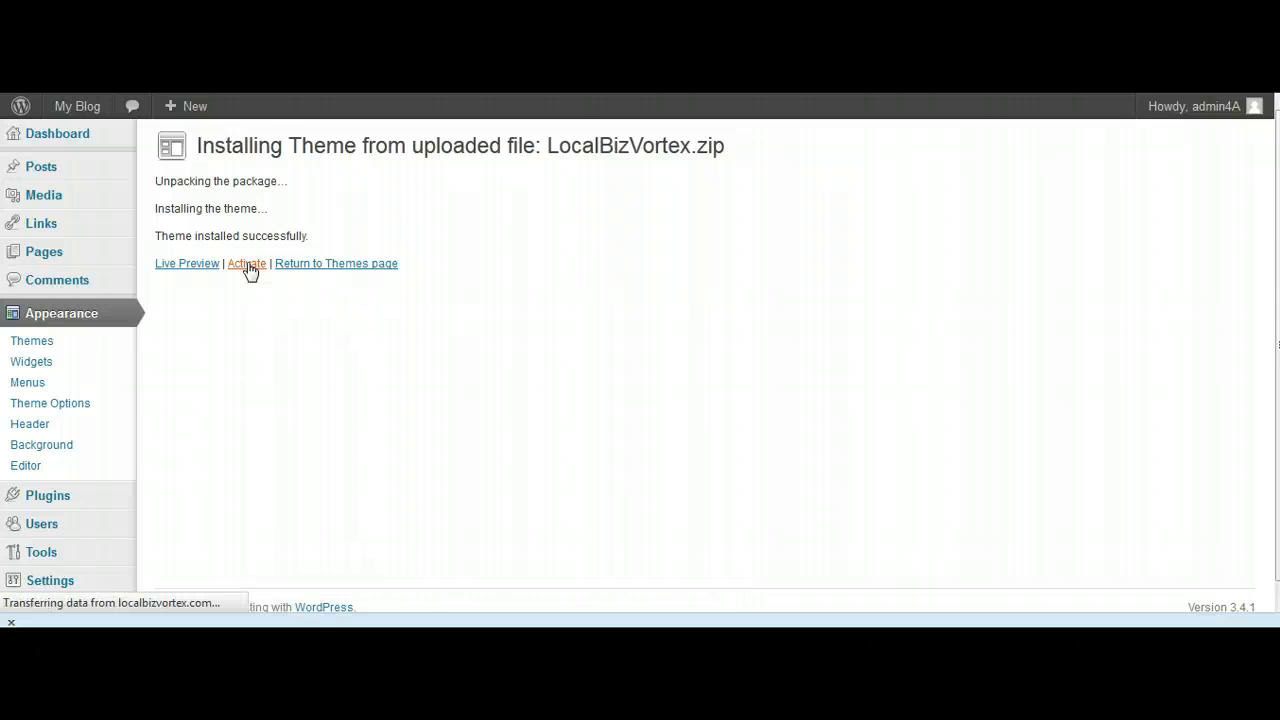
pyautogui.click(246, 264)
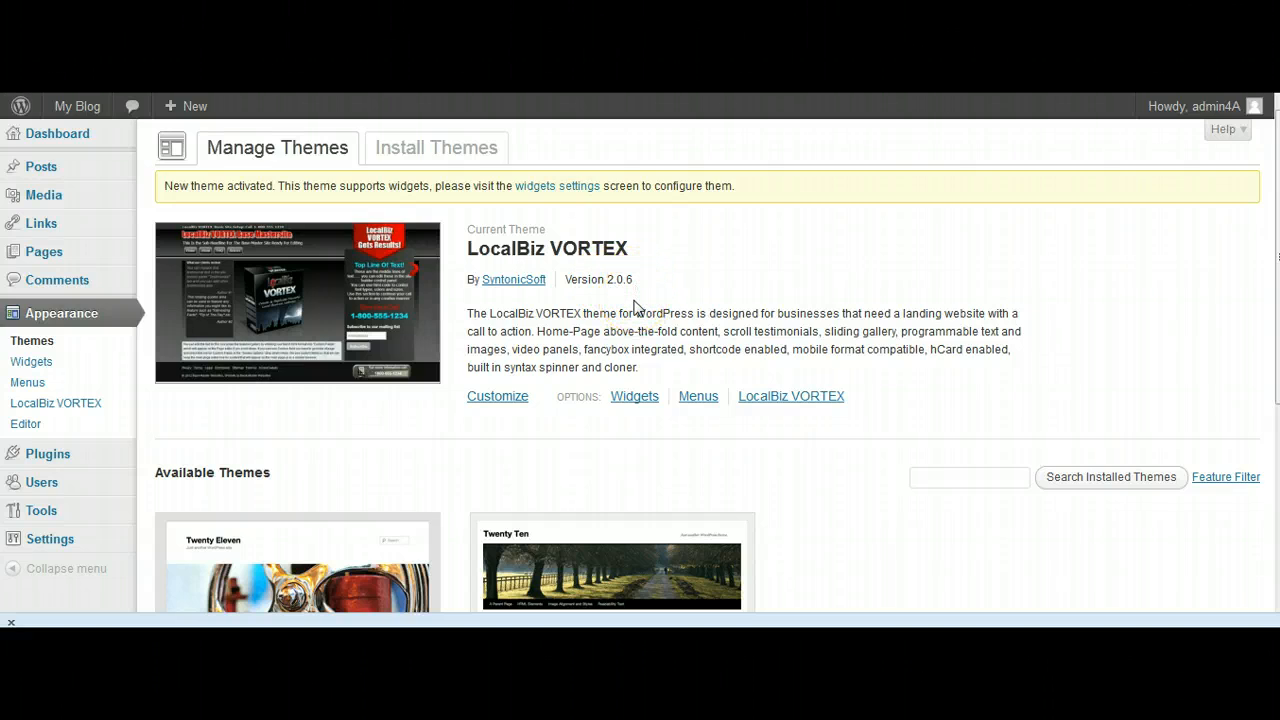
pyautogui.moveTo(368, 332)
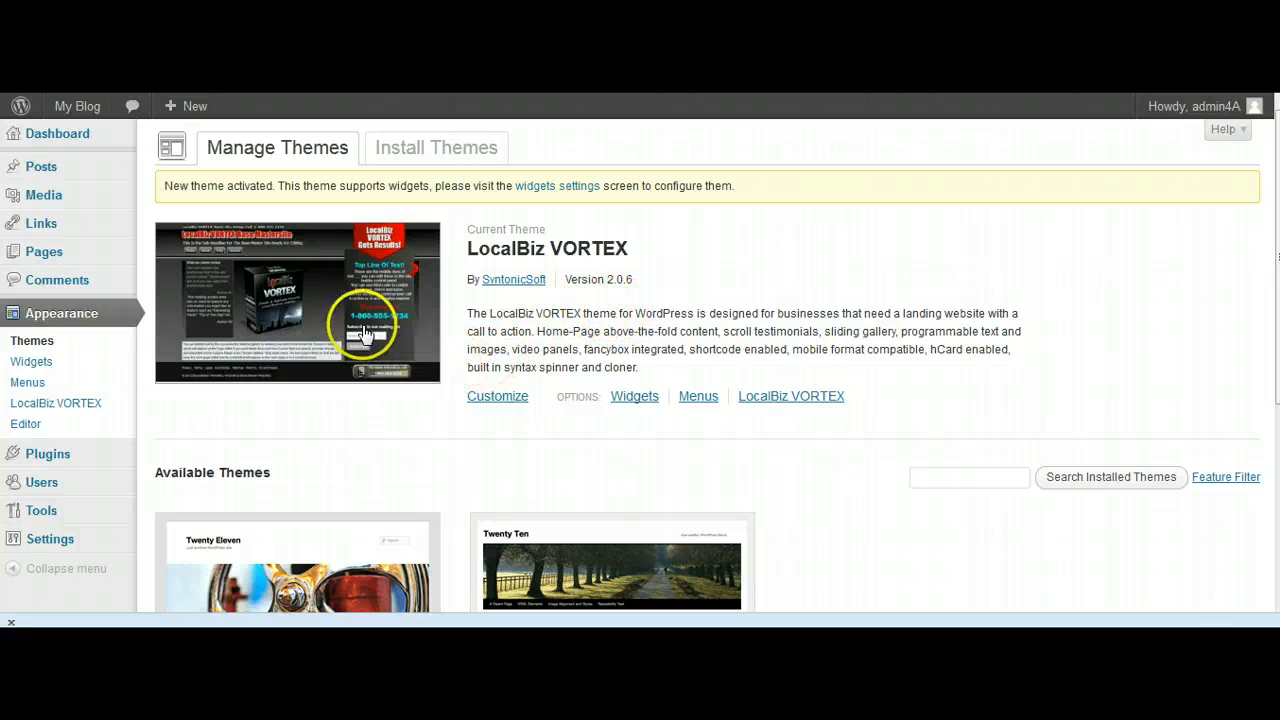
pyautogui.moveTo(790, 396)
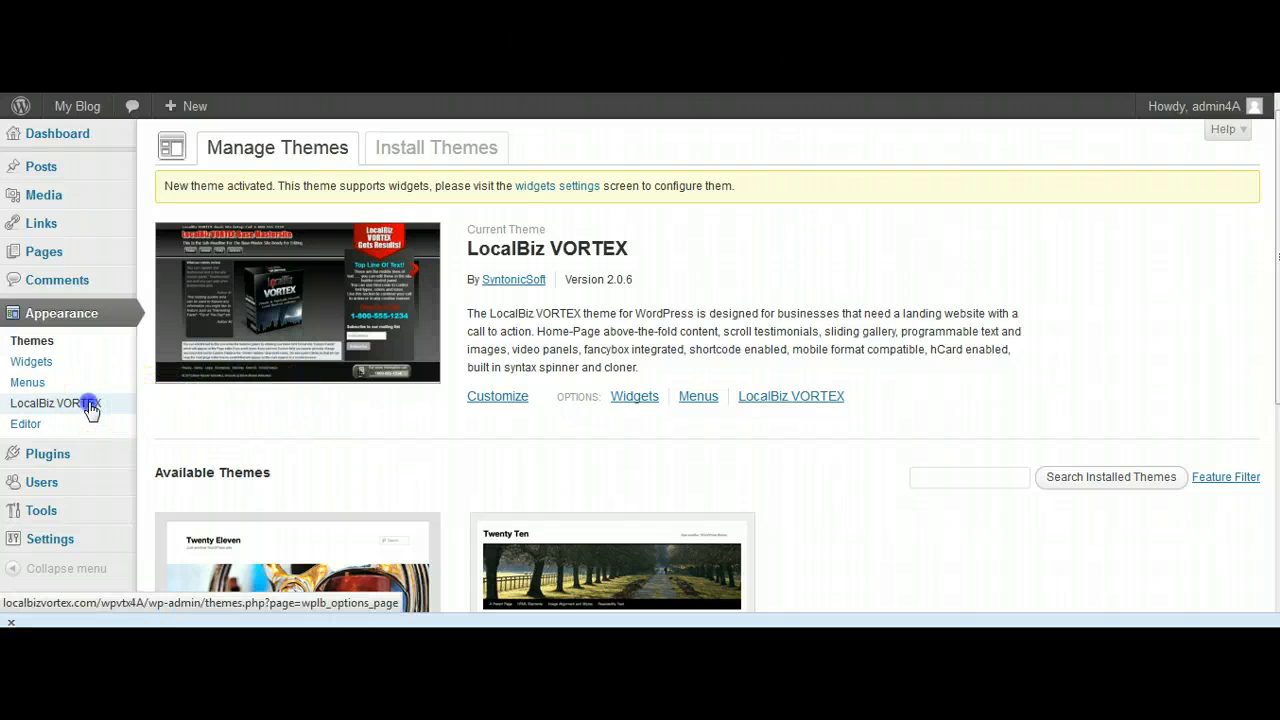
# - Enter the e-mail address and activation key in the LocalBiz VORTEX control panel and submit activation
pyautogui.click(56, 404)
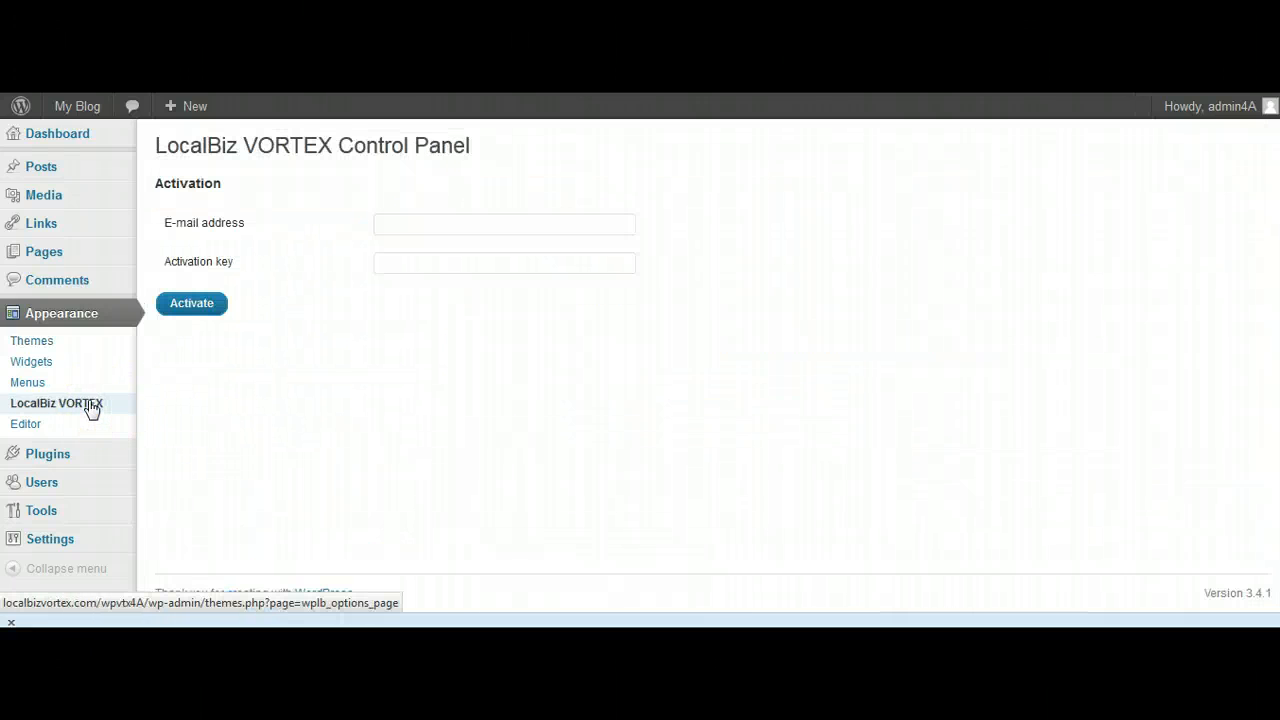
pyautogui.moveTo(368, 460)
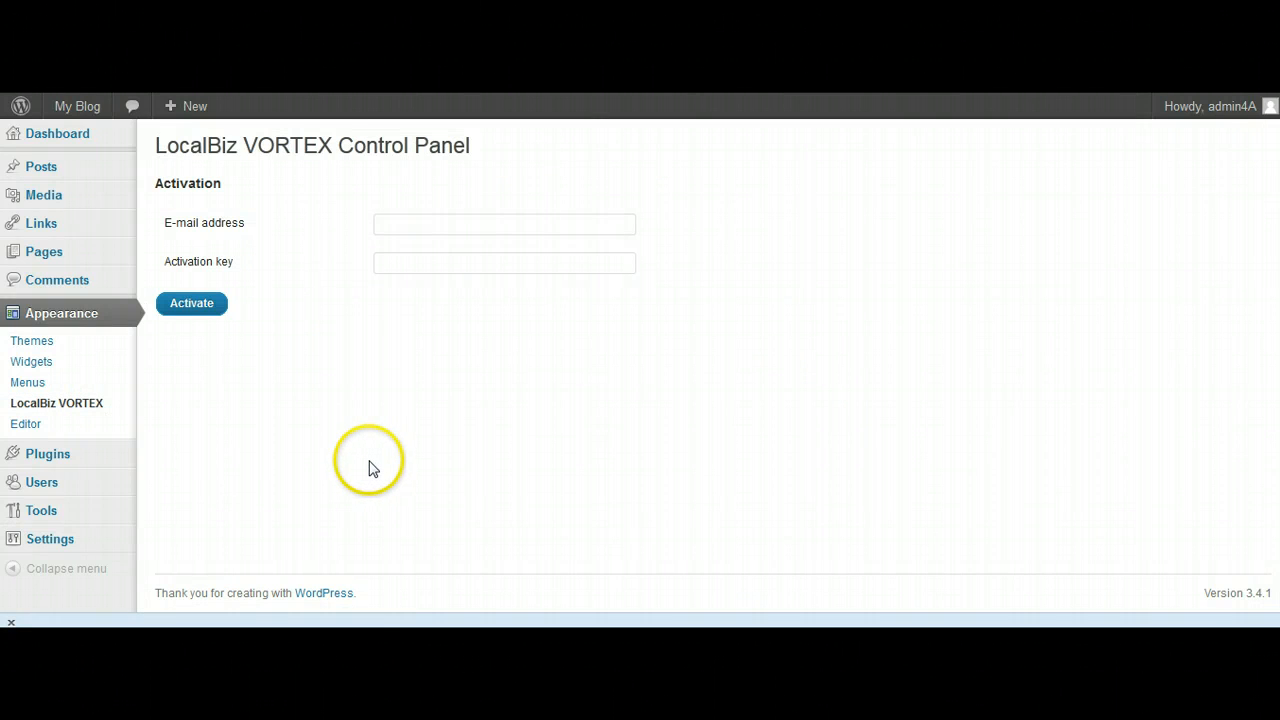
pyautogui.moveTo(244, 236)
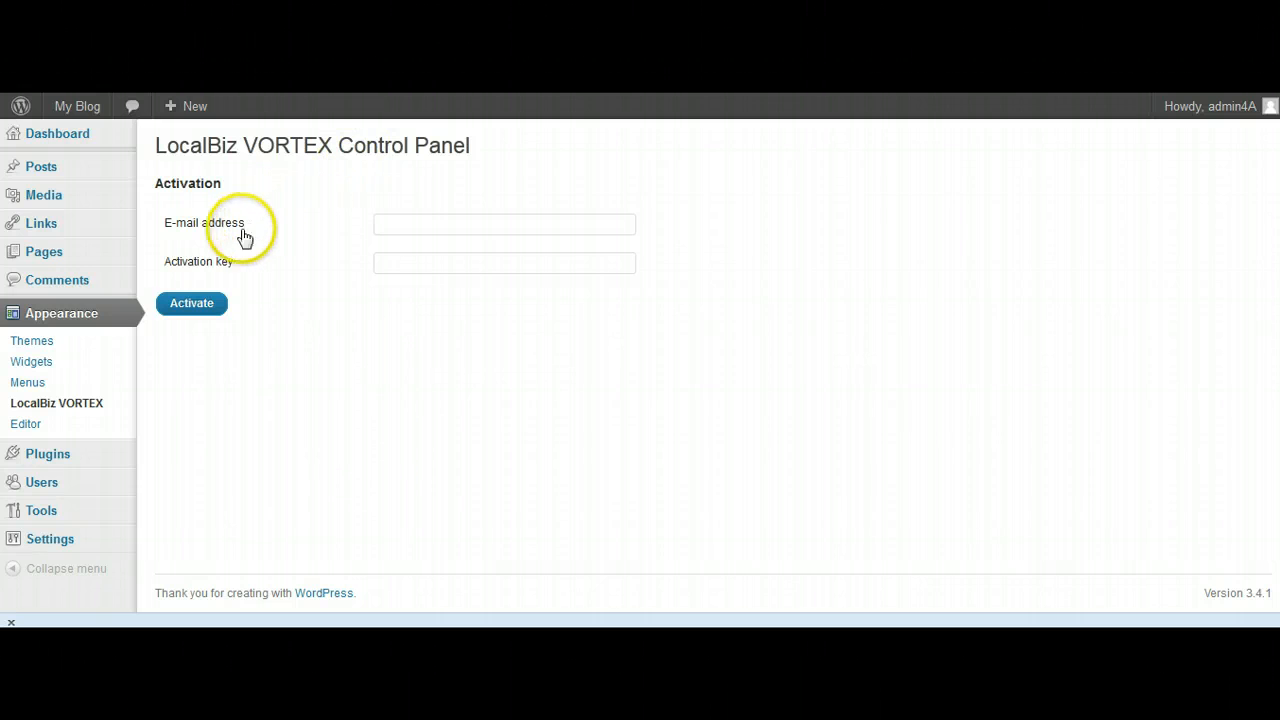
pyautogui.moveTo(232, 270)
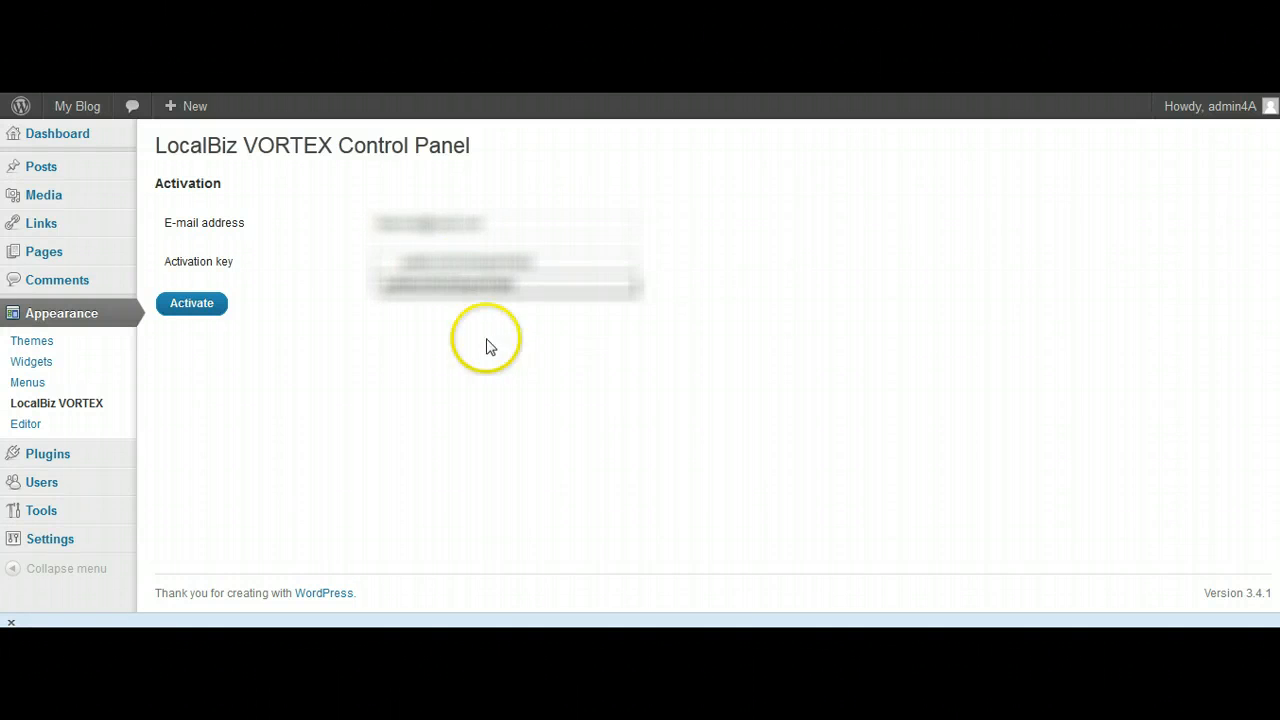
pyautogui.tripleClick(500, 284)
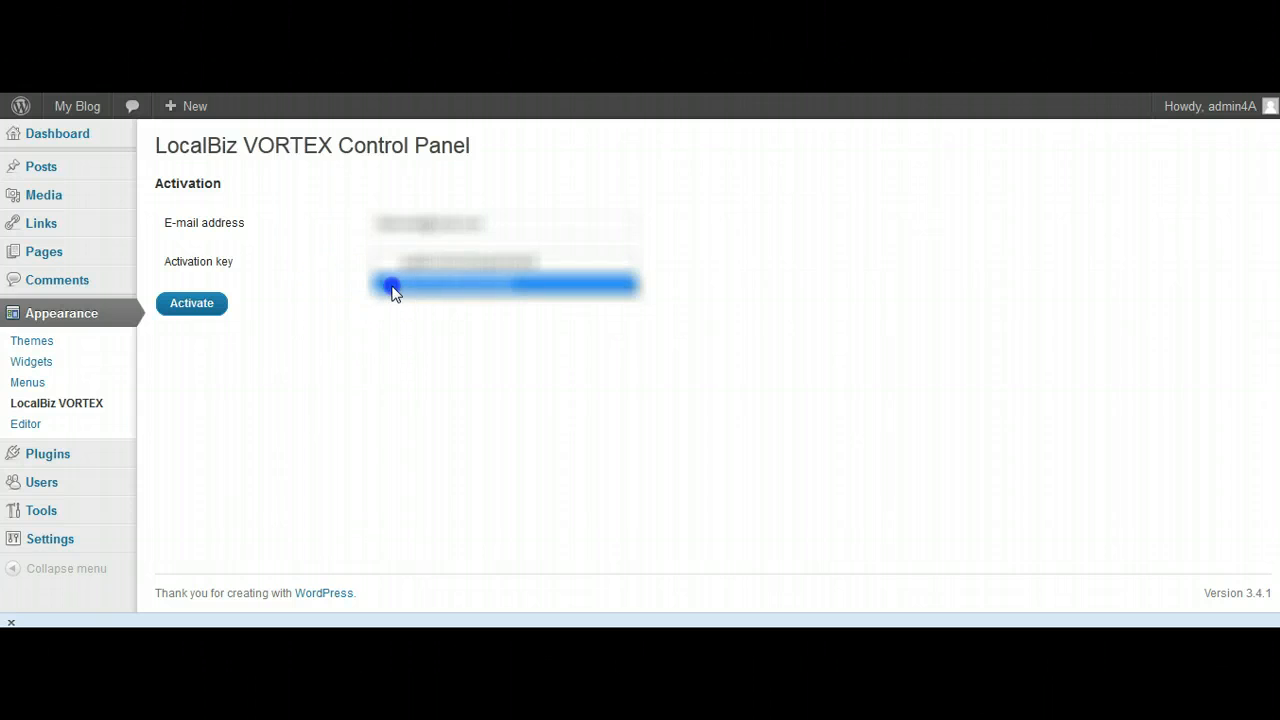
pyautogui.click(192, 304)
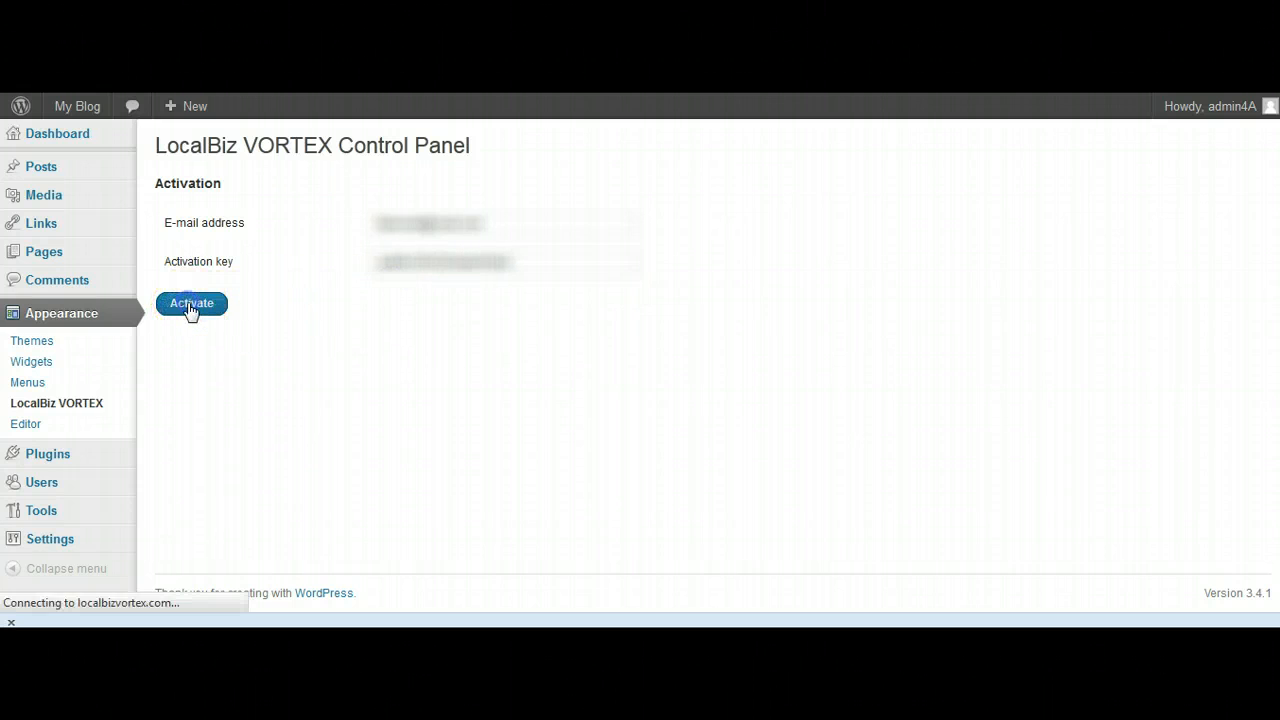
pyautogui.click(192, 304)
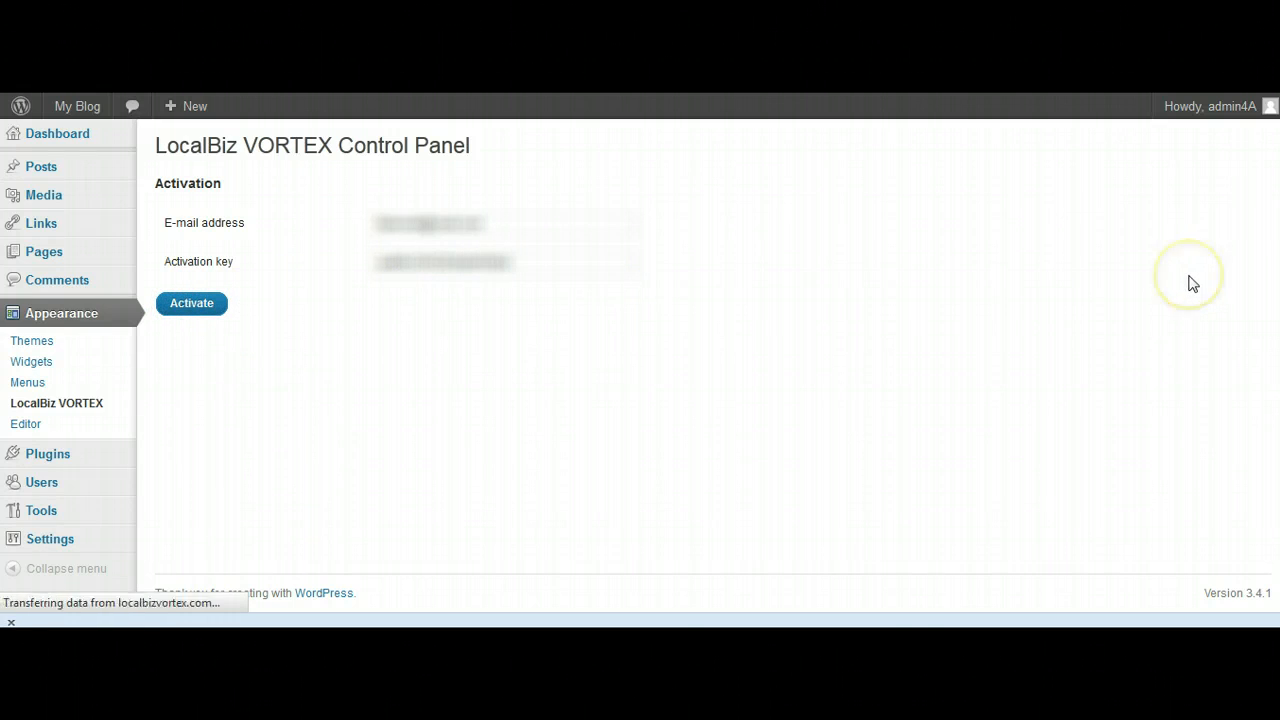
# - Let activation finish and review the General settings of the LocalBiz VORTEX Control Panel
pyautogui.click(192, 304)
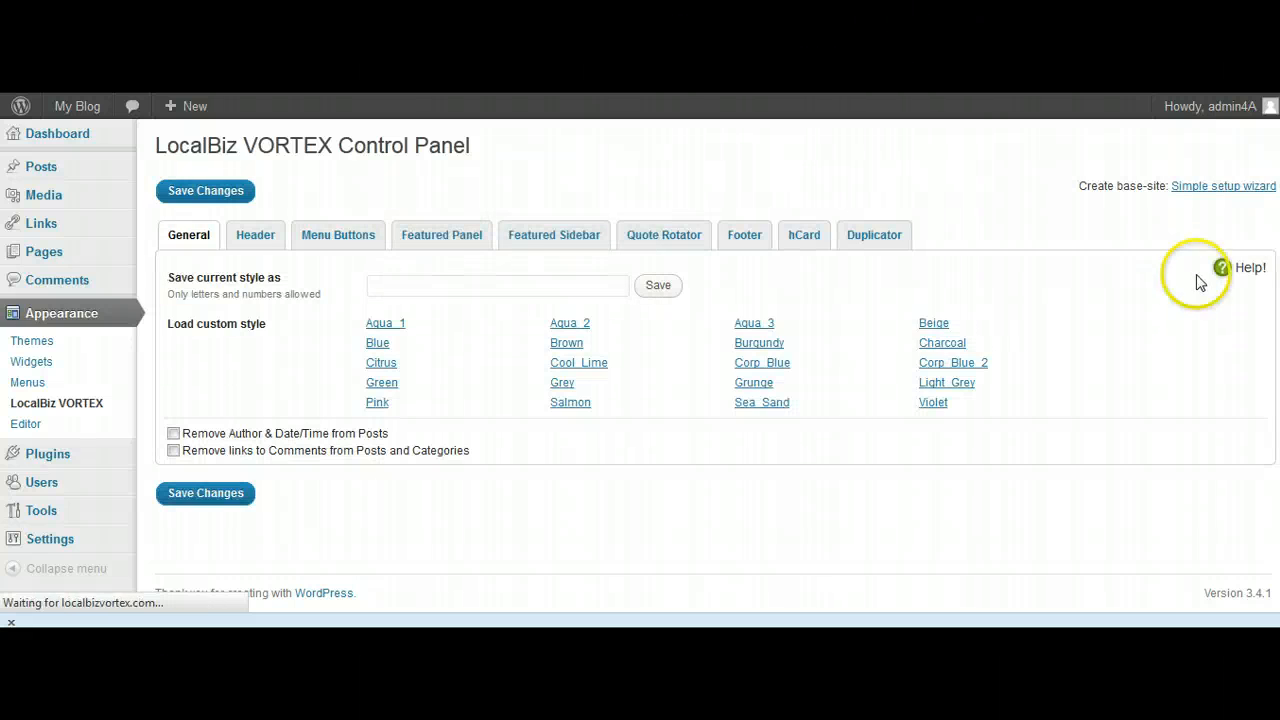
pyautogui.moveTo(250, 380)
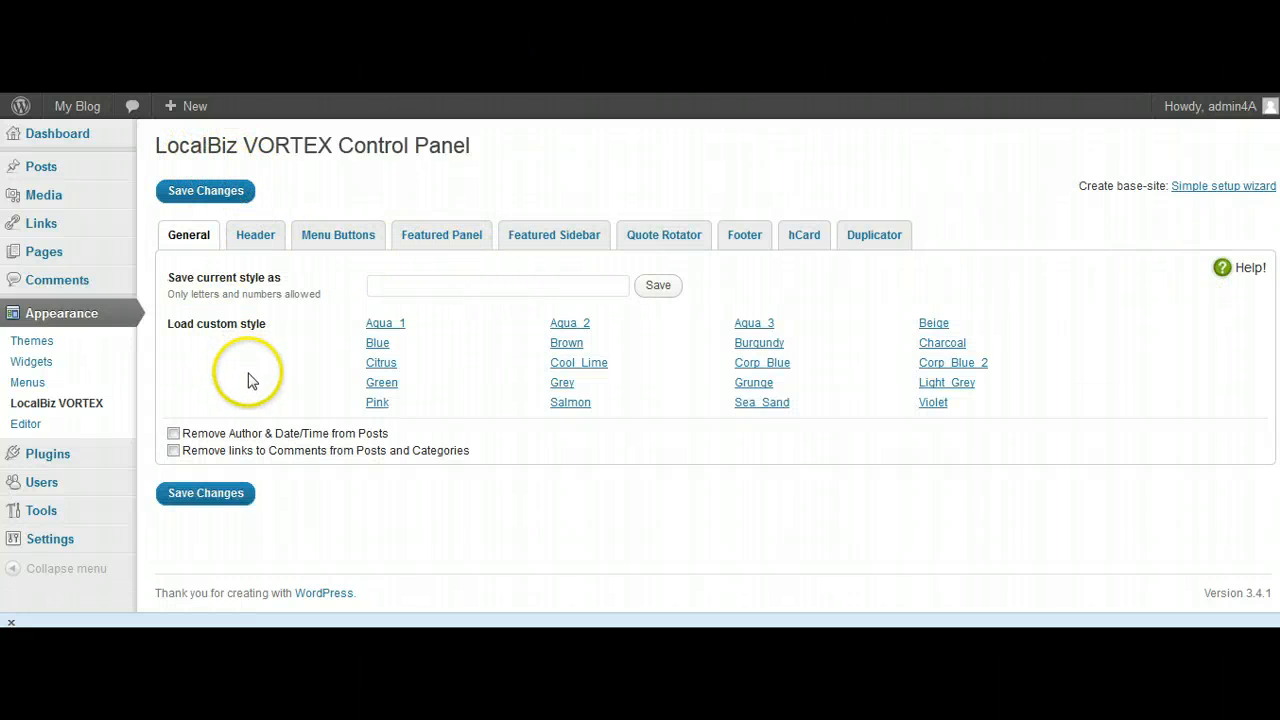
pyautogui.moveTo(338, 218)
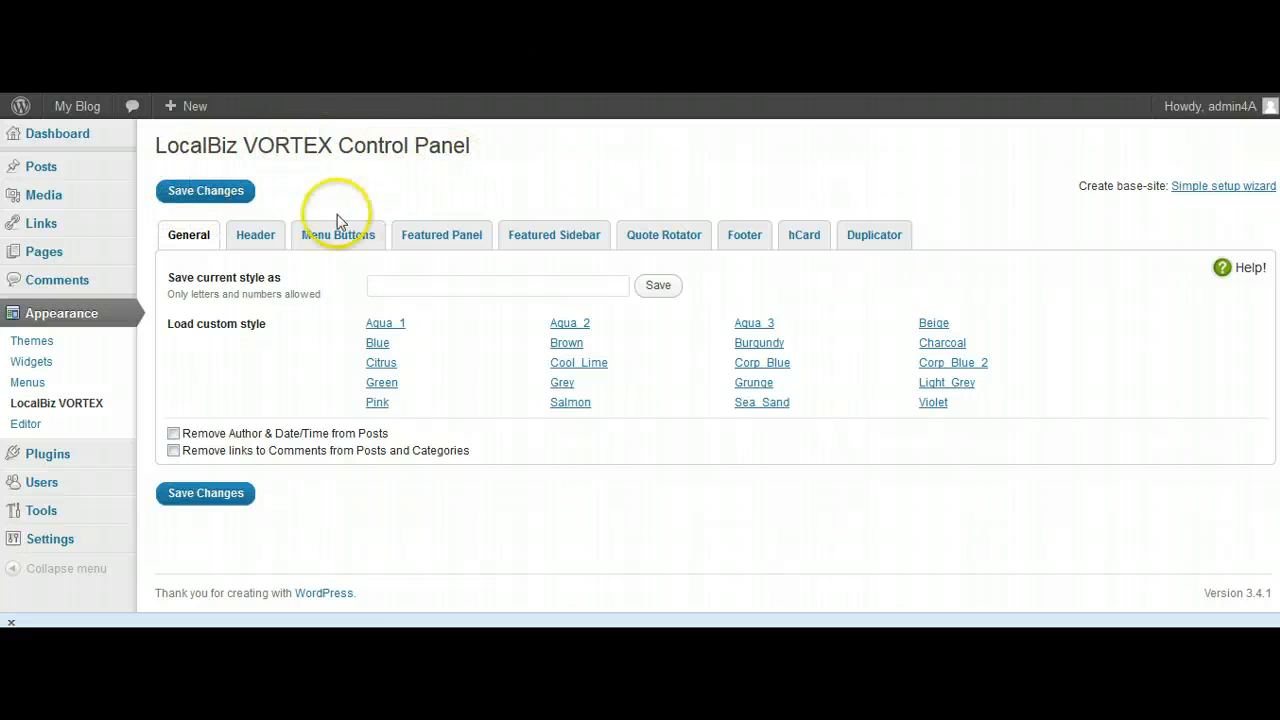
pyautogui.moveTo(808, 528)
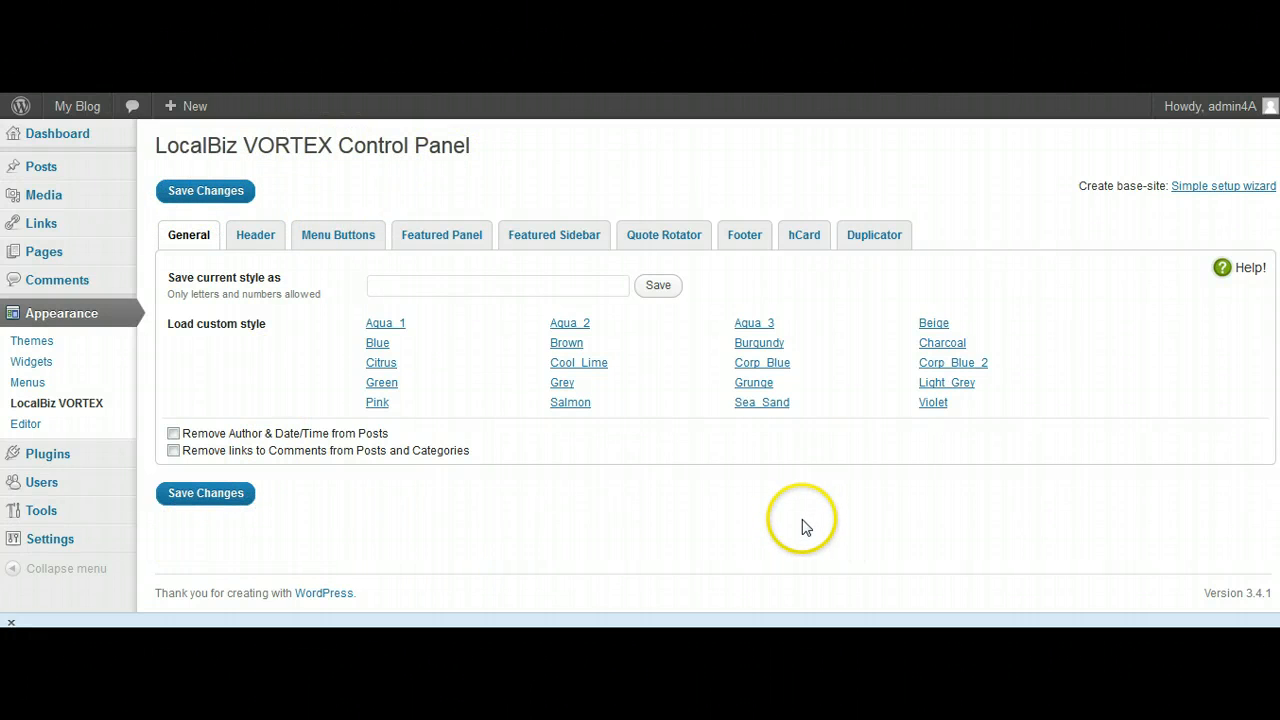
pyautogui.moveTo(788, 540)
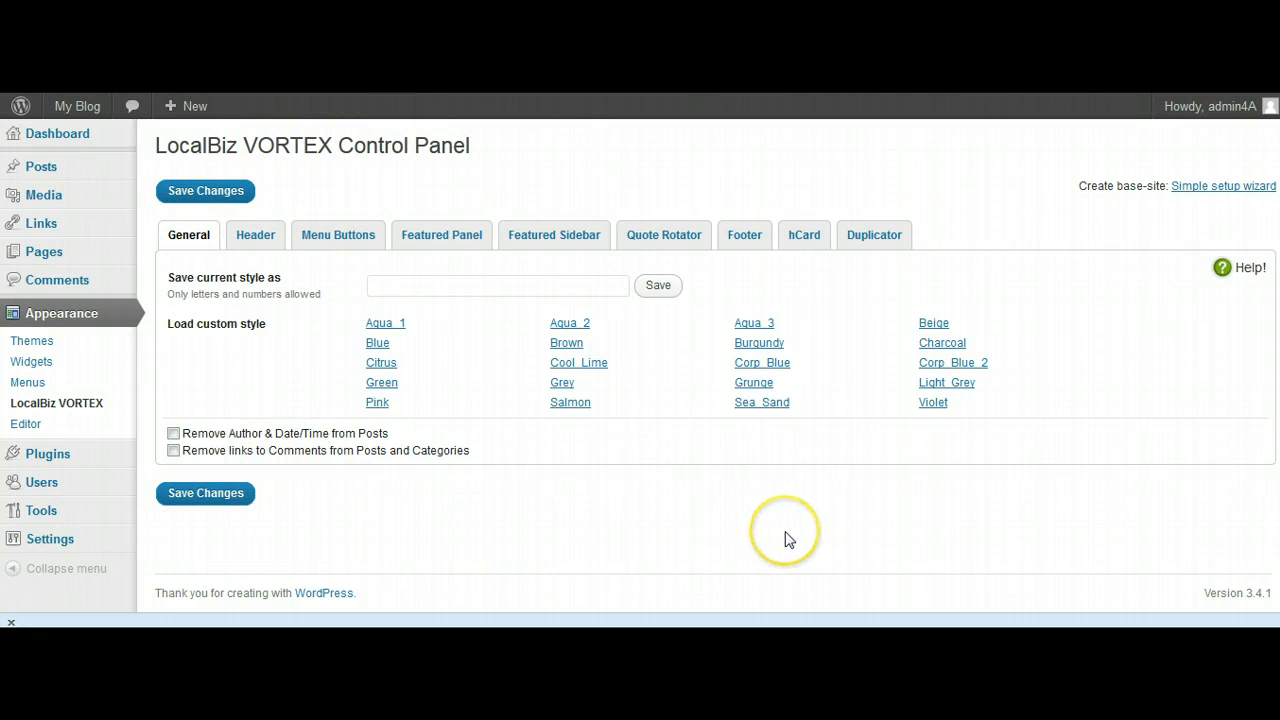
pyautogui.moveTo(276, 468)
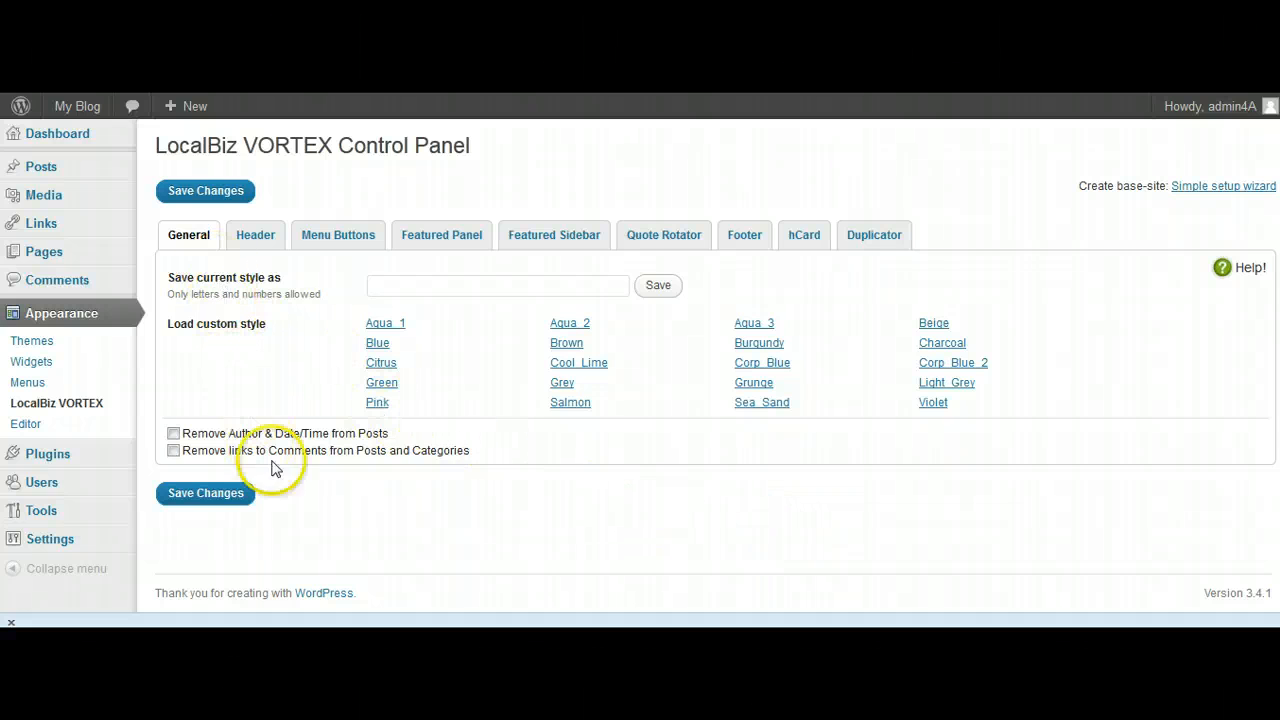
pyautogui.moveTo(612, 536)
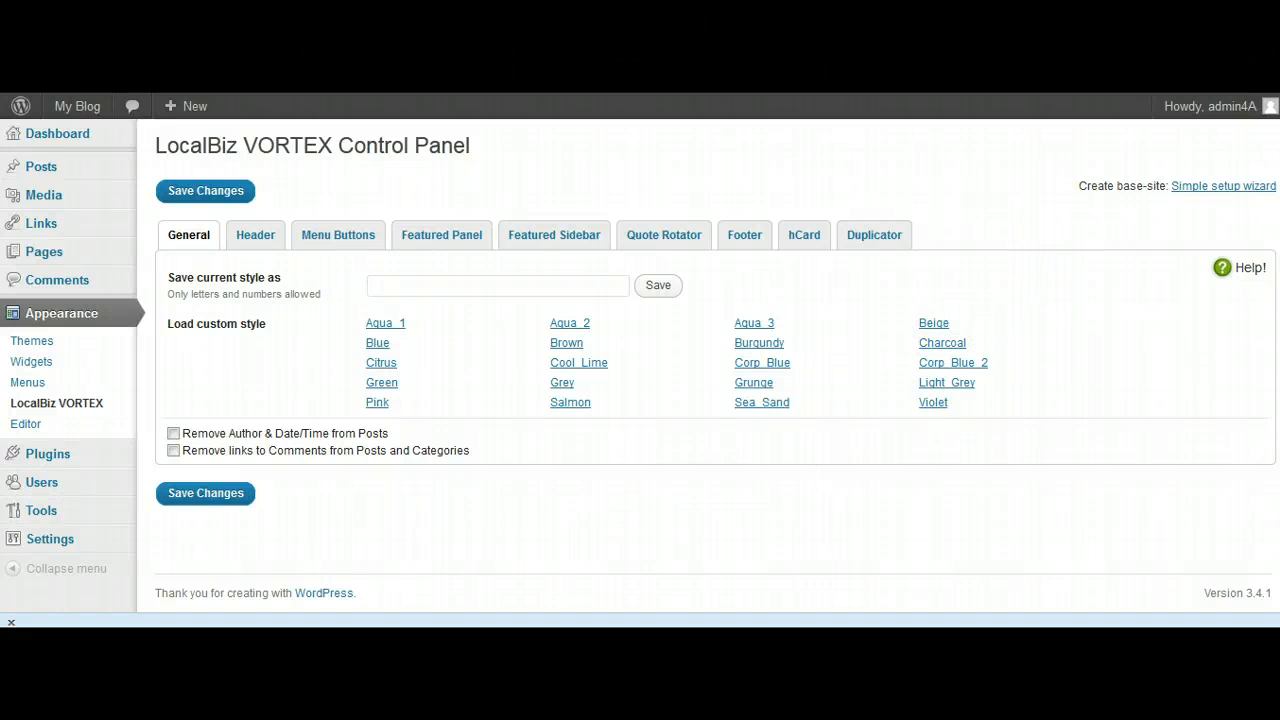
pyautogui.moveTo(1192, 224)
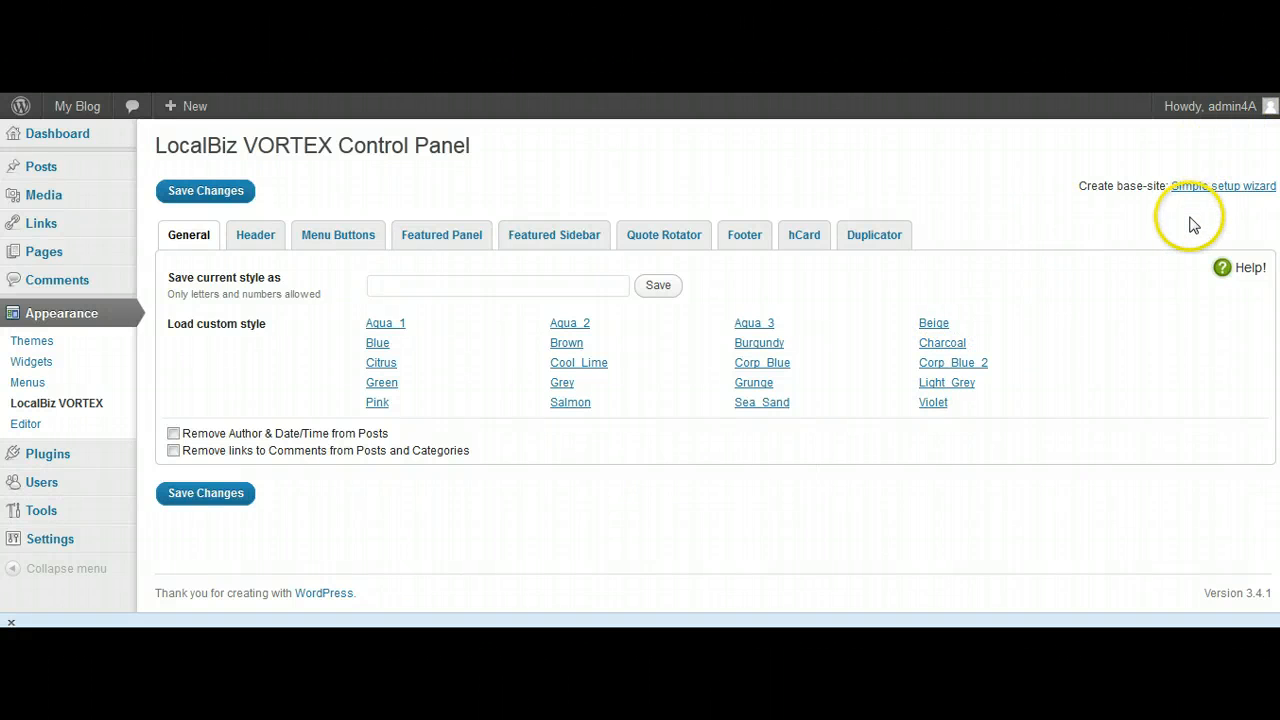
pyautogui.moveTo(1190, 224)
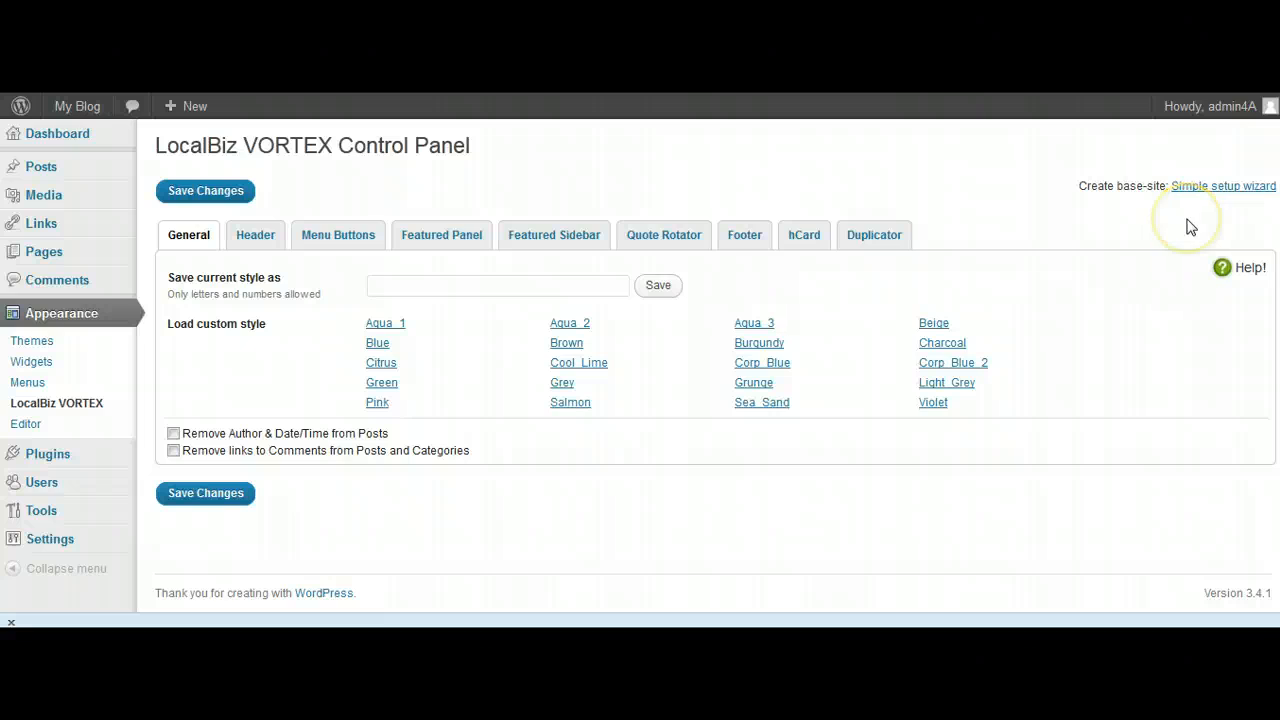
pyautogui.moveTo(1190, 226)
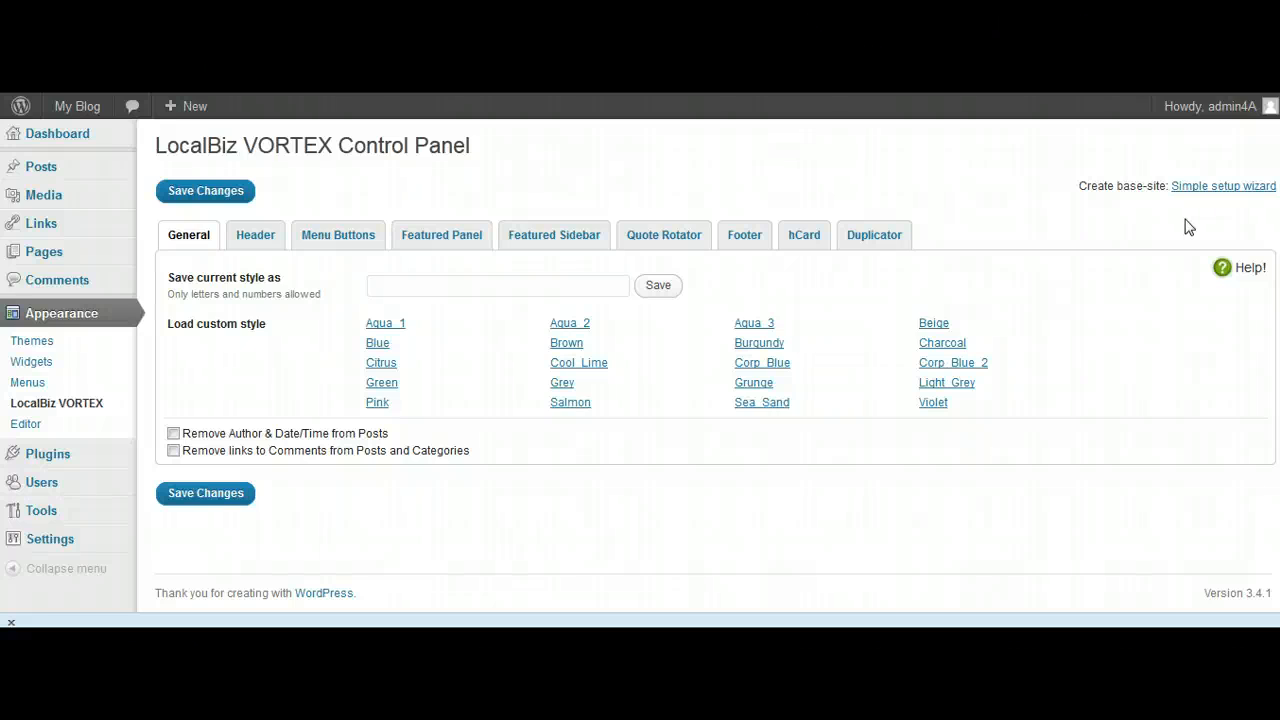
pyautogui.moveTo(820, 200)
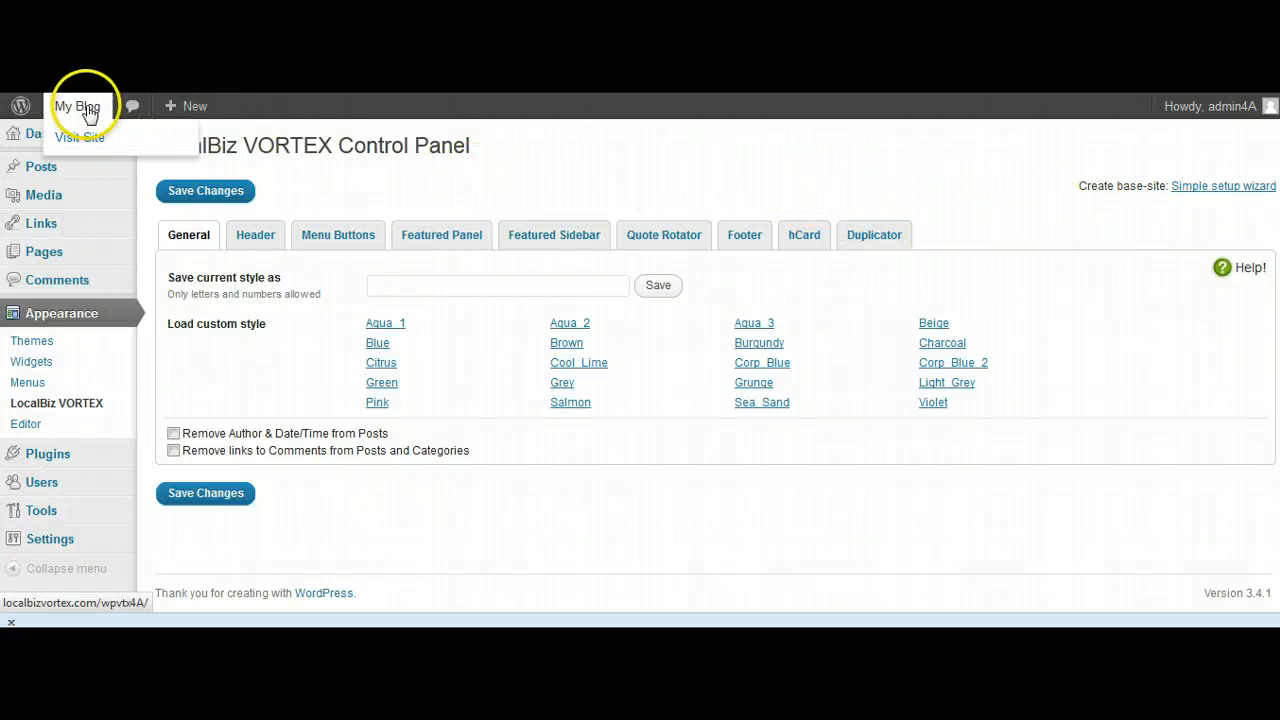
pyautogui.moveTo(630, 104)
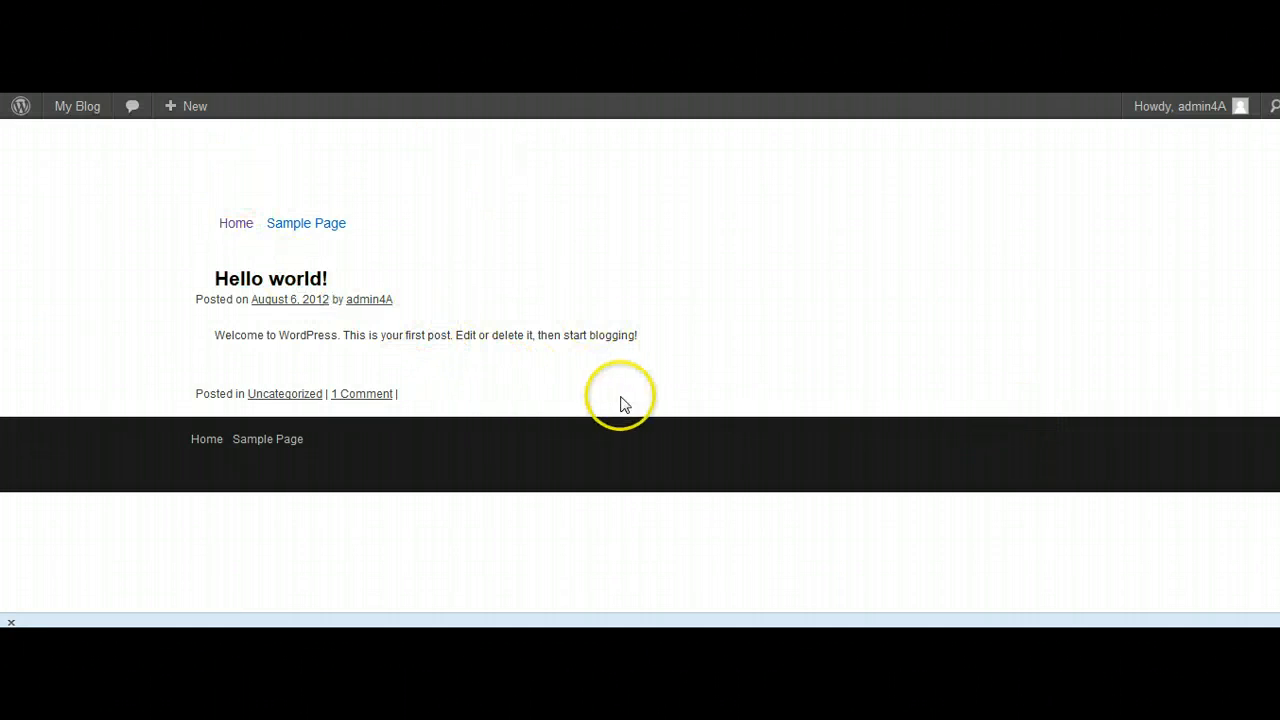
pyautogui.moveTo(432, 390)
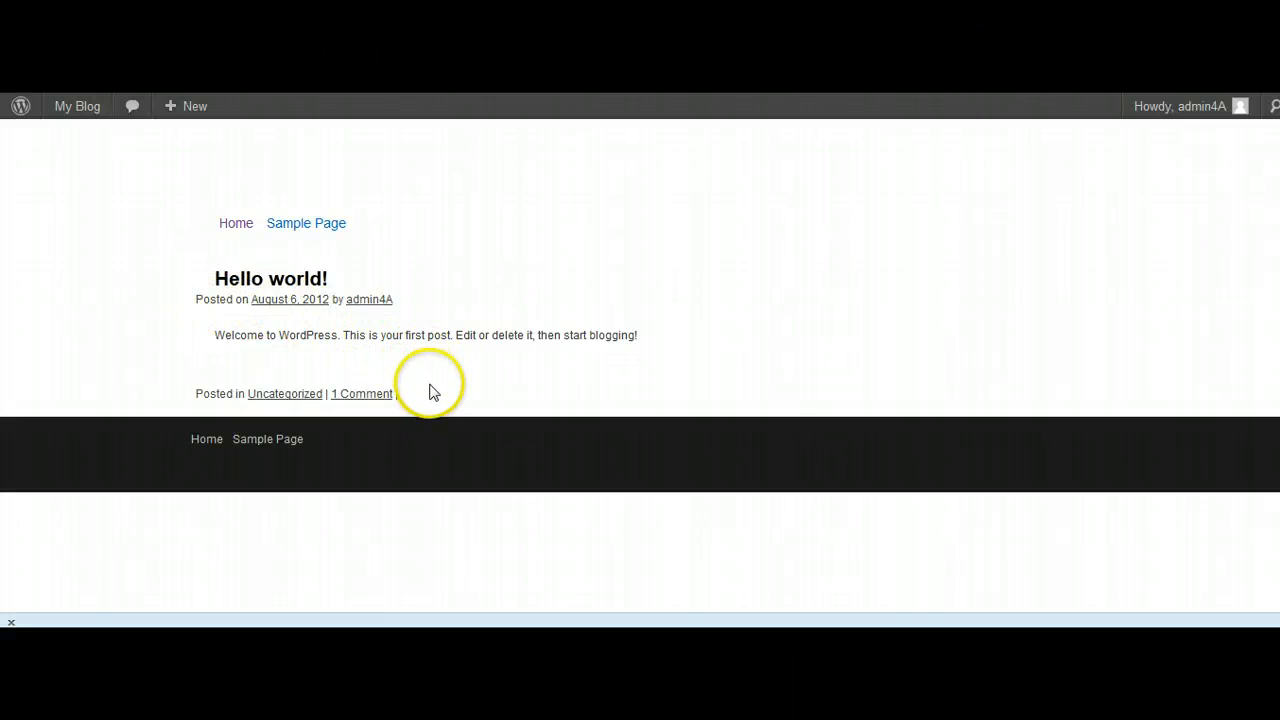
pyautogui.moveTo(148, 308)
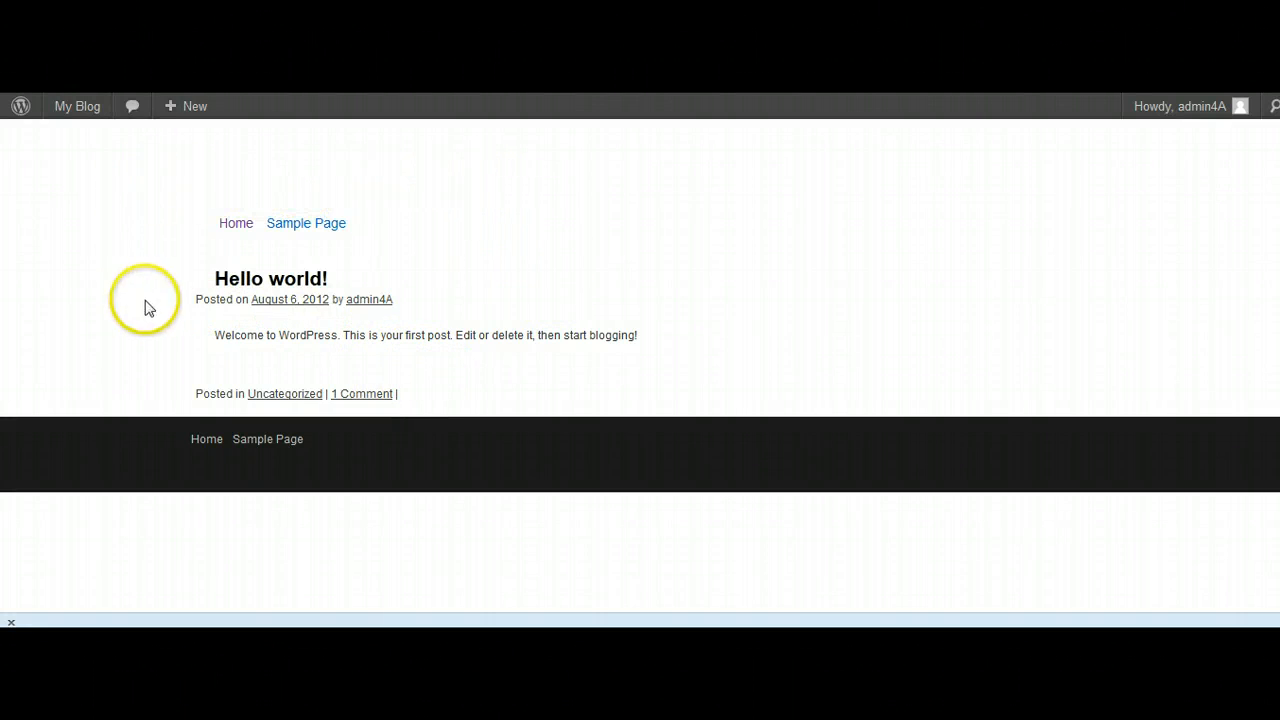
pyautogui.moveTo(356, 460)
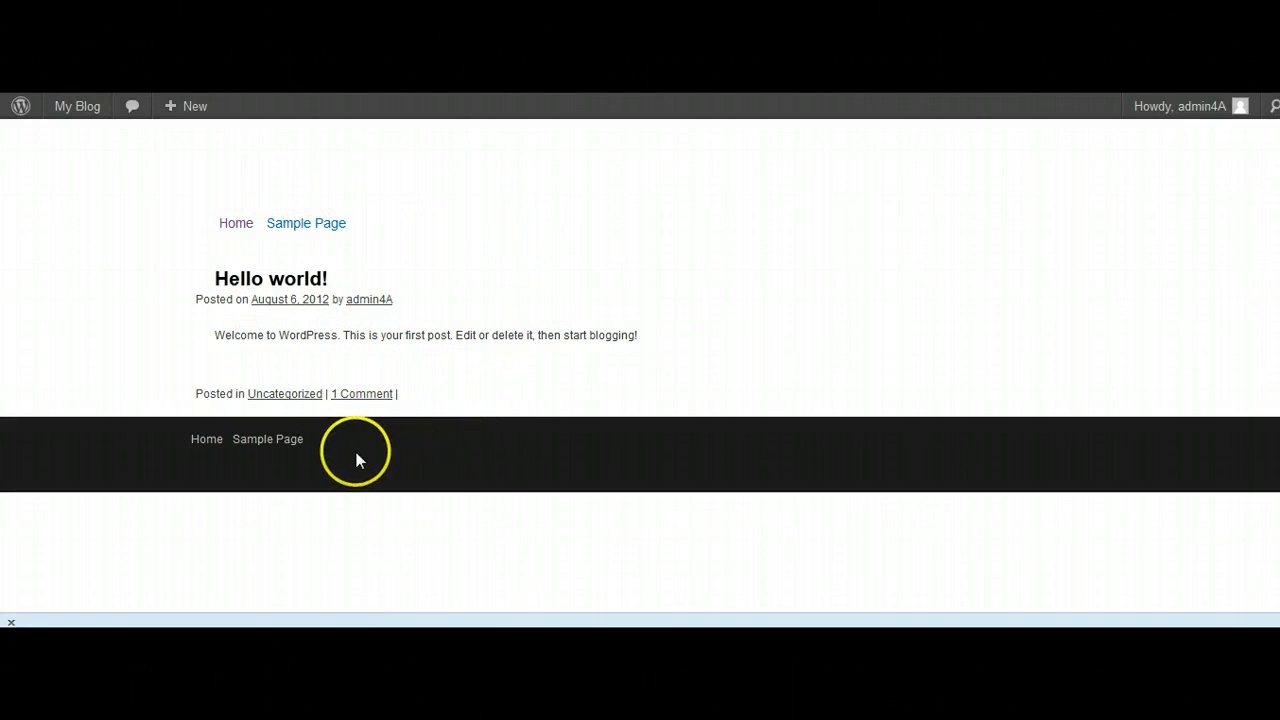
pyautogui.moveTo(144, 190)
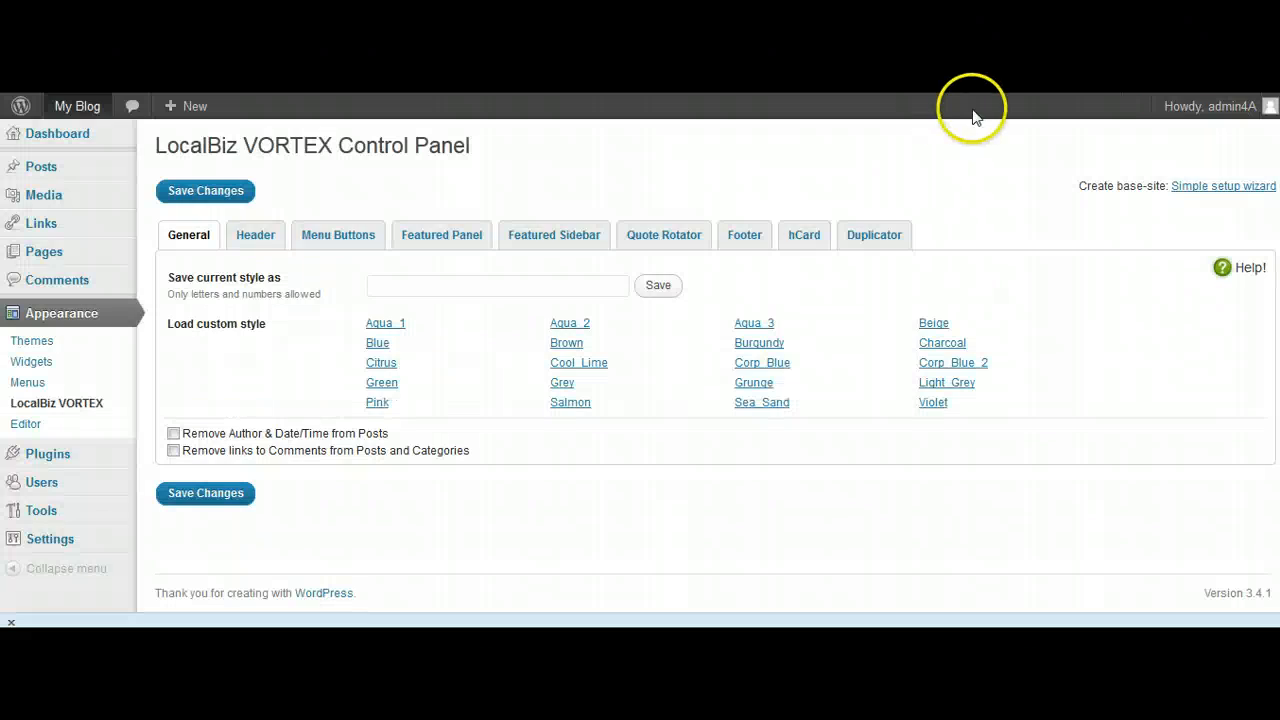
pyautogui.moveTo(1222, 186)
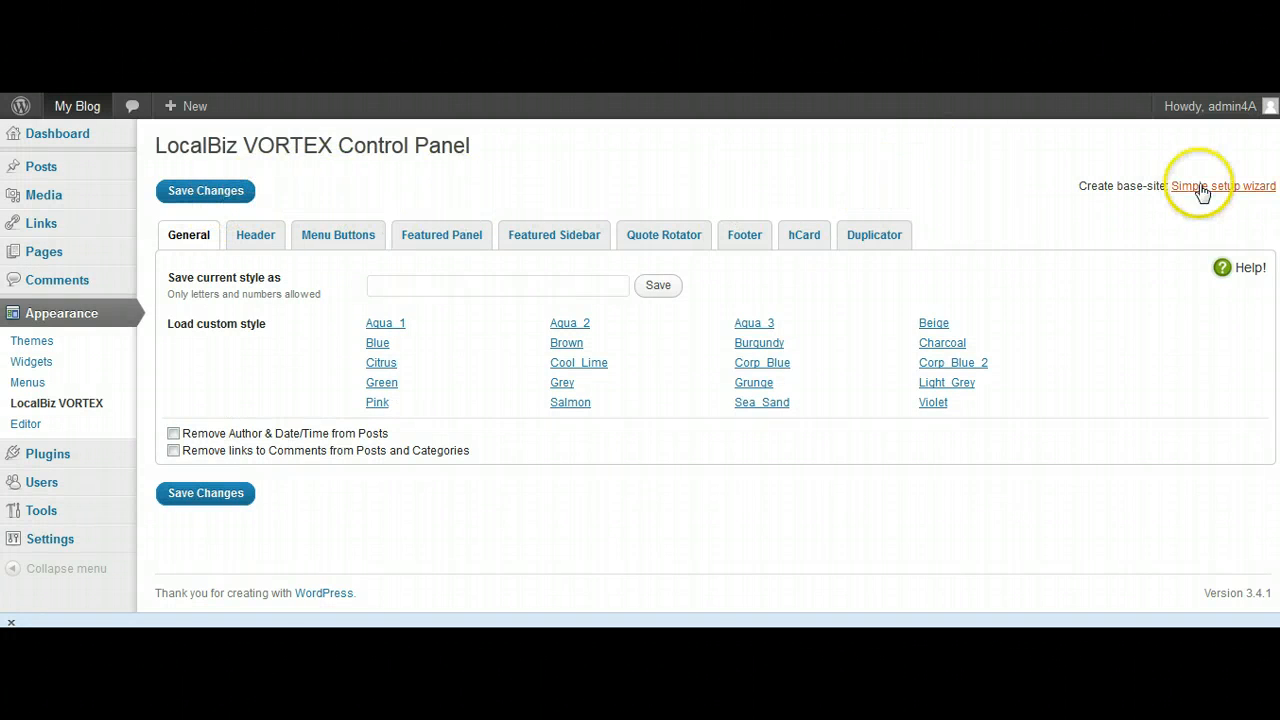
pyautogui.moveTo(1224, 186)
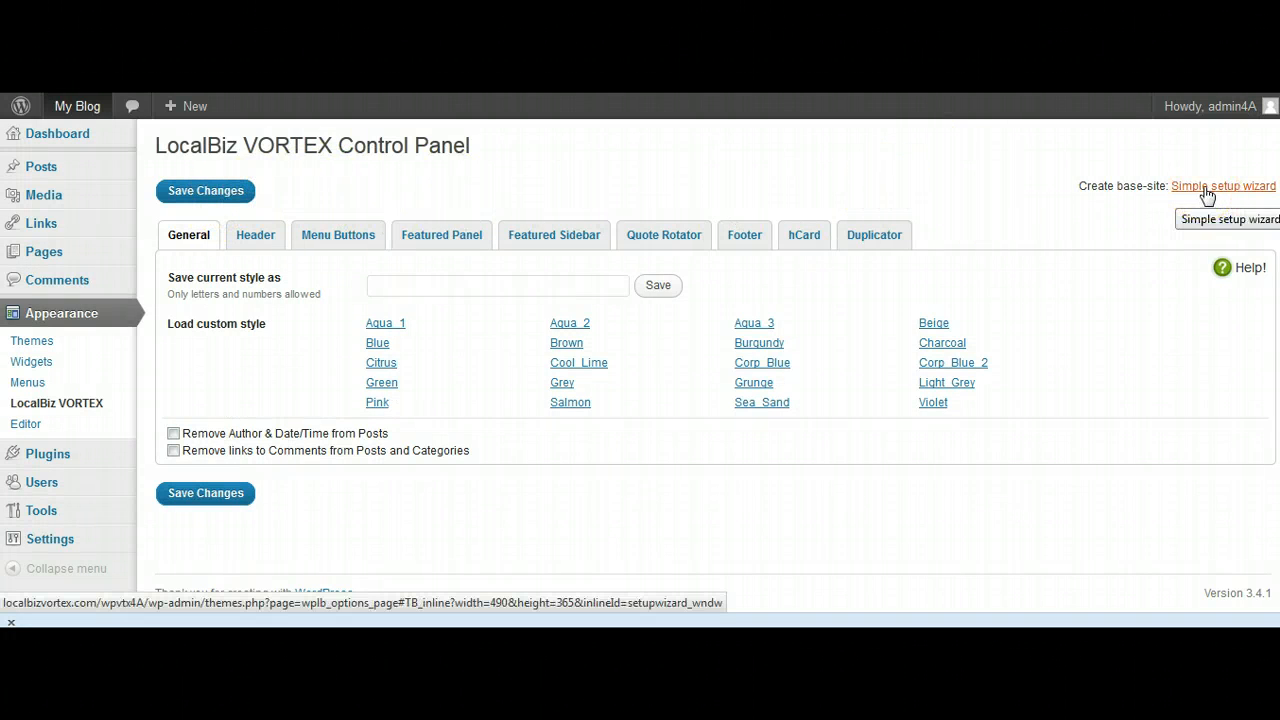
pyautogui.click(1224, 186)
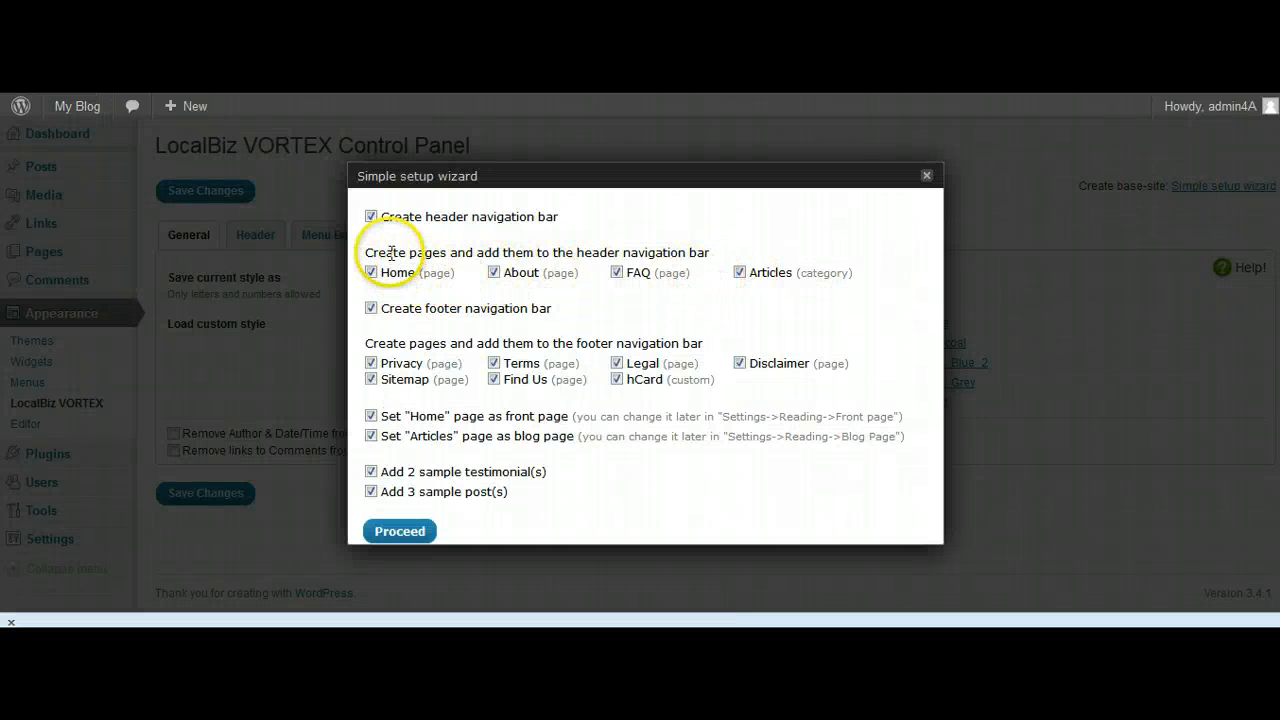
pyautogui.moveTo(372, 216)
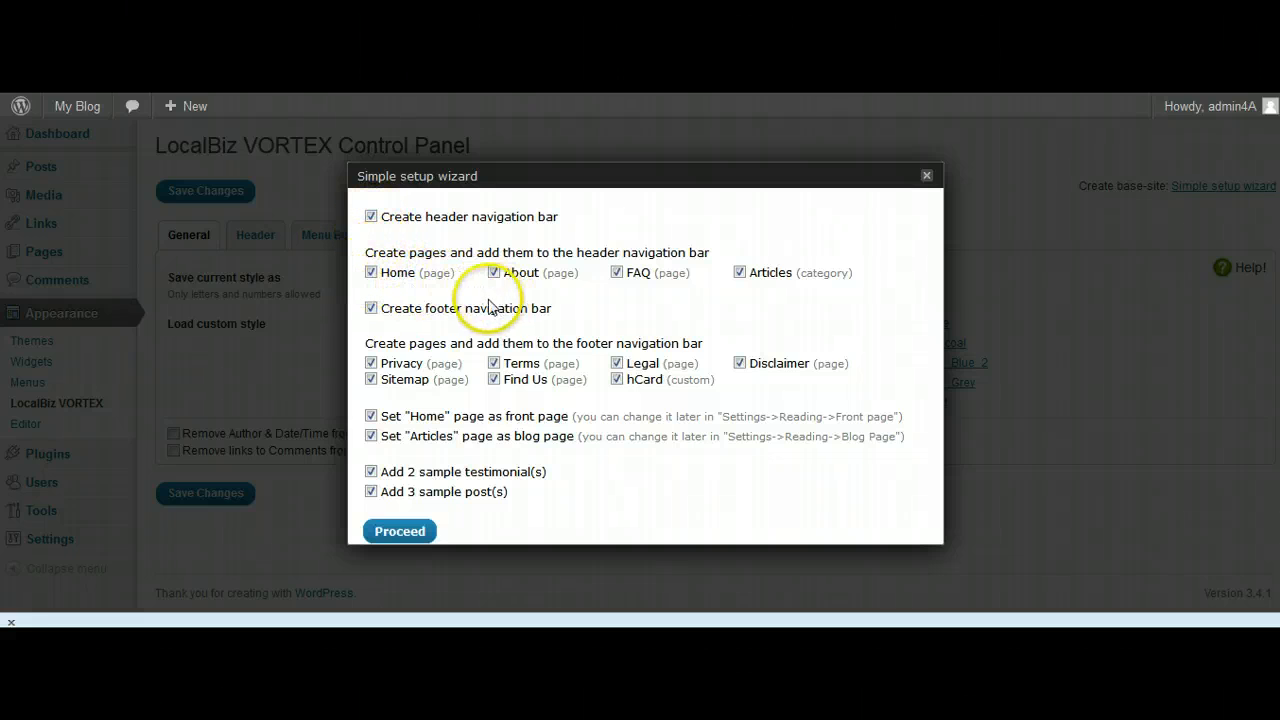
pyautogui.moveTo(500, 224)
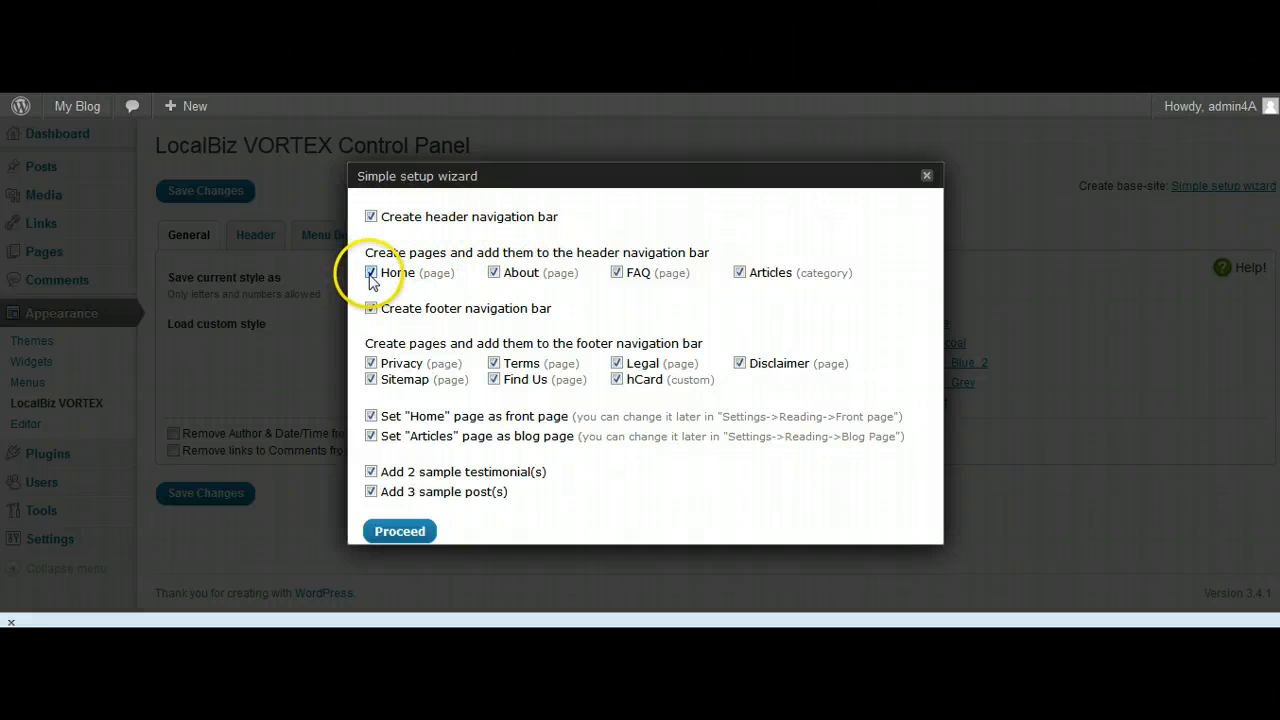
pyautogui.moveTo(716, 288)
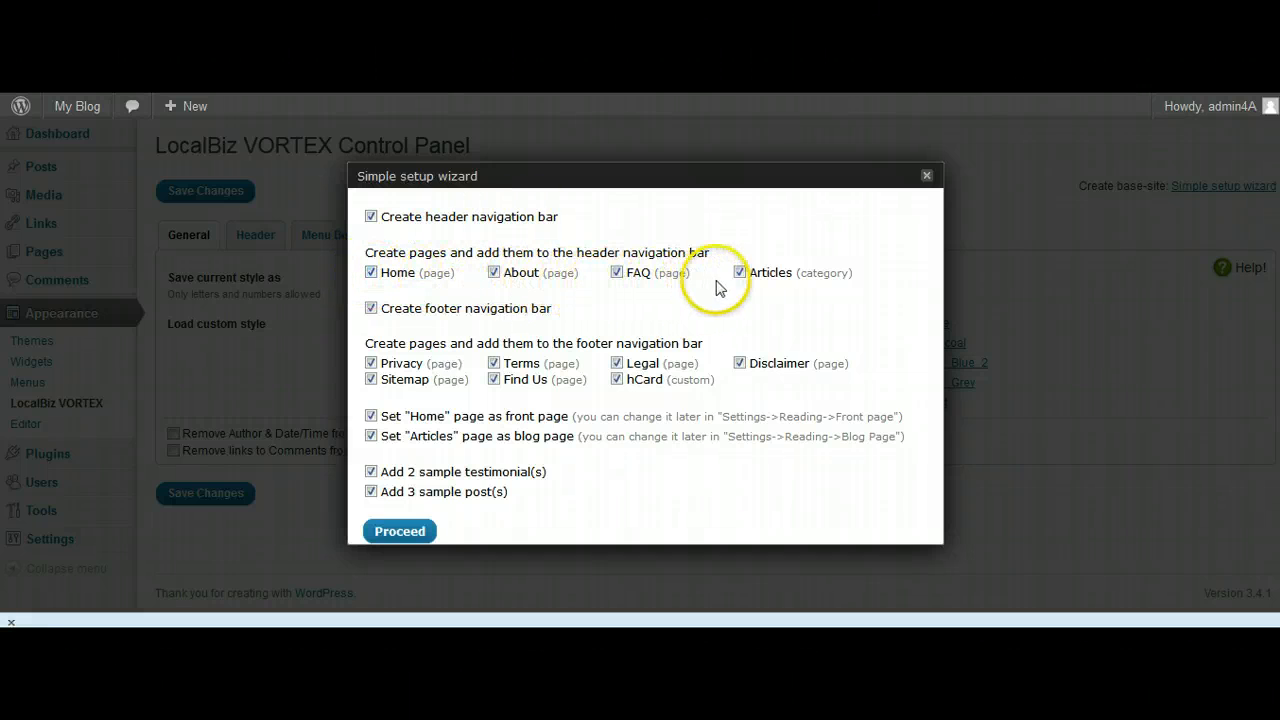
pyautogui.moveTo(624, 292)
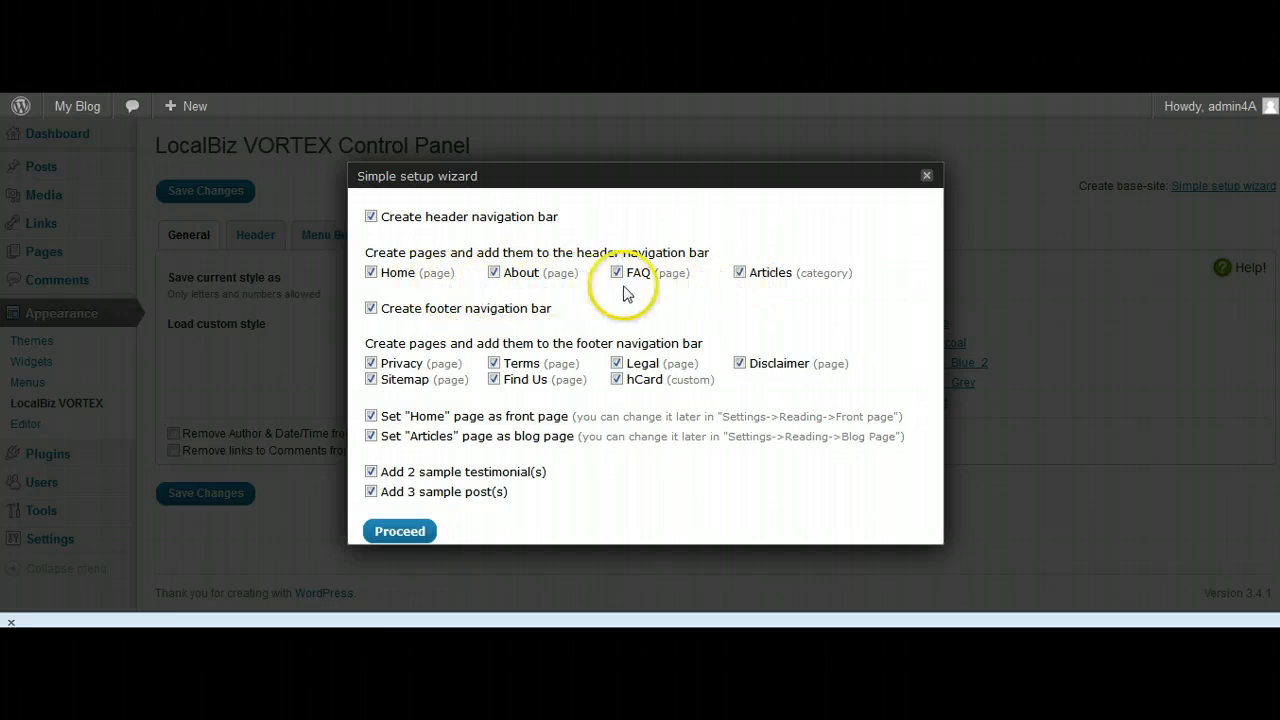
pyautogui.moveTo(418, 302)
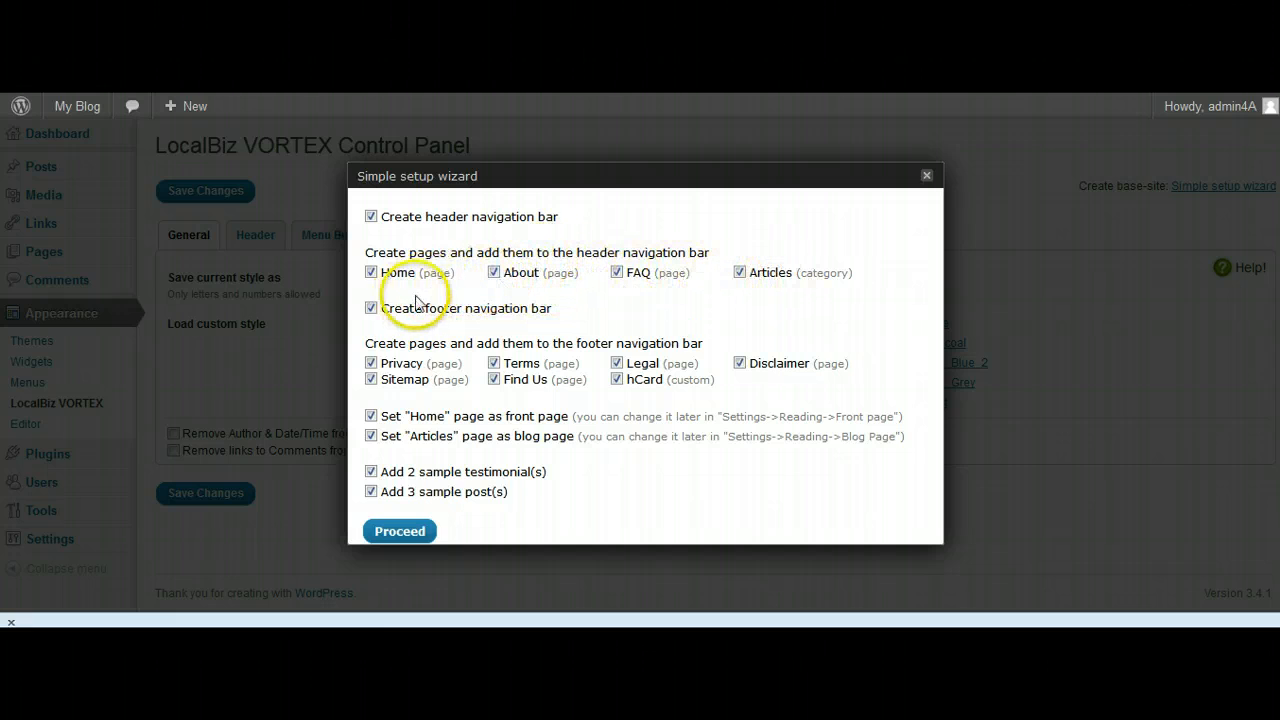
pyautogui.moveTo(400, 350)
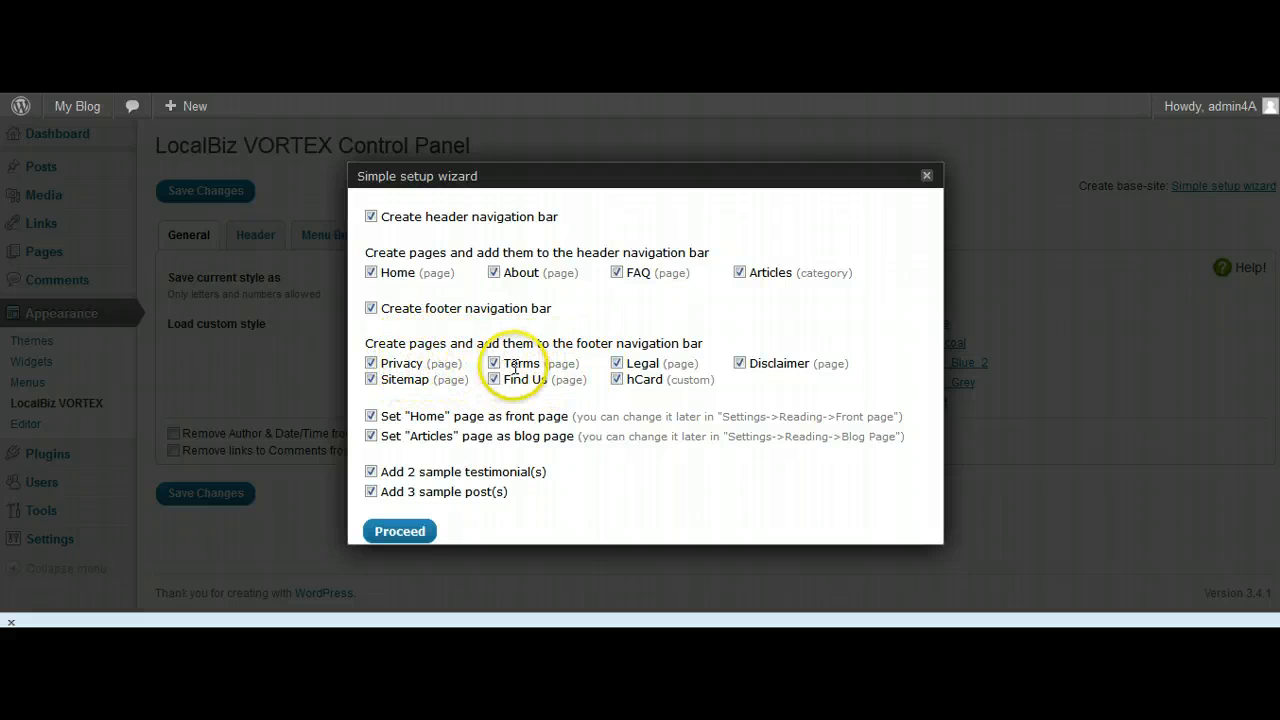
pyautogui.moveTo(778, 358)
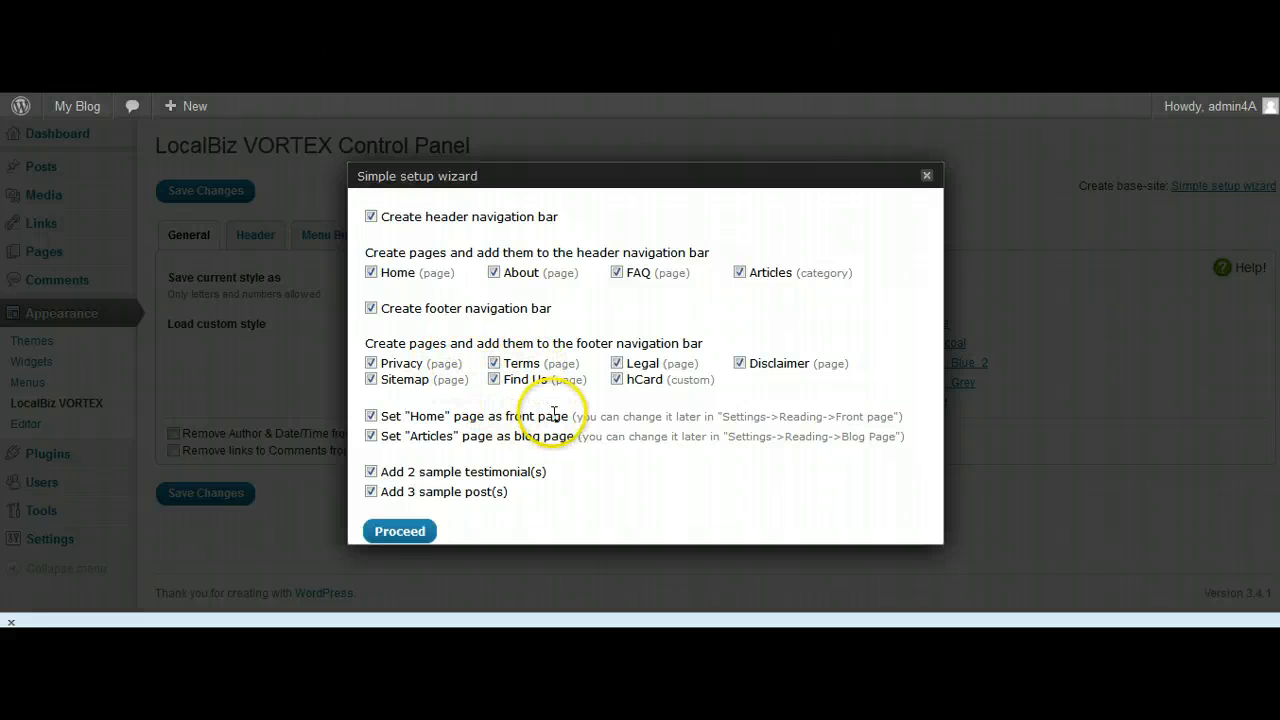
pyautogui.moveTo(490, 408)
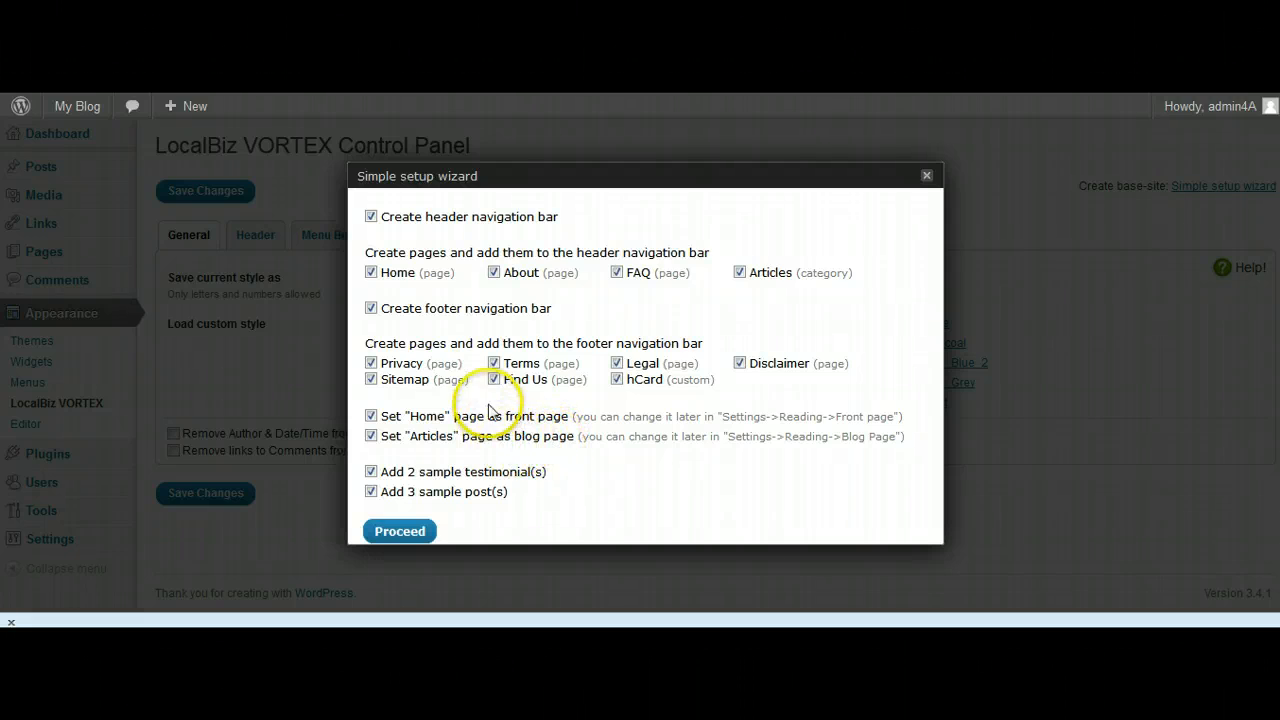
pyautogui.moveTo(384, 524)
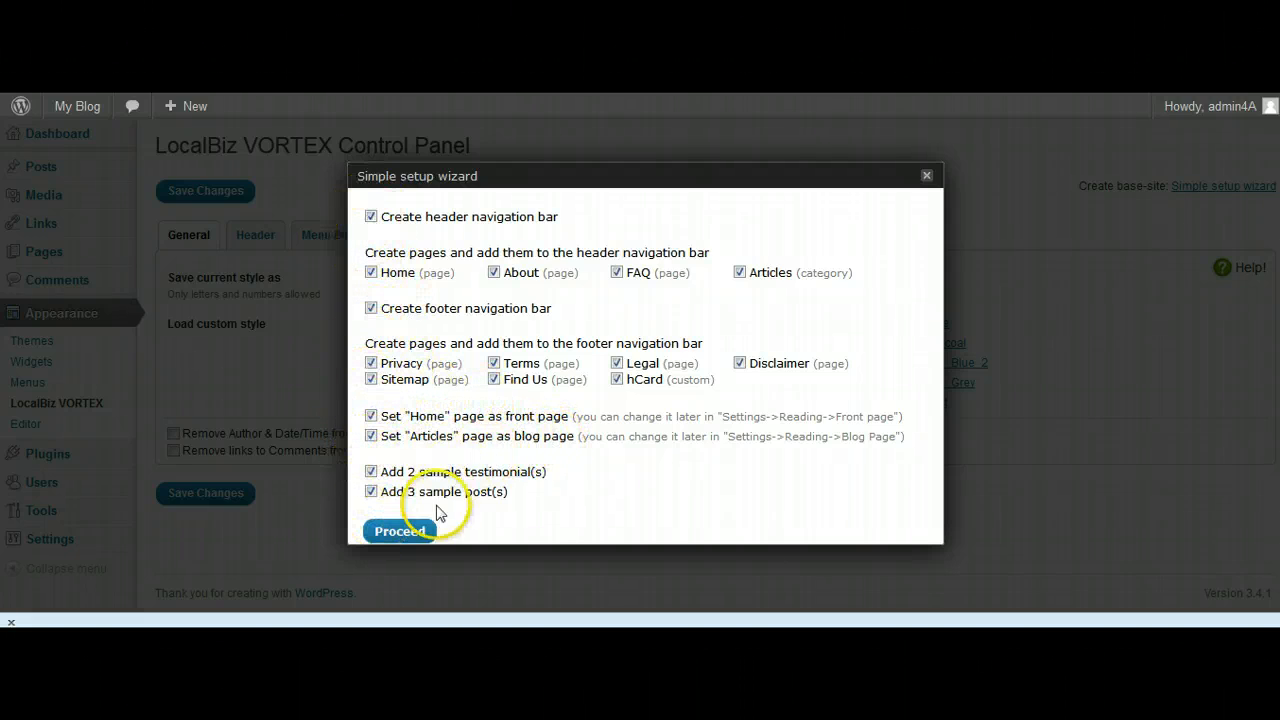
# - Proceed in the Simple setup wizard with all options checked to generate the base site
pyautogui.click(400, 532)
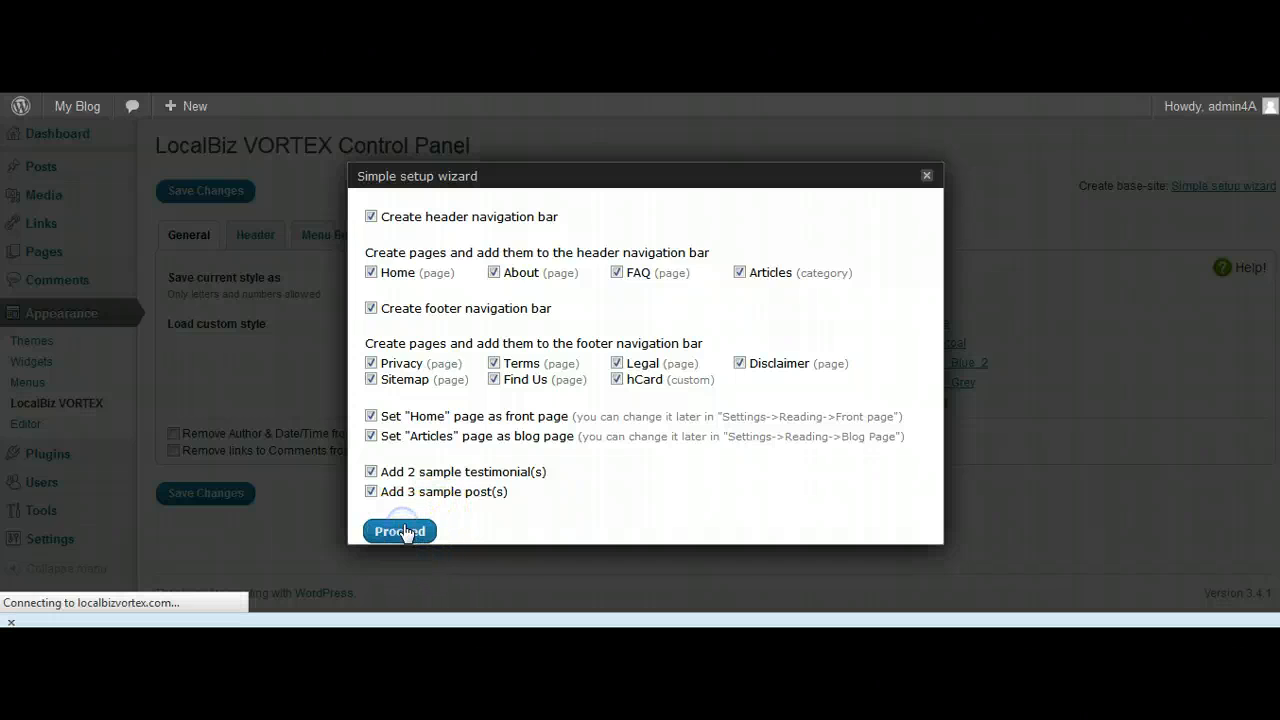
pyautogui.click(400, 532)
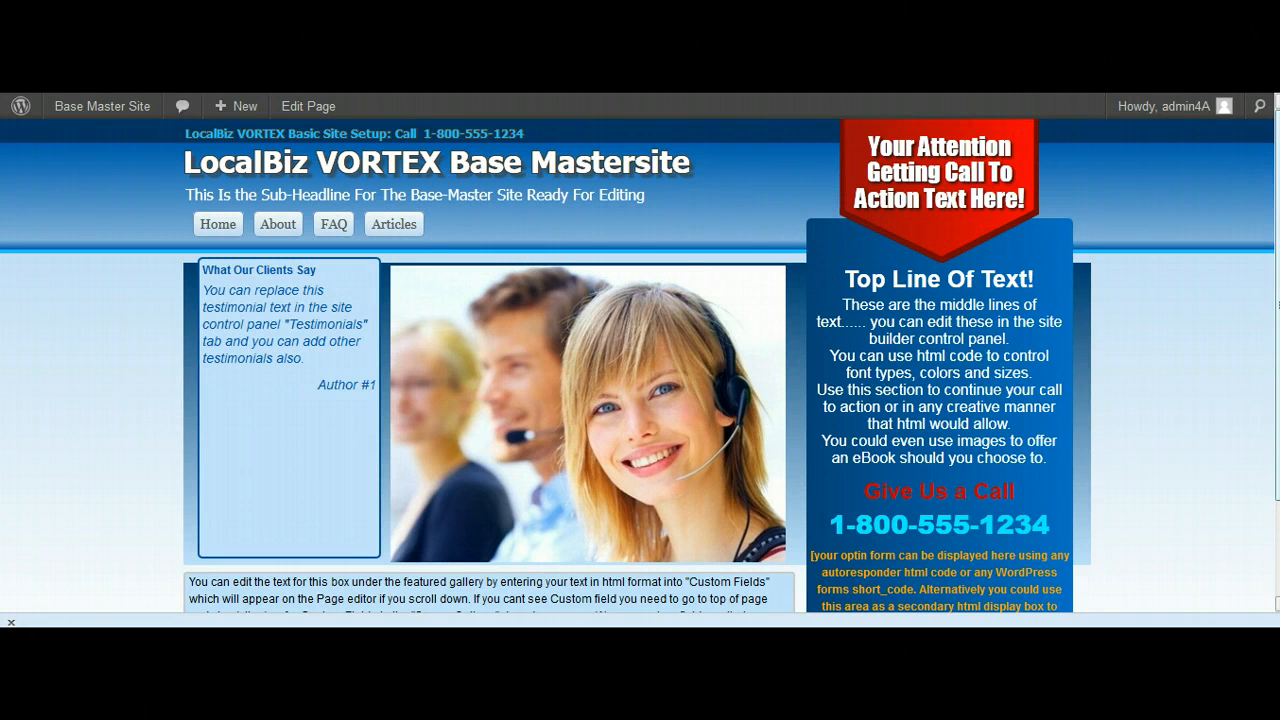
# - Scroll the generated home page to its footer and open the Find Us page
pyautogui.scroll(-3)
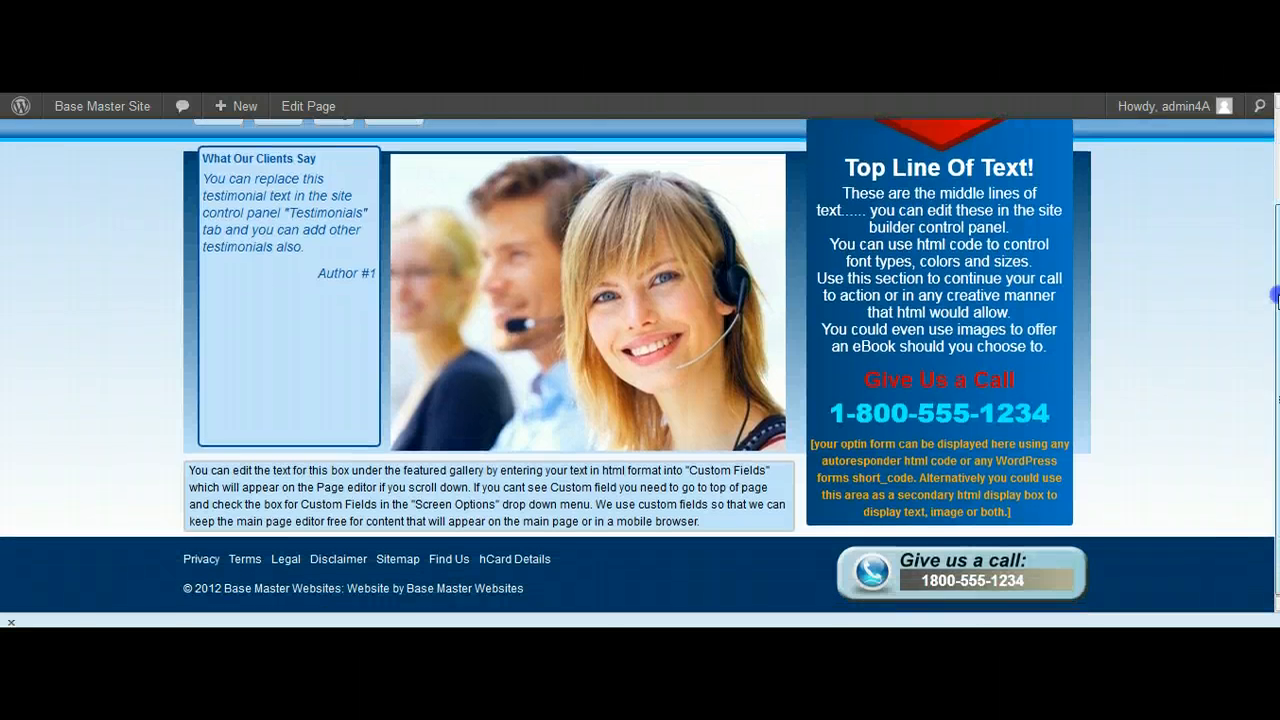
pyautogui.click(516, 558)
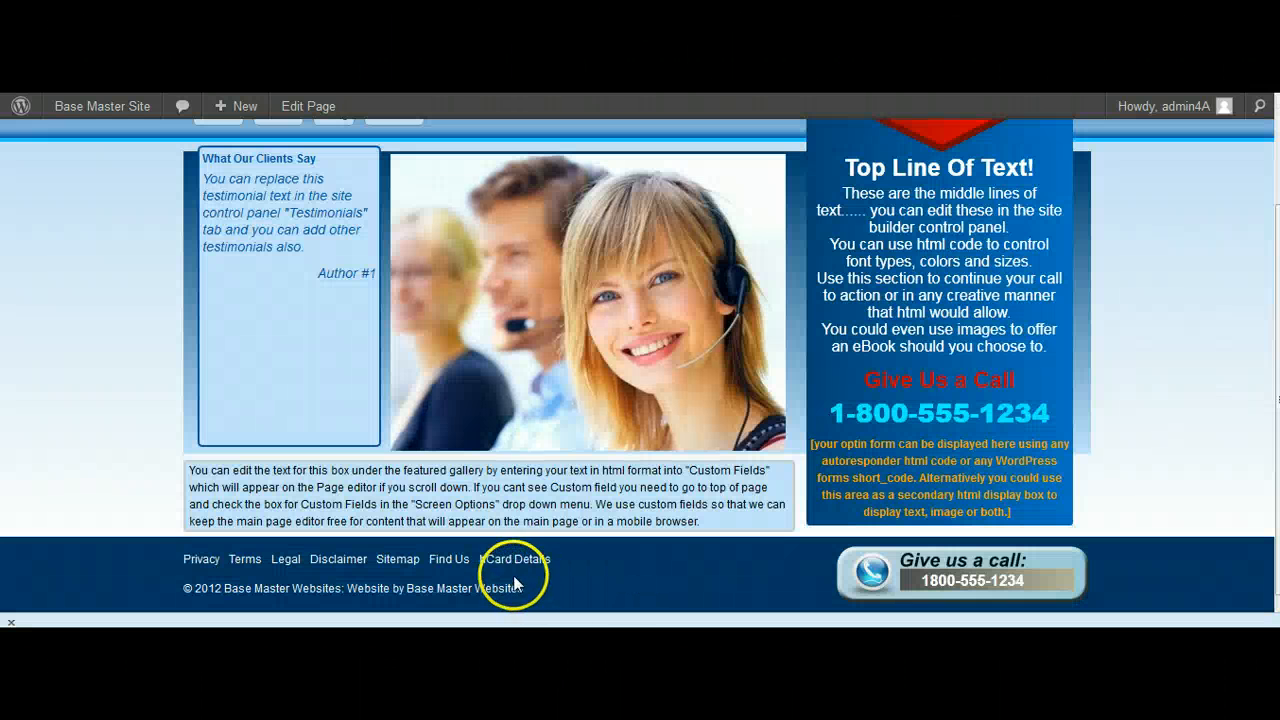
pyautogui.click(448, 560)
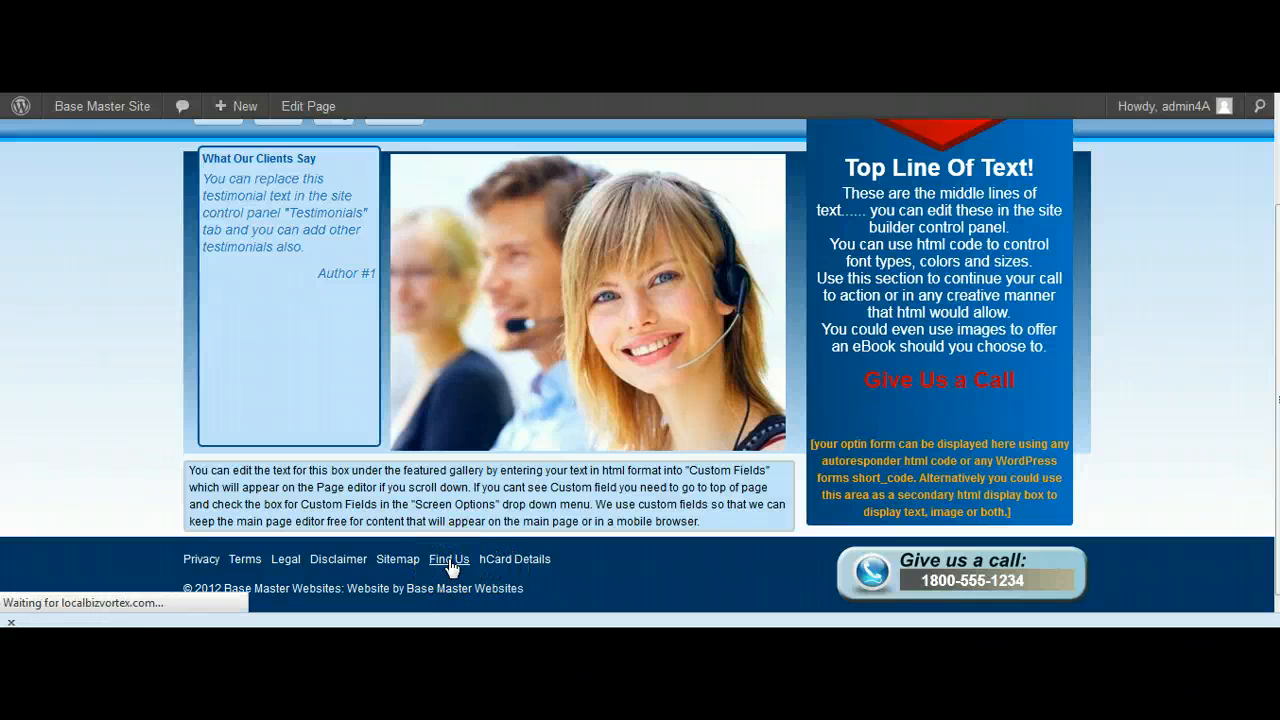
pyautogui.click(448, 560)
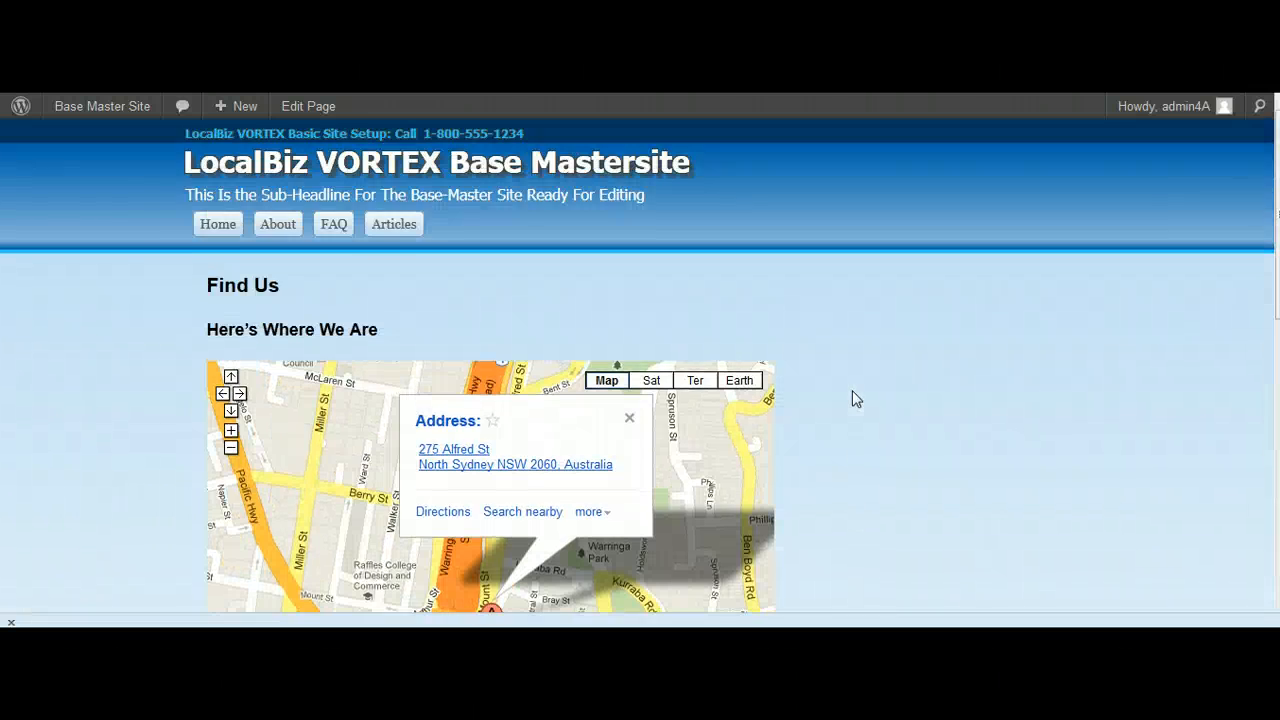
# - Browse the Find Us page and scroll through the Disclaimer page's prewritten legal text to the footer
pyautogui.scroll(-3)
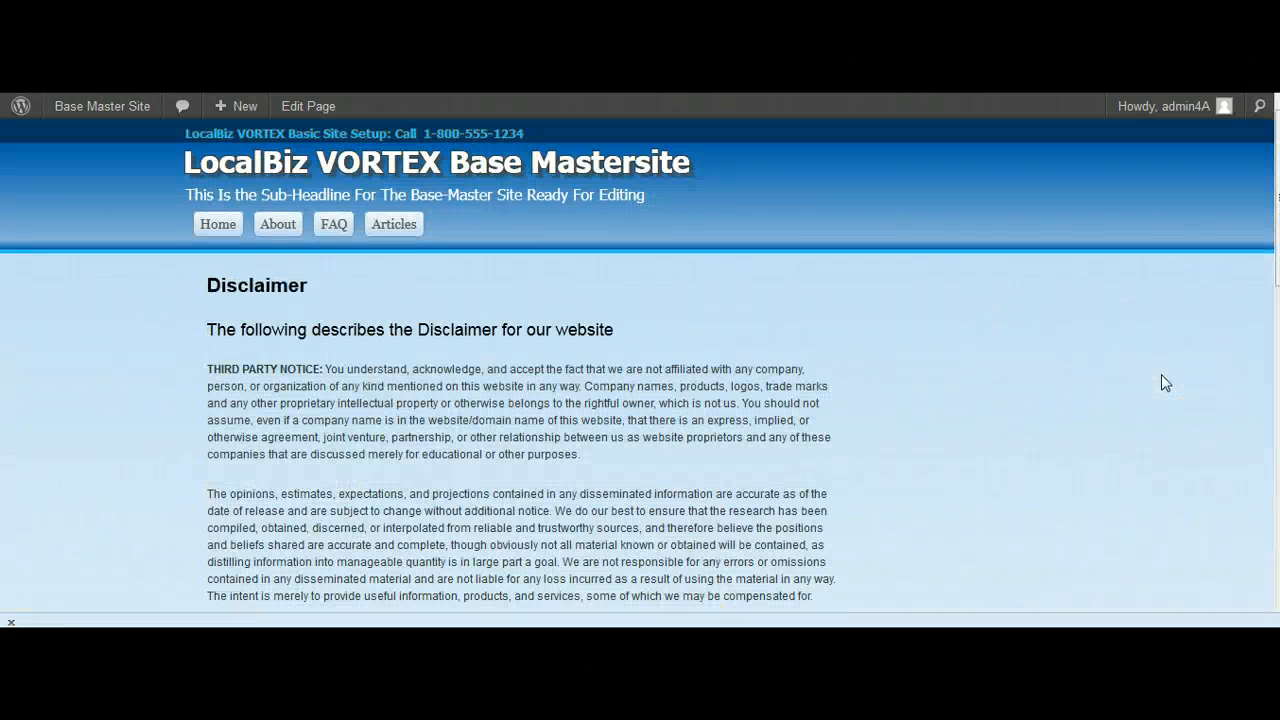
pyautogui.scroll(-3)
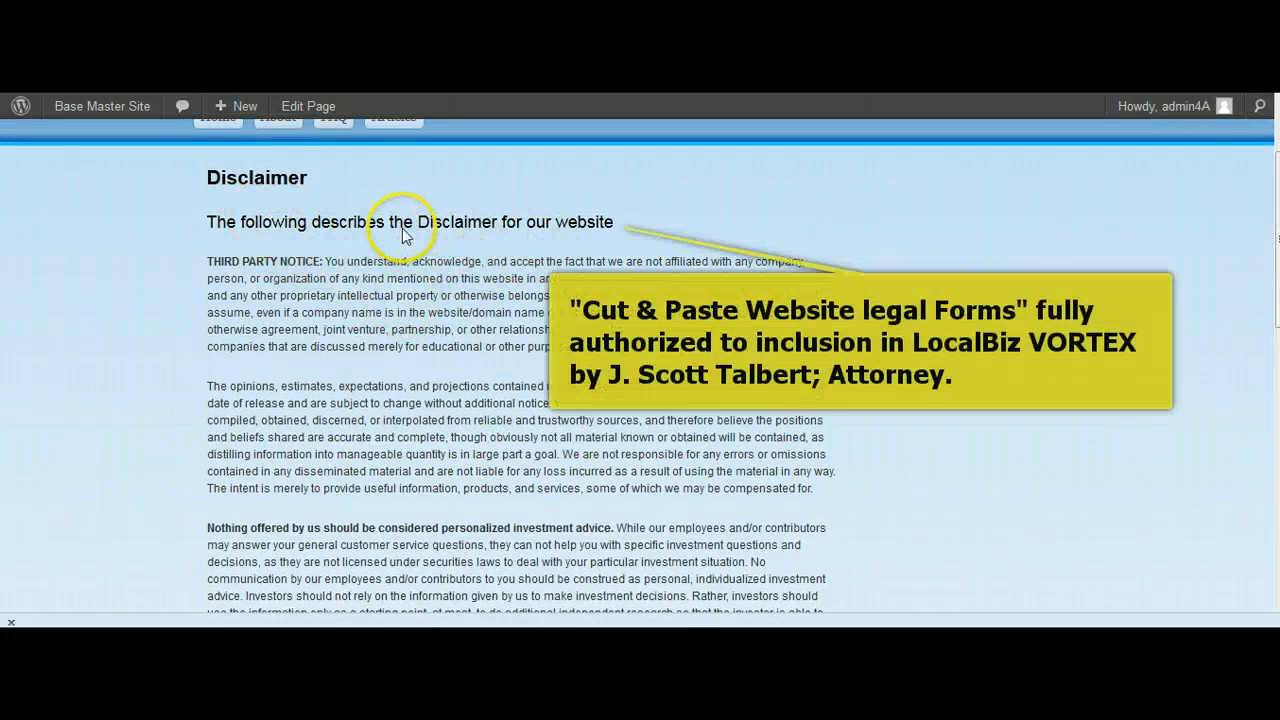
pyautogui.moveTo(892, 216)
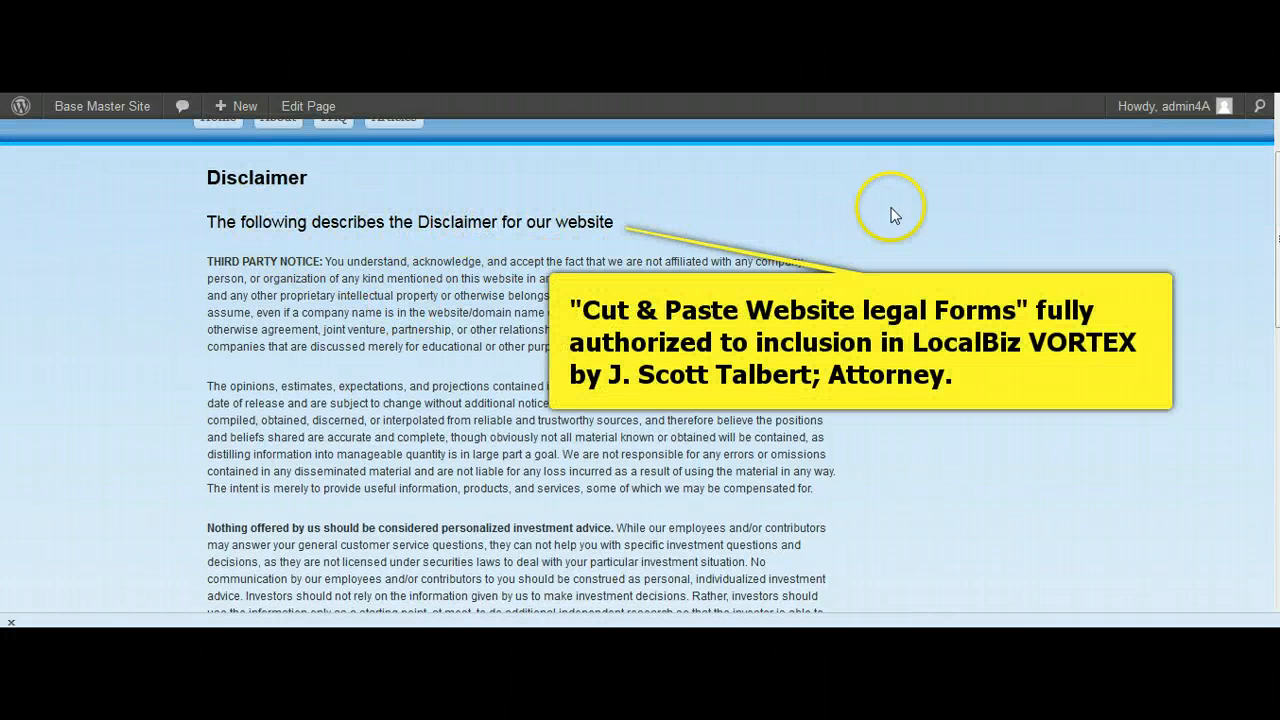
pyautogui.scroll(-3)
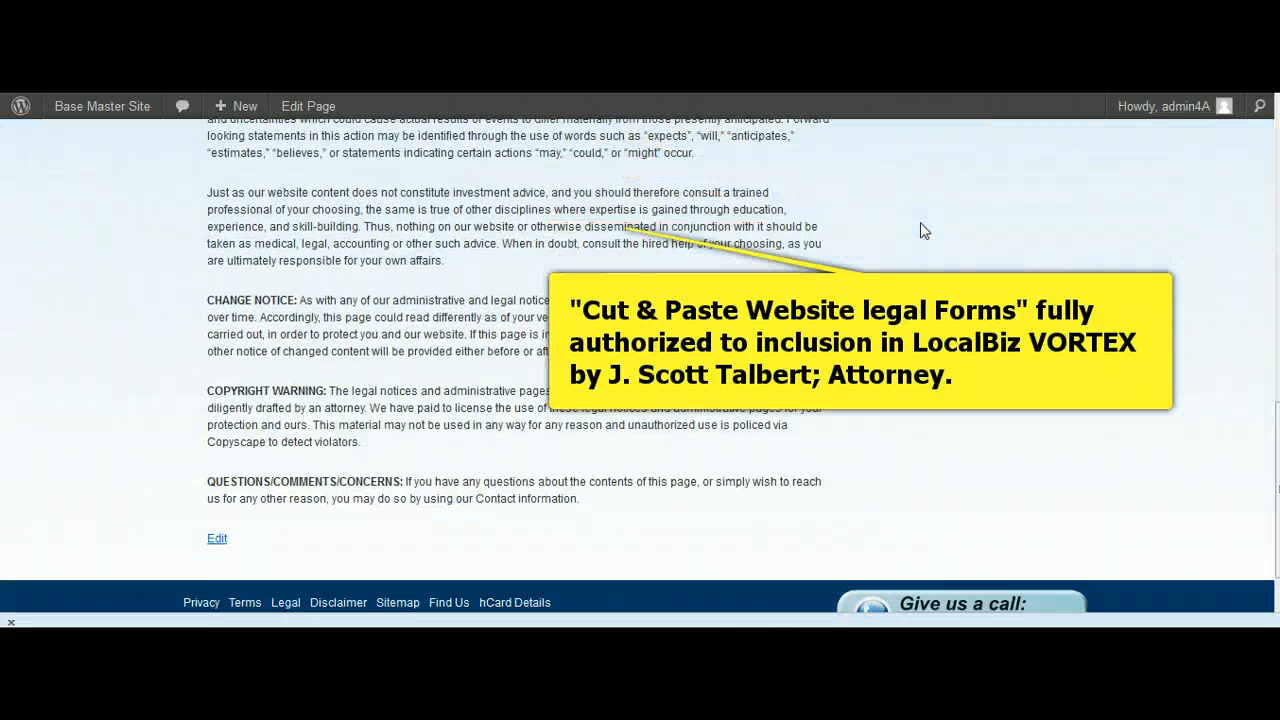
pyautogui.scroll(-3)
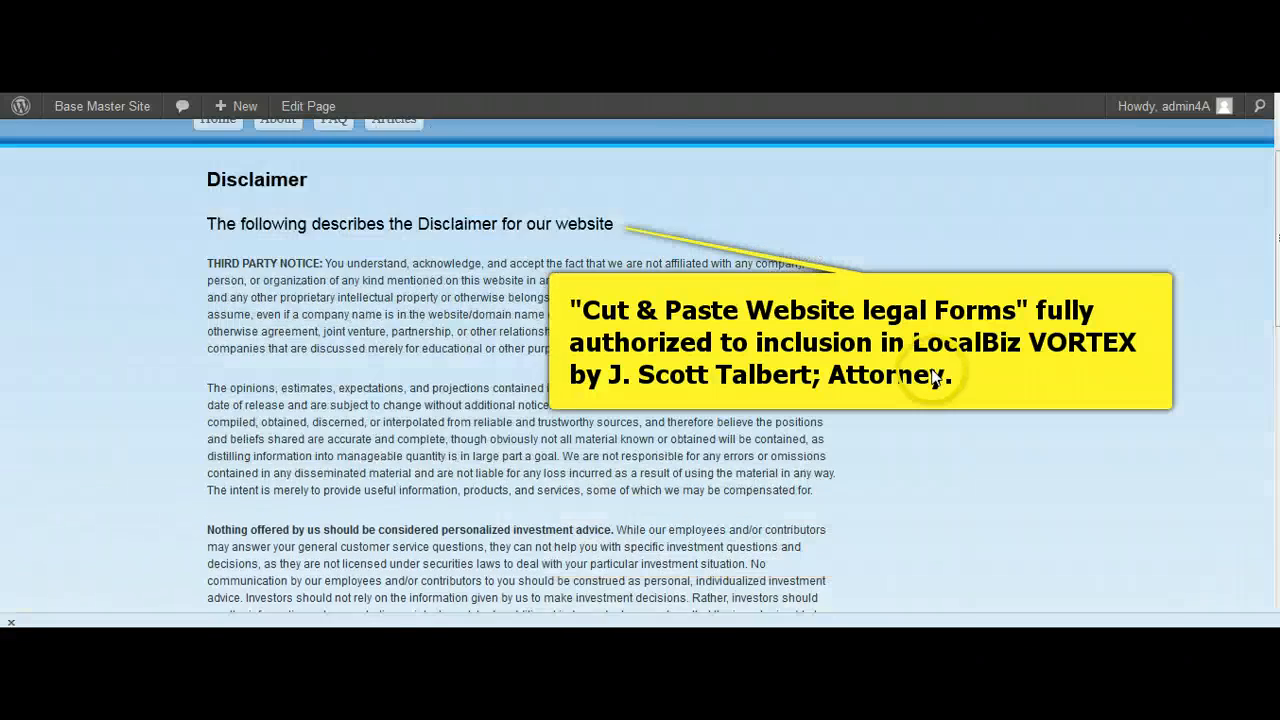
pyautogui.scroll(3)
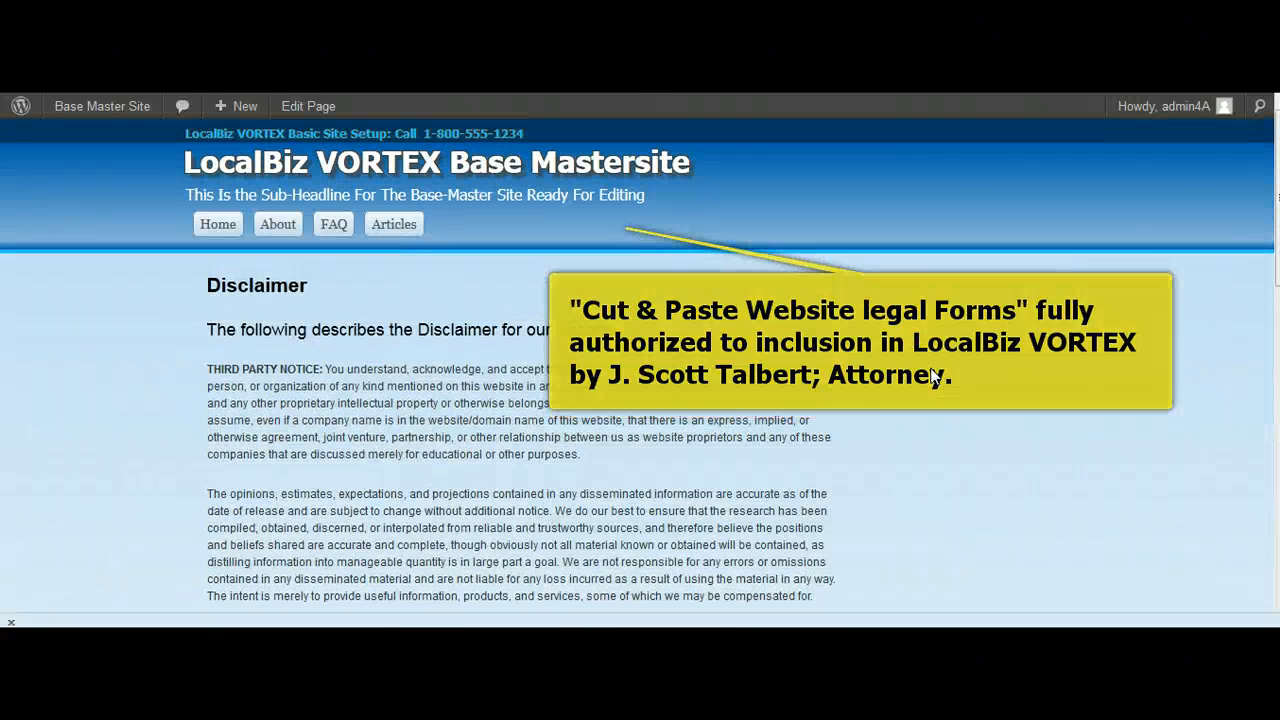
pyautogui.scroll(-3)
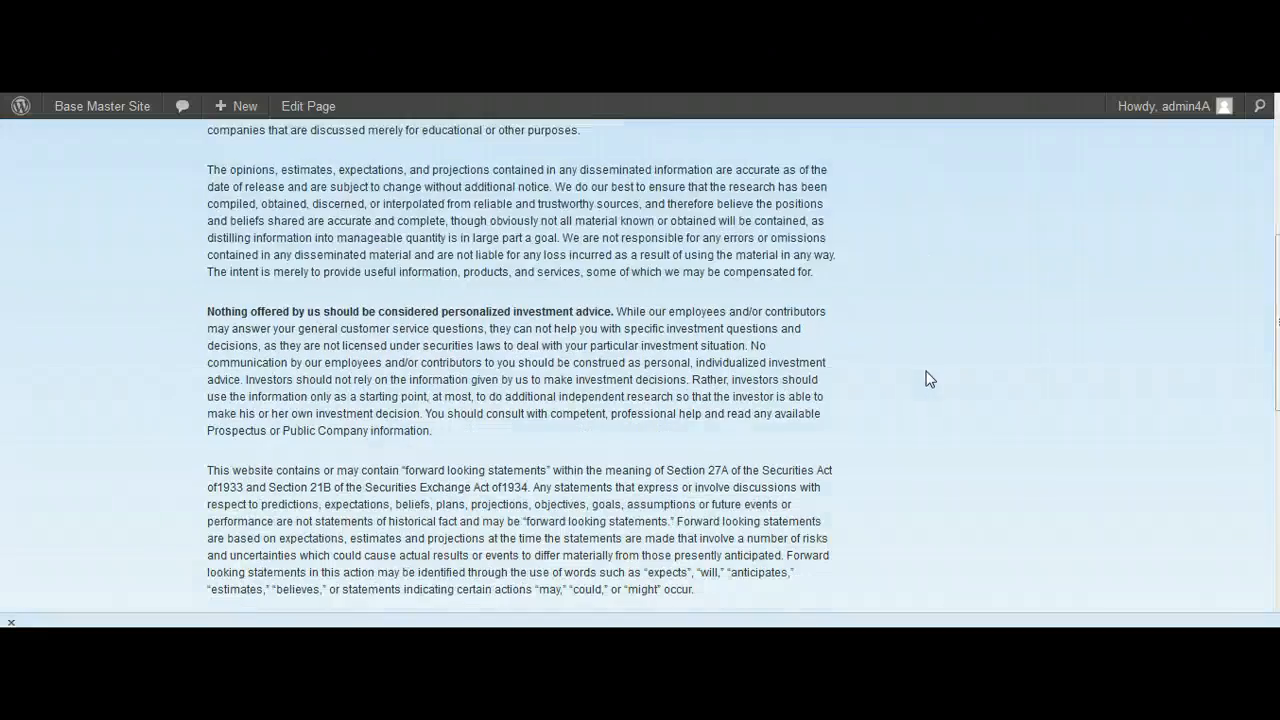
pyautogui.scroll(-3)
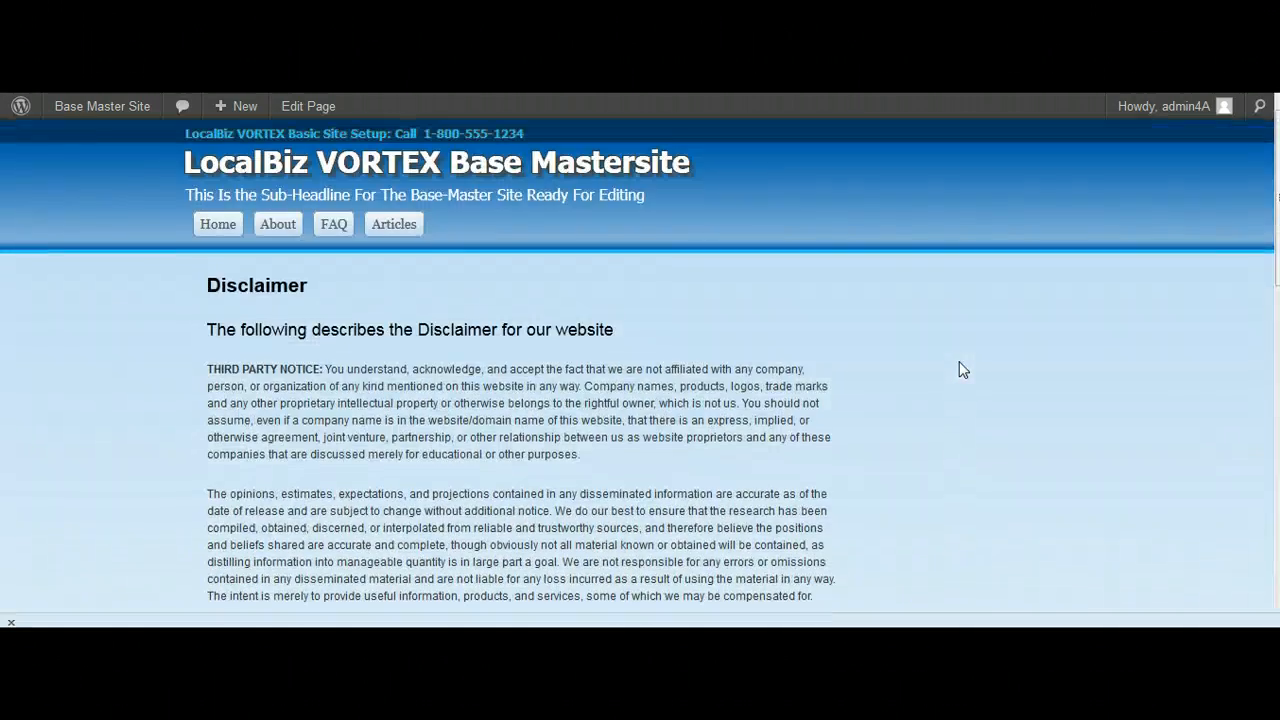
pyautogui.scroll(-3)
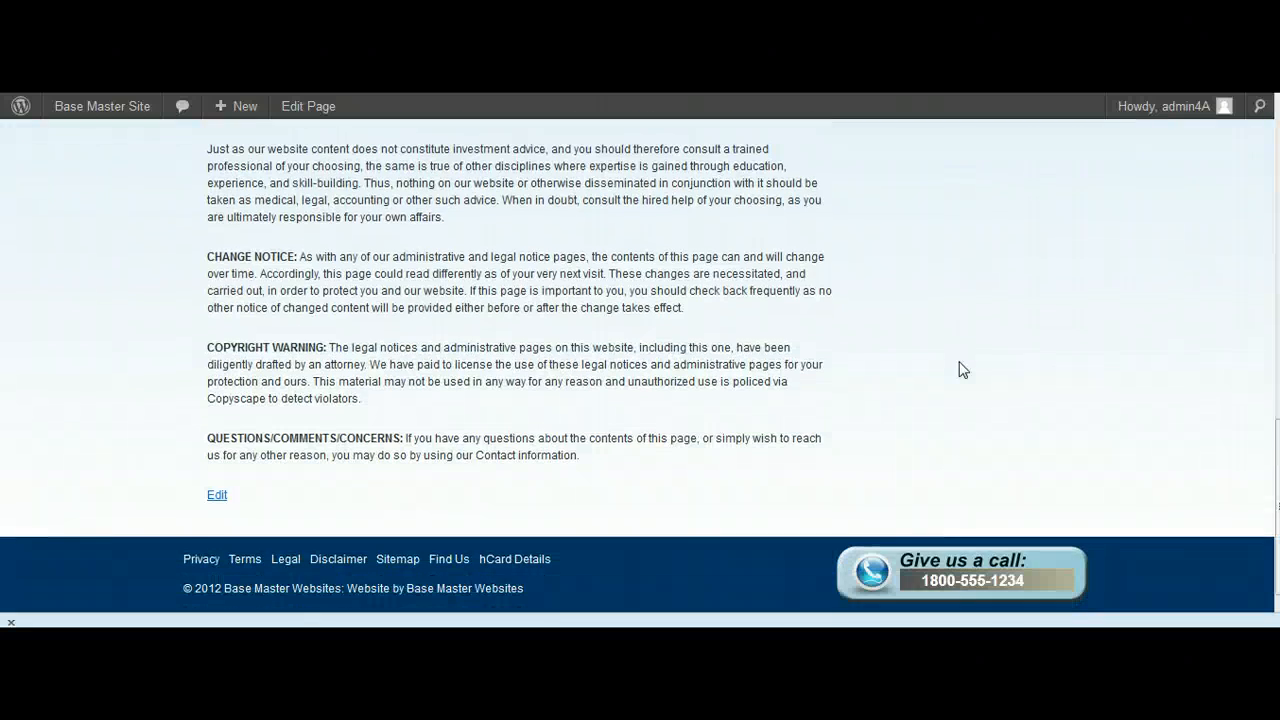
# - View the business hCard contact details popup and close it, returning to the Disclaimer page
pyautogui.click(514, 558)
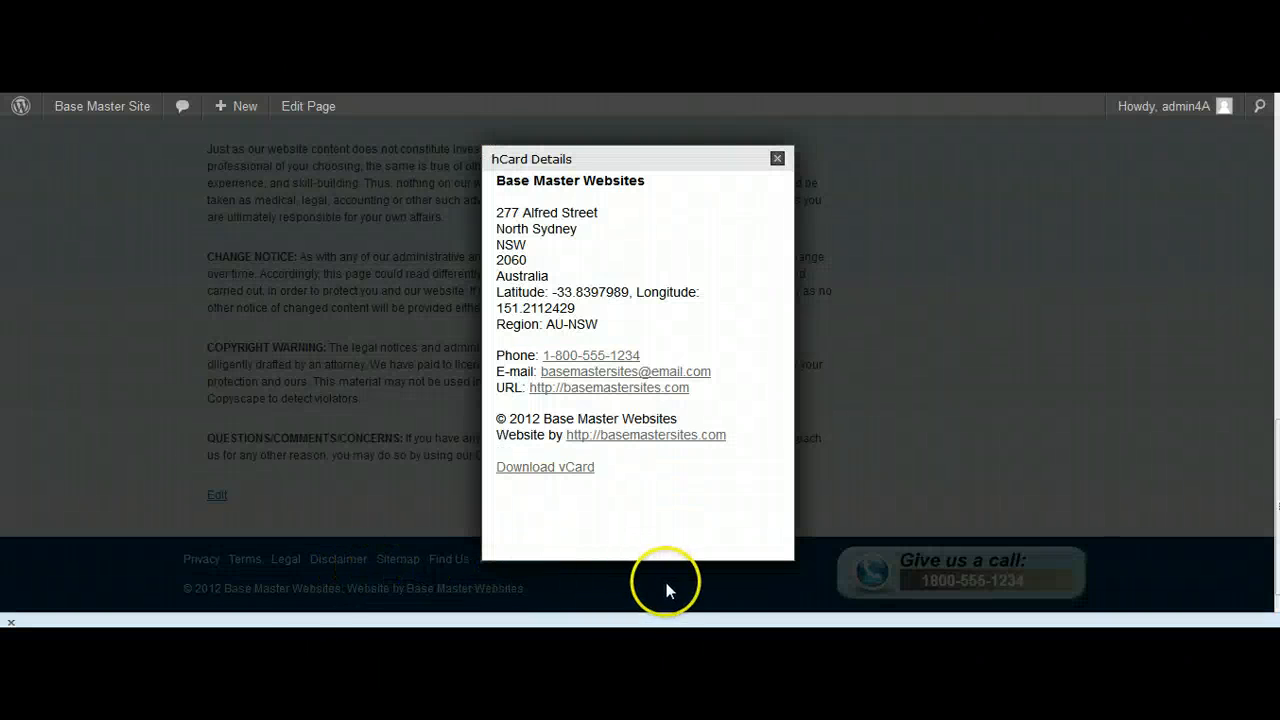
pyautogui.click(776, 158)
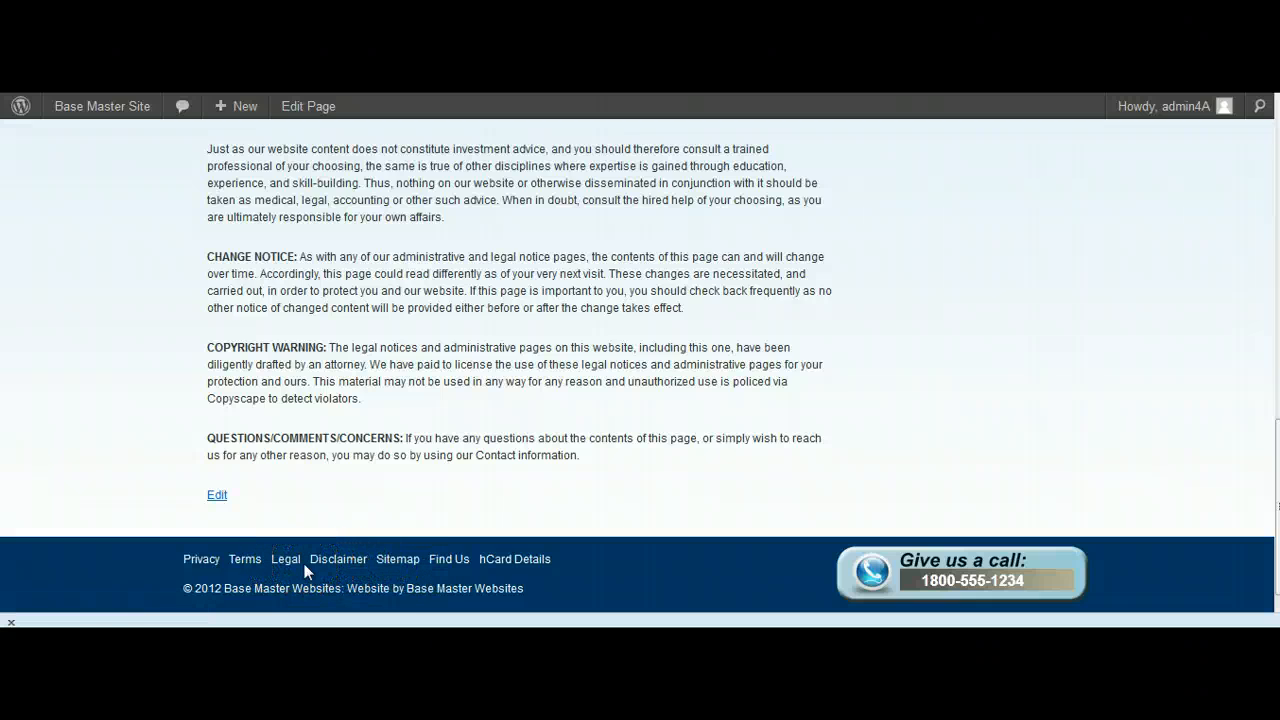
pyautogui.moveTo(612, 576)
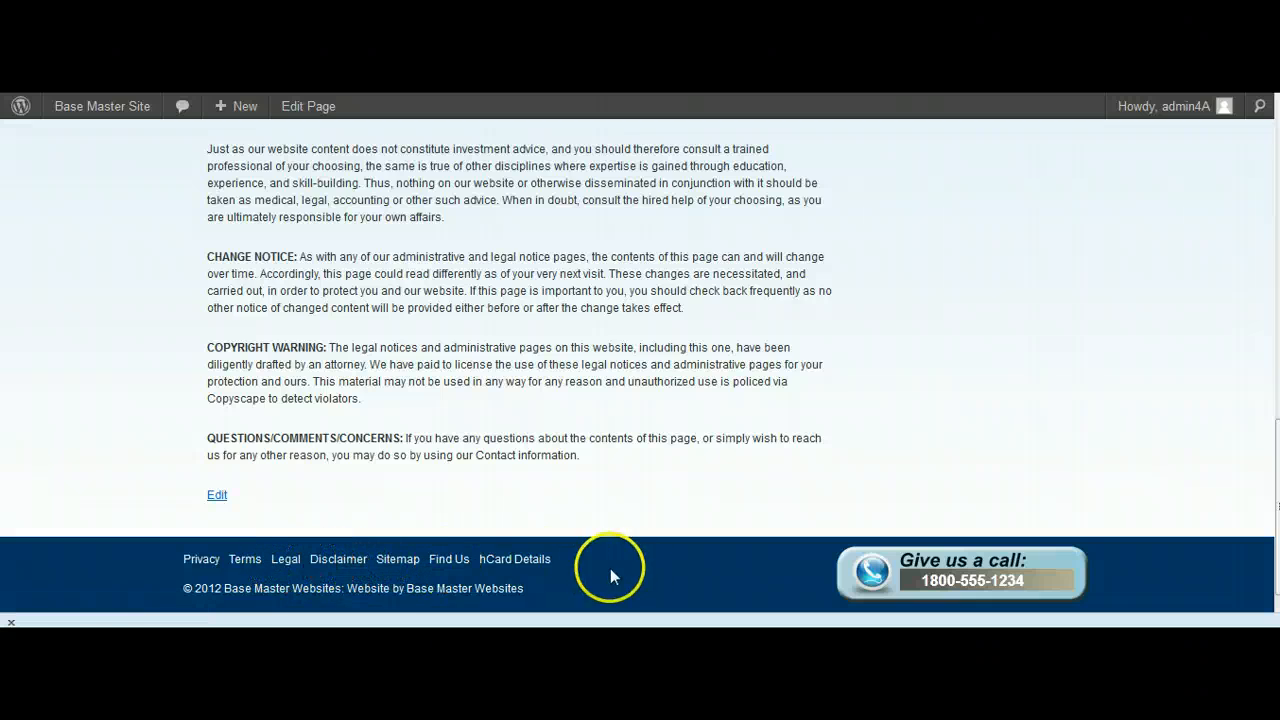
pyautogui.moveTo(804, 300)
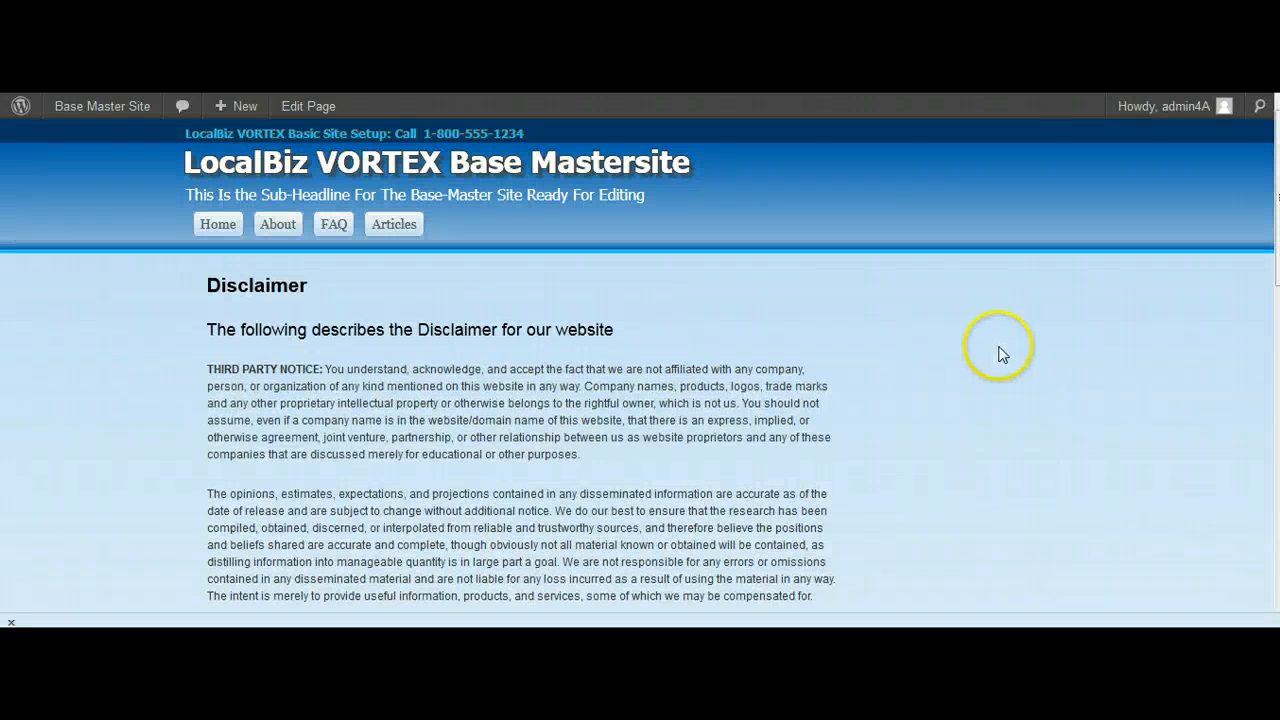
pyautogui.moveTo(336, 224)
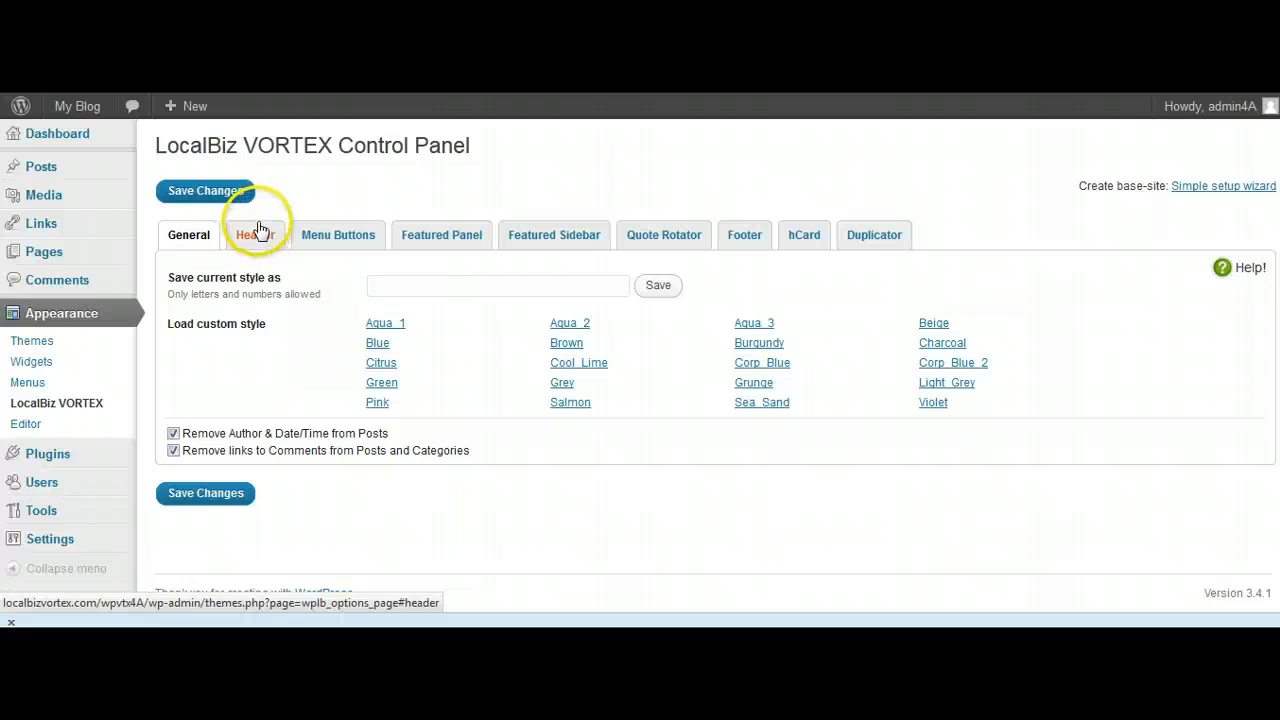
# - Review the Header tab's prefilled banner text, Tahoma fonts and header colours
pyautogui.click(256, 236)
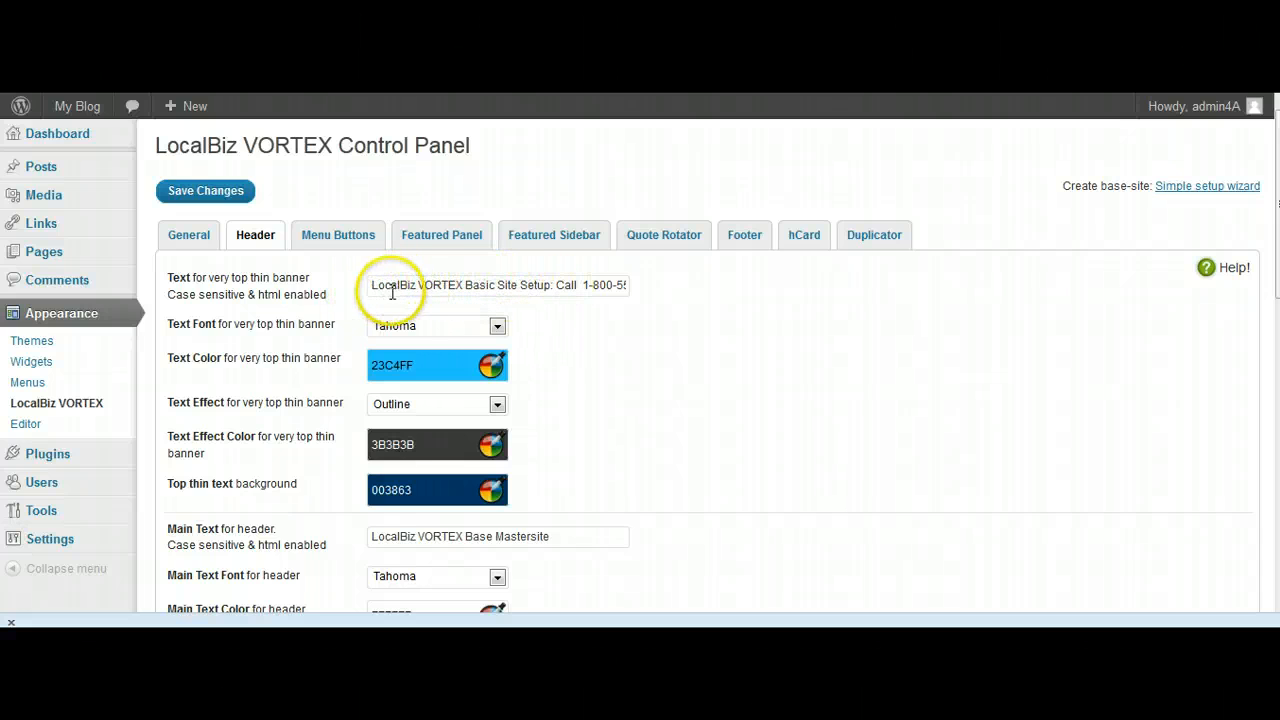
pyautogui.scroll(-3)
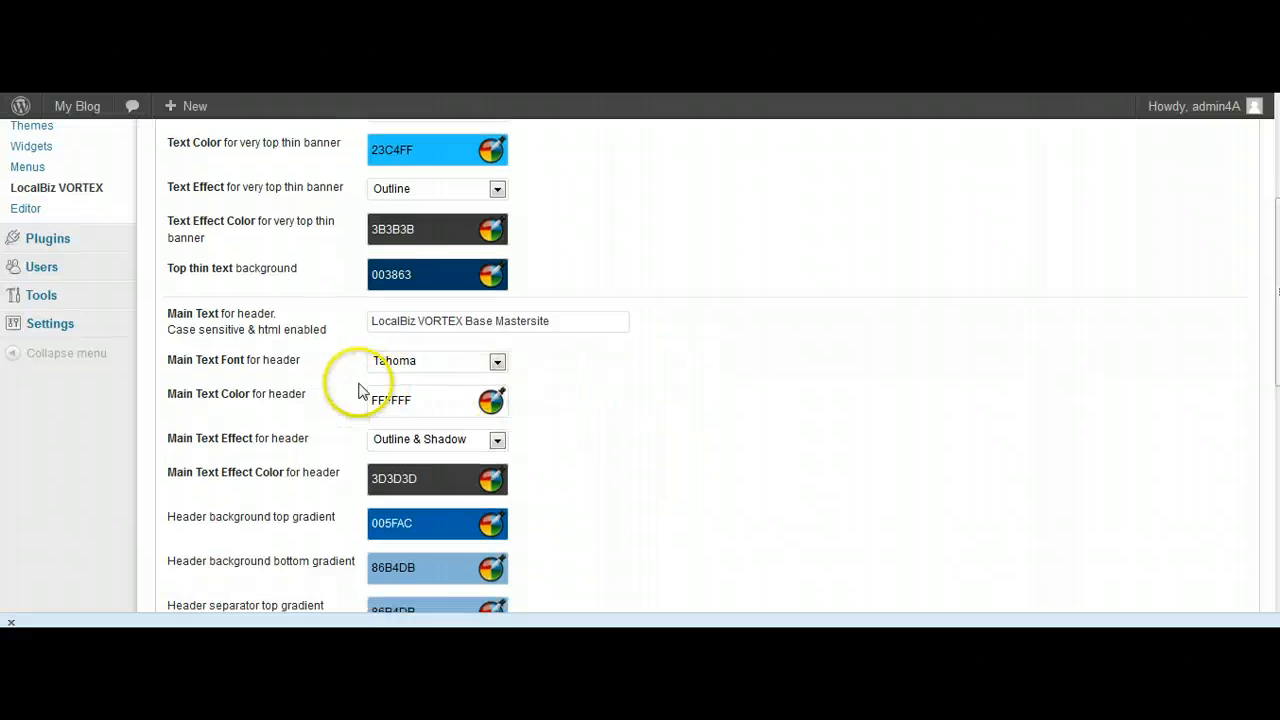
pyautogui.moveTo(444, 320)
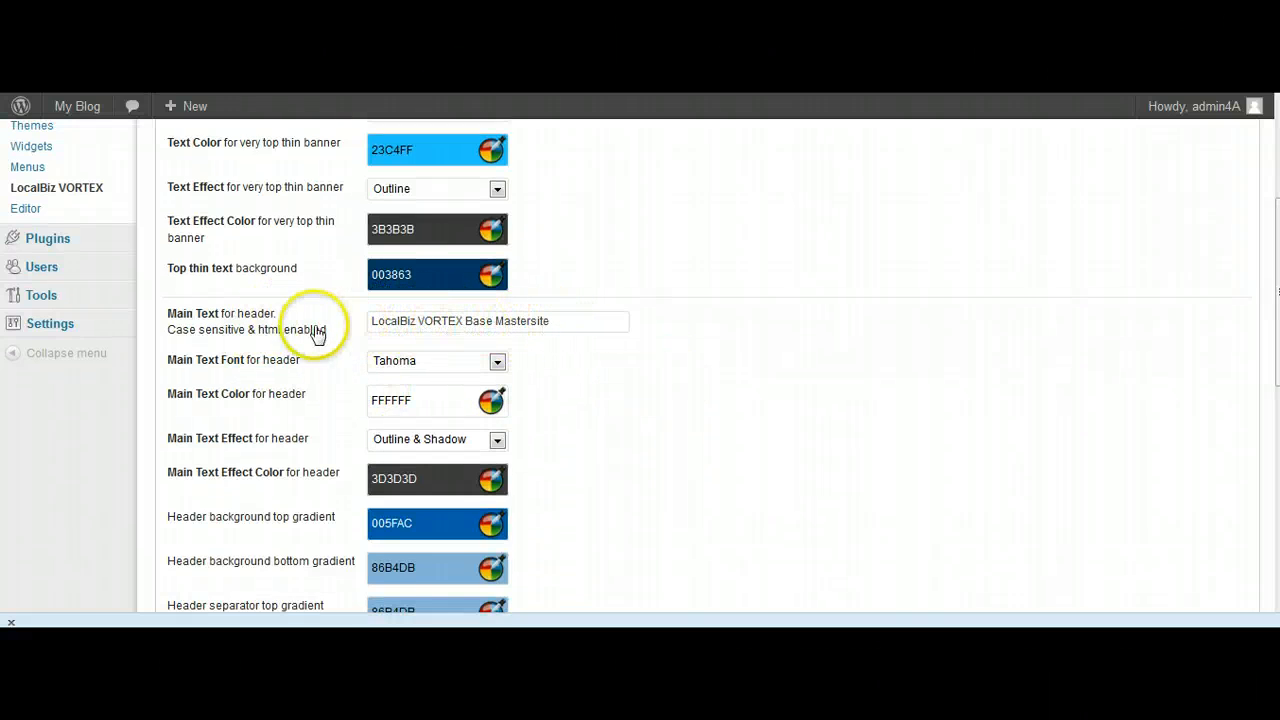
pyautogui.scroll(-3)
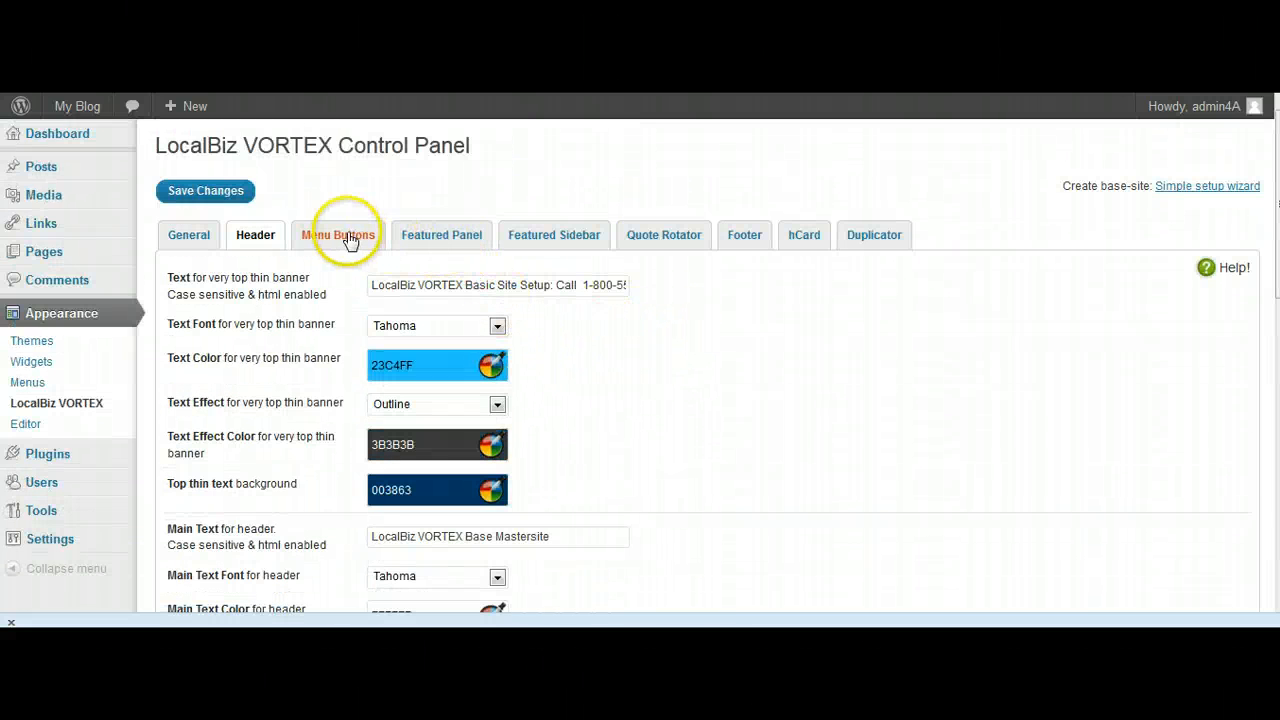
# - Review the Featured Panel tab's Articles slider category and background gradient colours
pyautogui.click(440, 236)
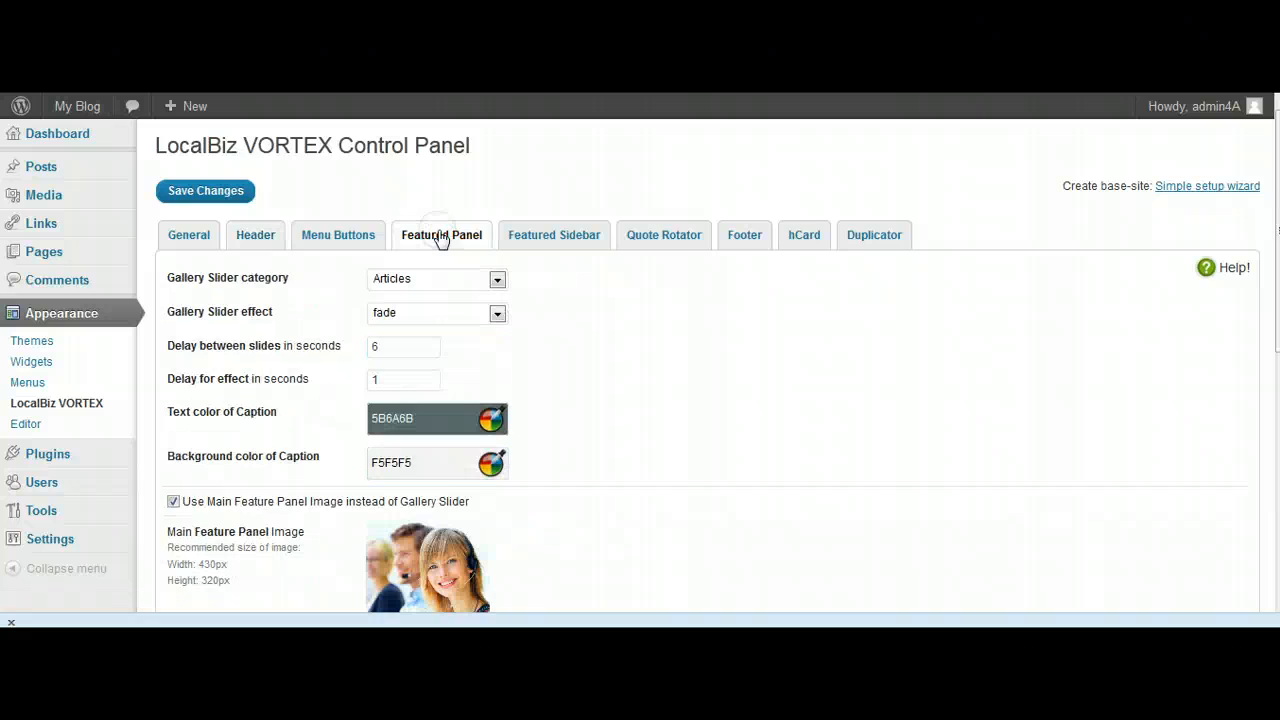
pyautogui.scroll(-3)
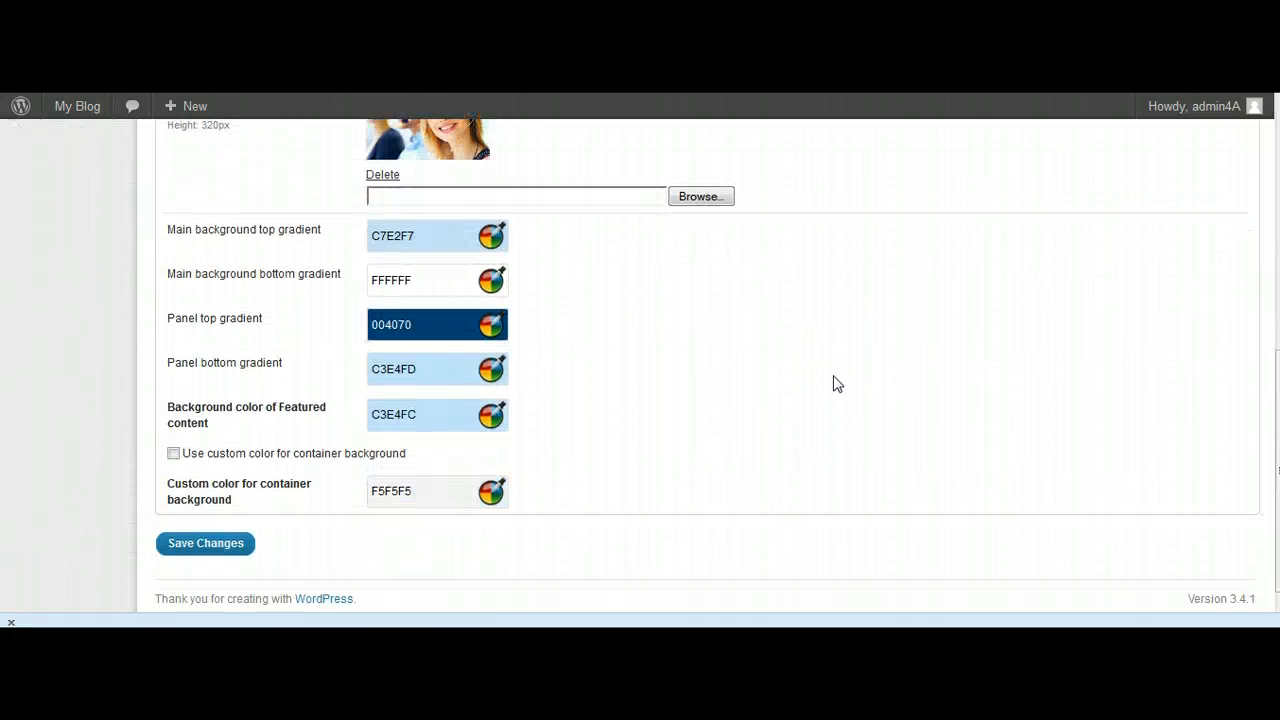
pyautogui.scroll(3)
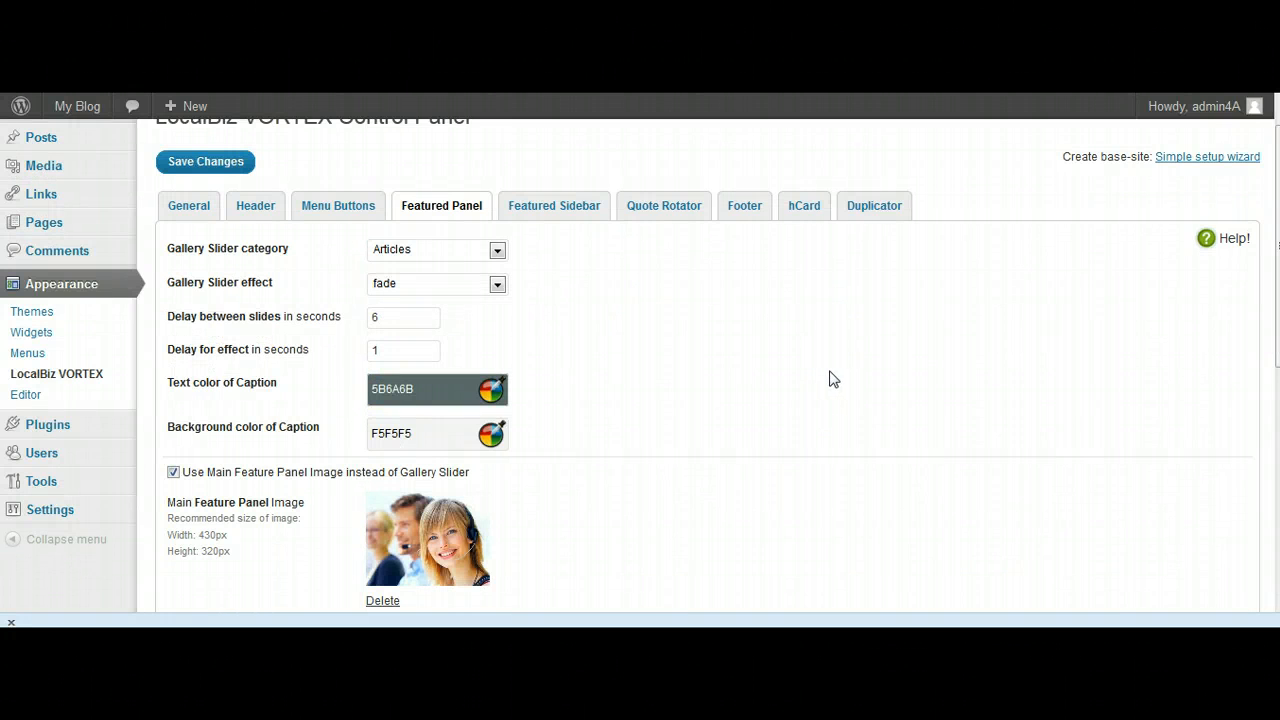
pyautogui.moveTo(554, 206)
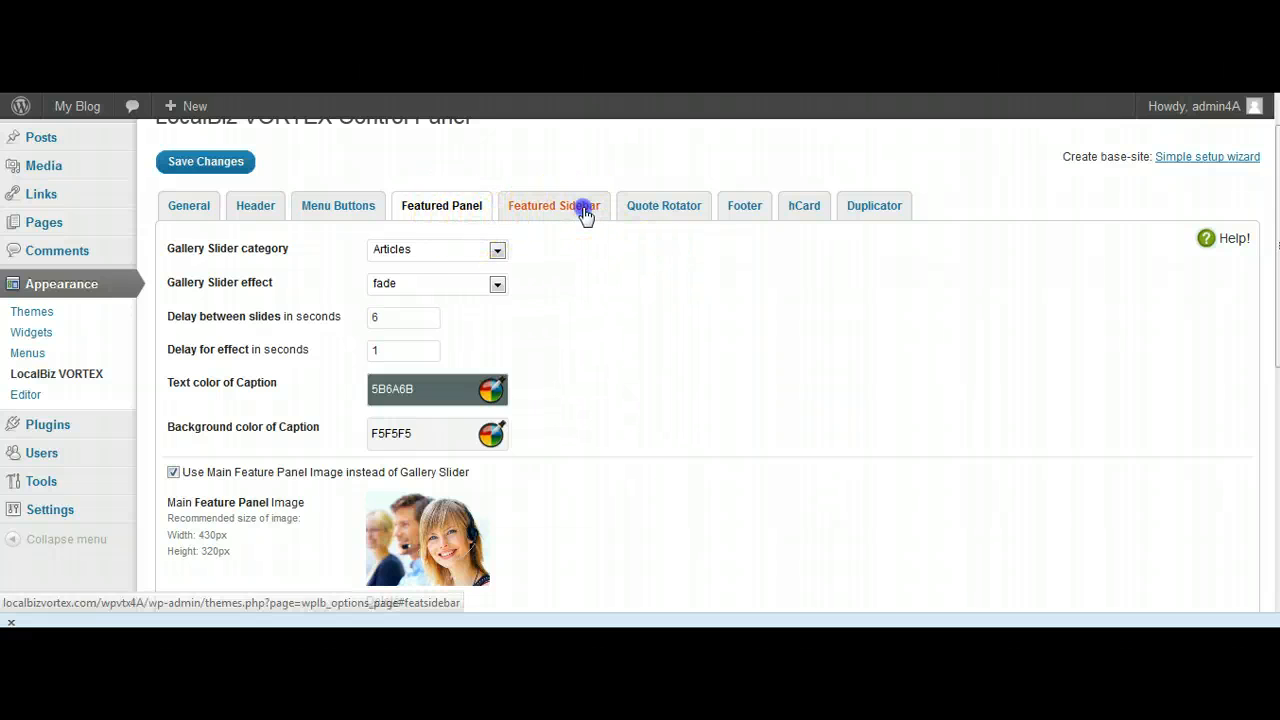
# - Review the Featured Sidebar tab's top arrow choice and call-to-action arrow text
pyautogui.click(554, 204)
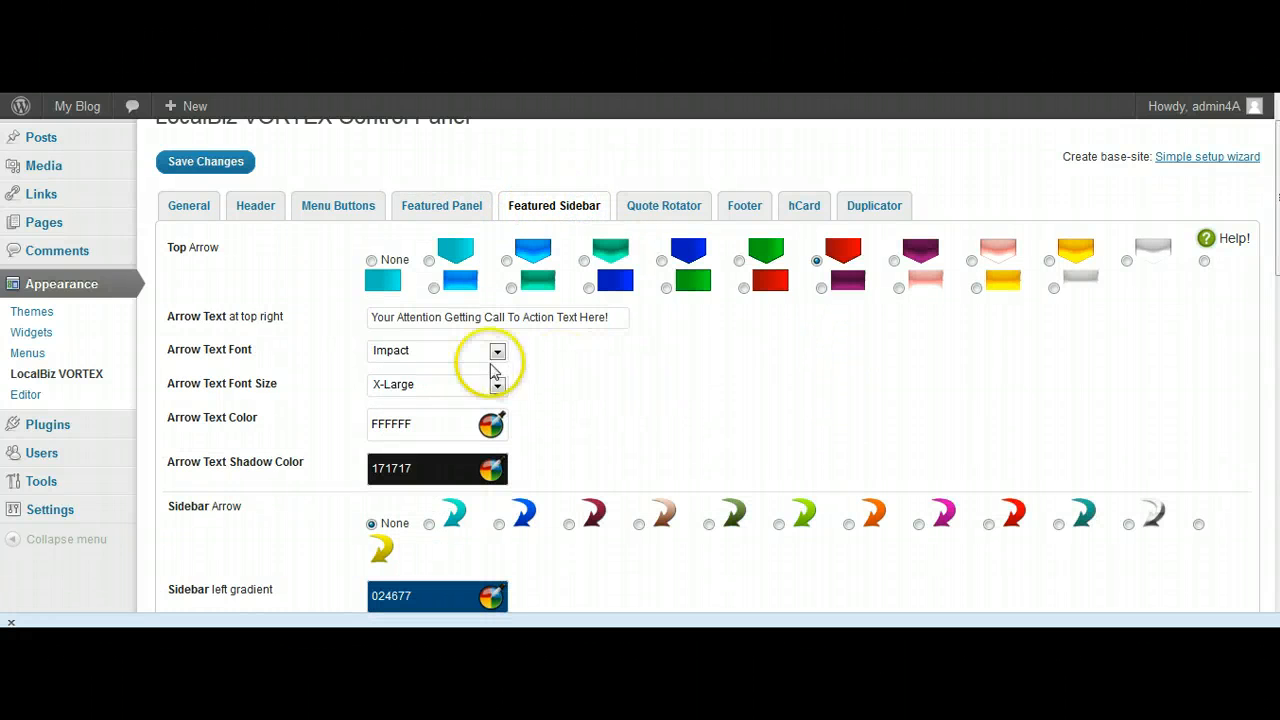
pyautogui.moveTo(304, 318)
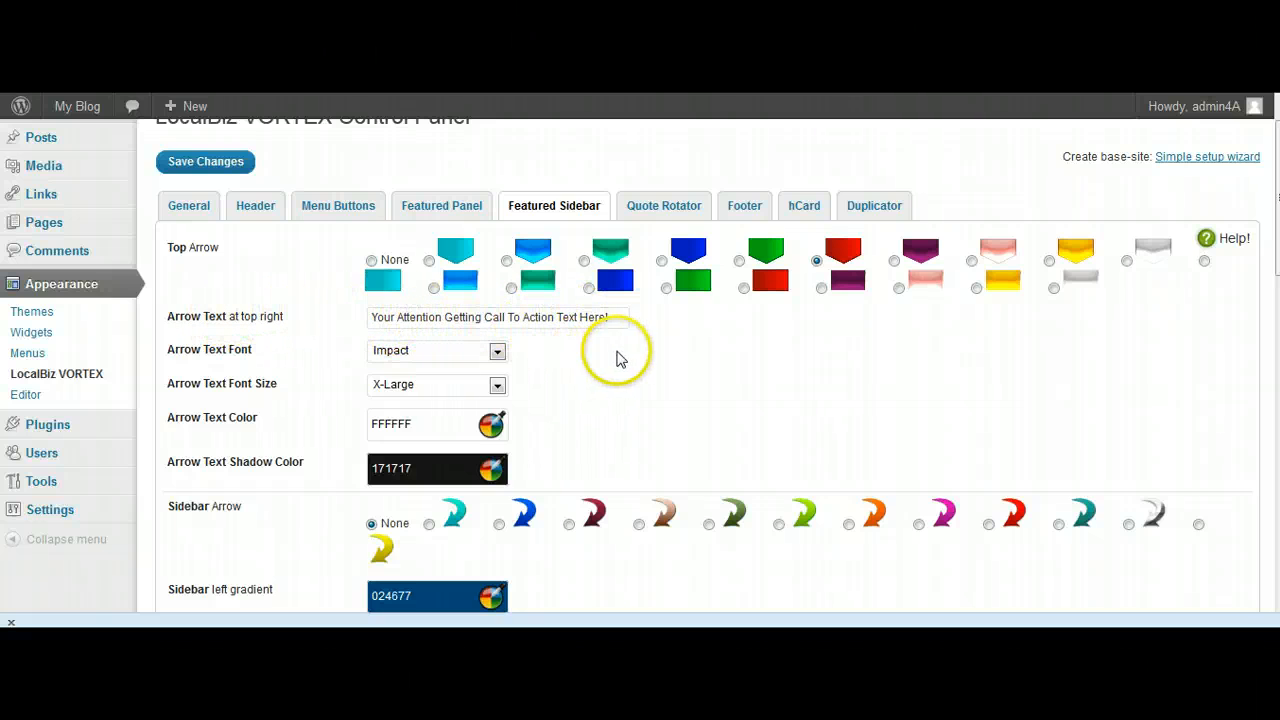
pyautogui.moveTo(664, 204)
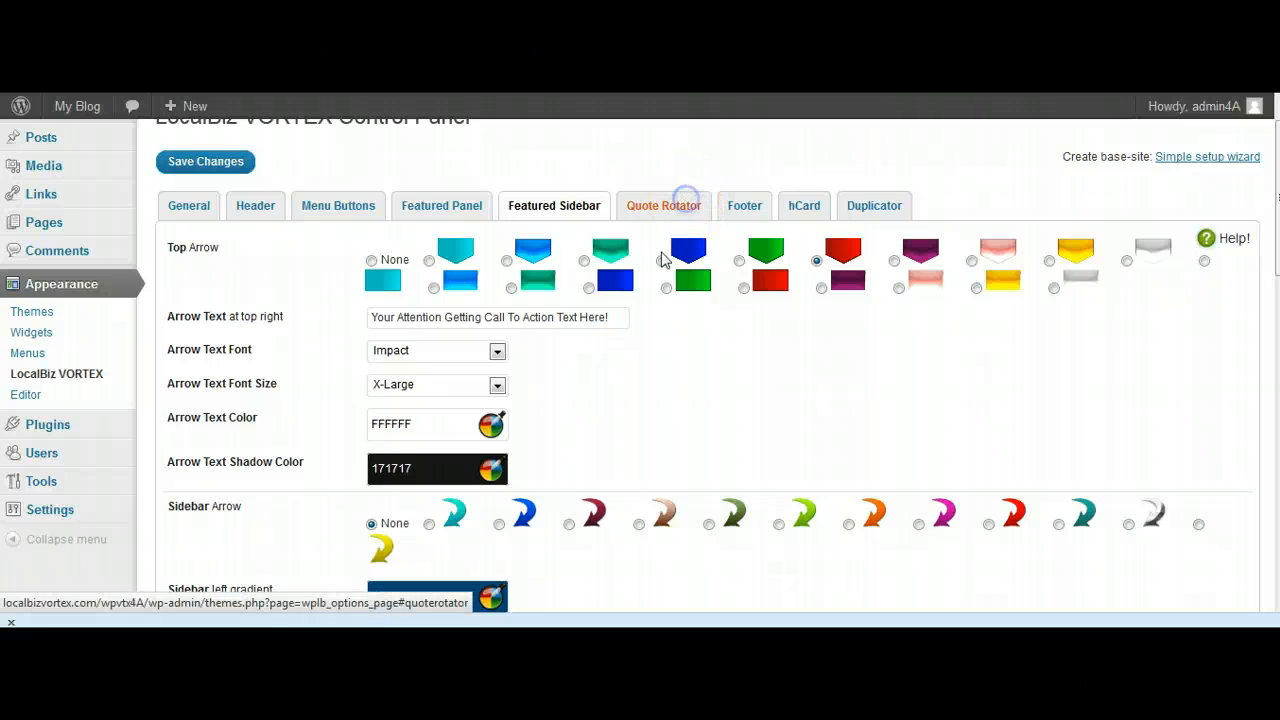
# - Review the Quote Rotator tab's 'What Our Clients Say' title and two sample testimonials
pyautogui.click(664, 204)
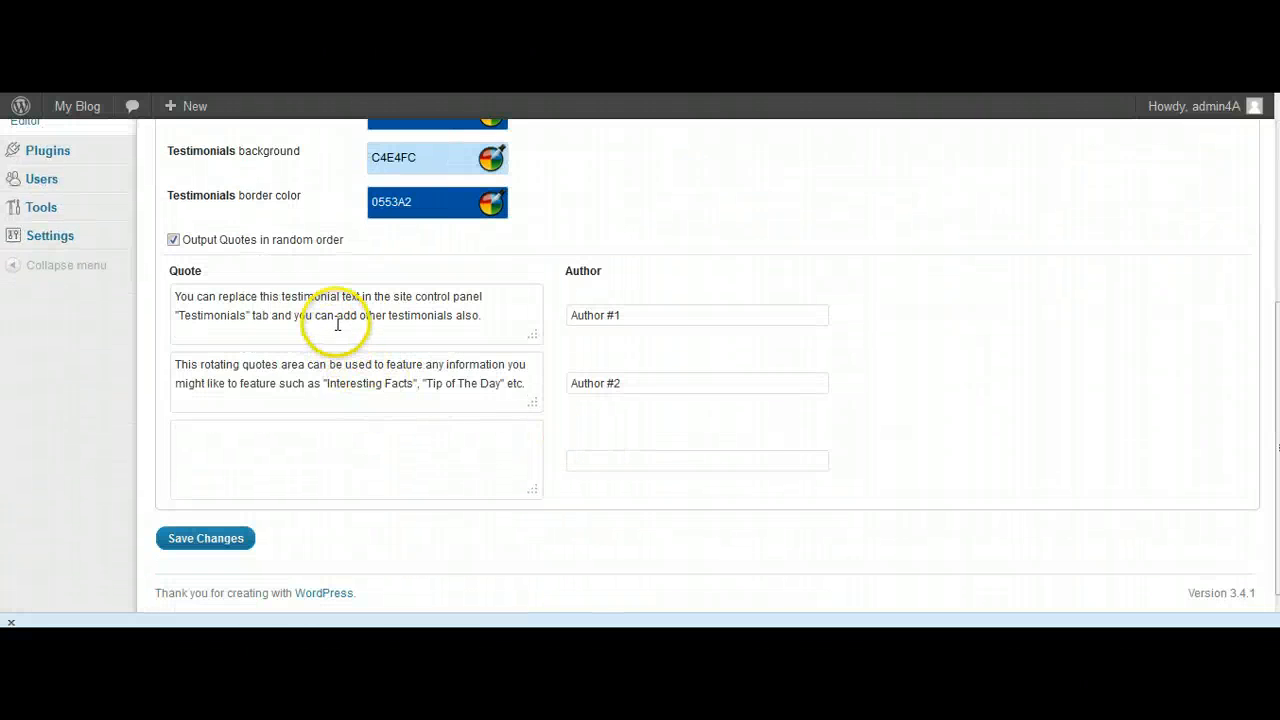
pyautogui.scroll(3)
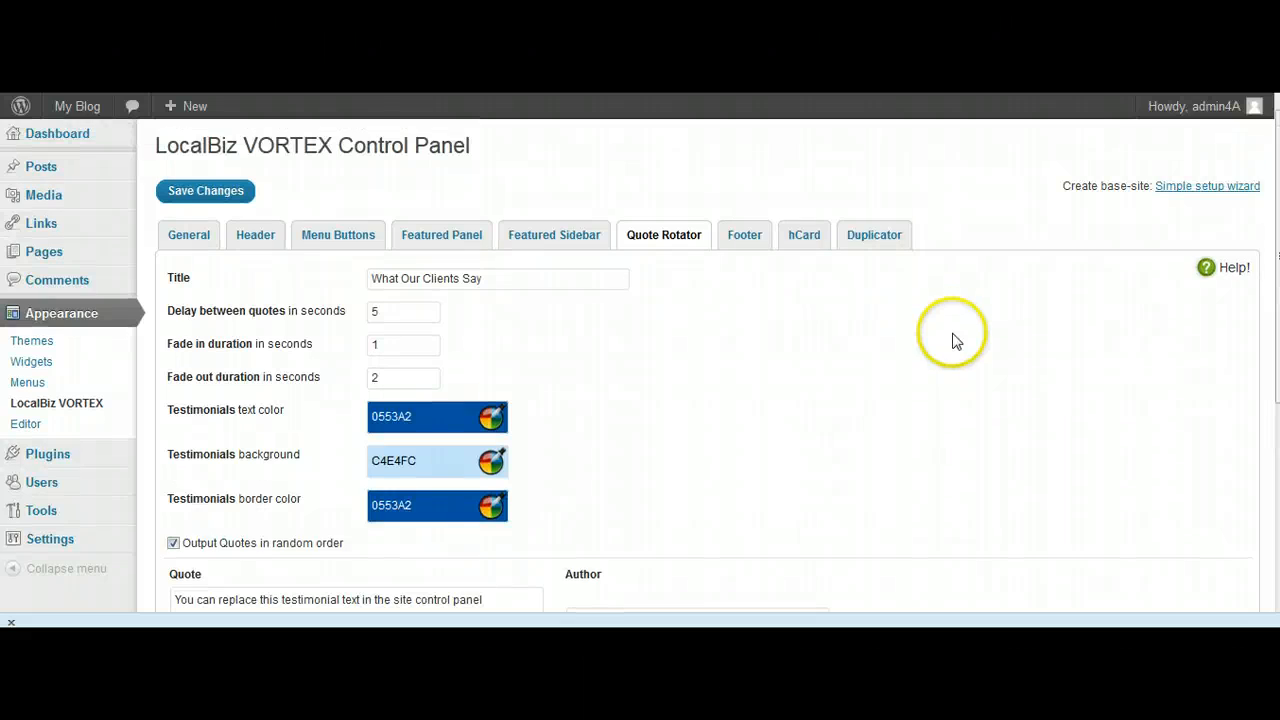
pyautogui.scroll(-3)
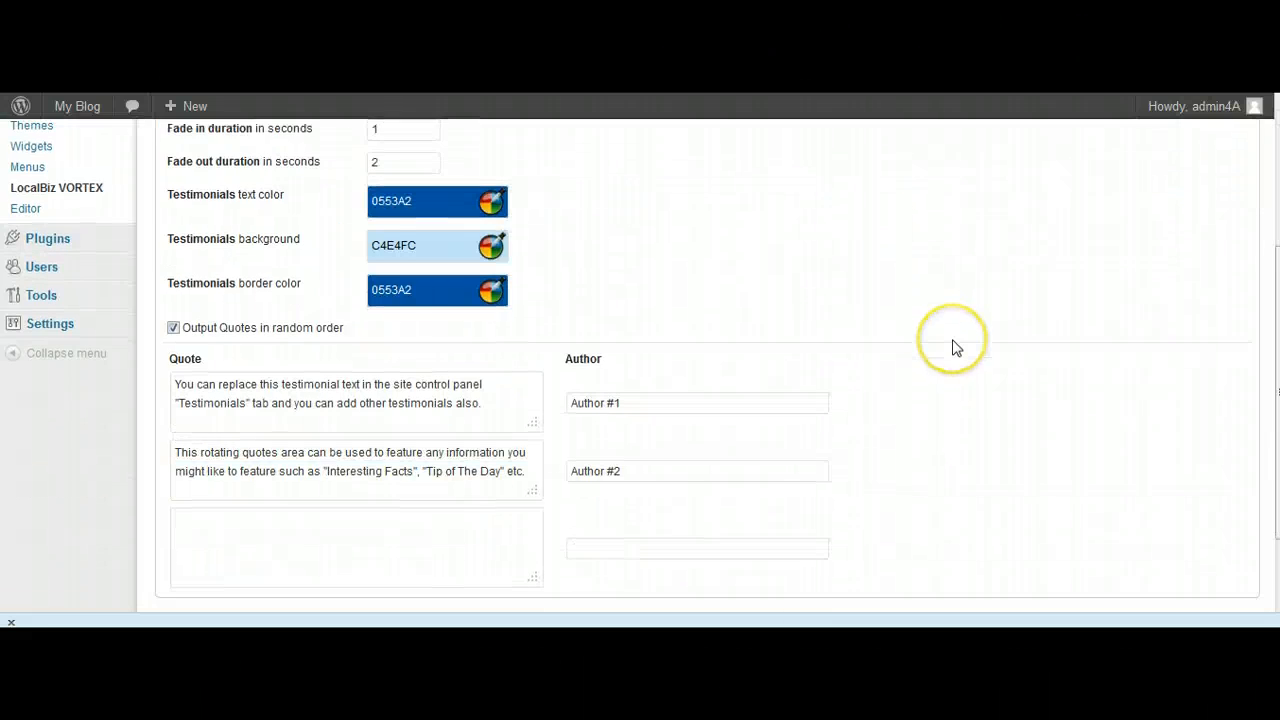
pyautogui.scroll(3)
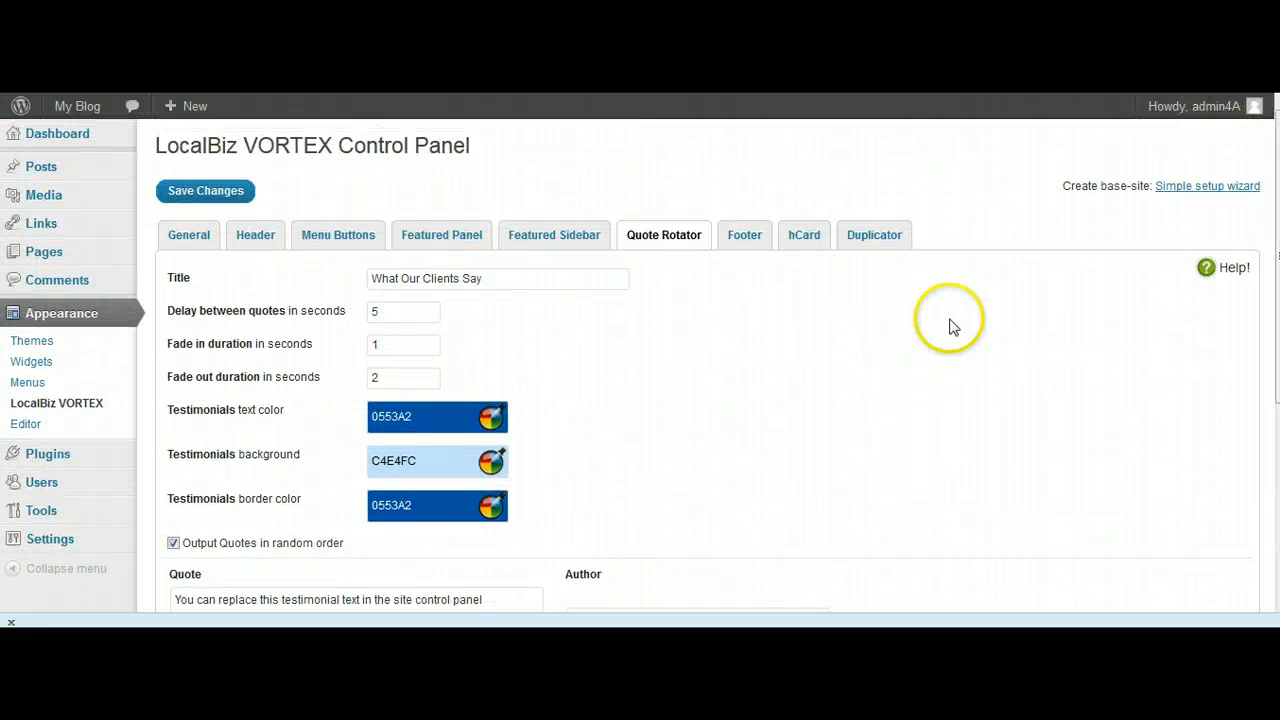
pyautogui.moveTo(744, 236)
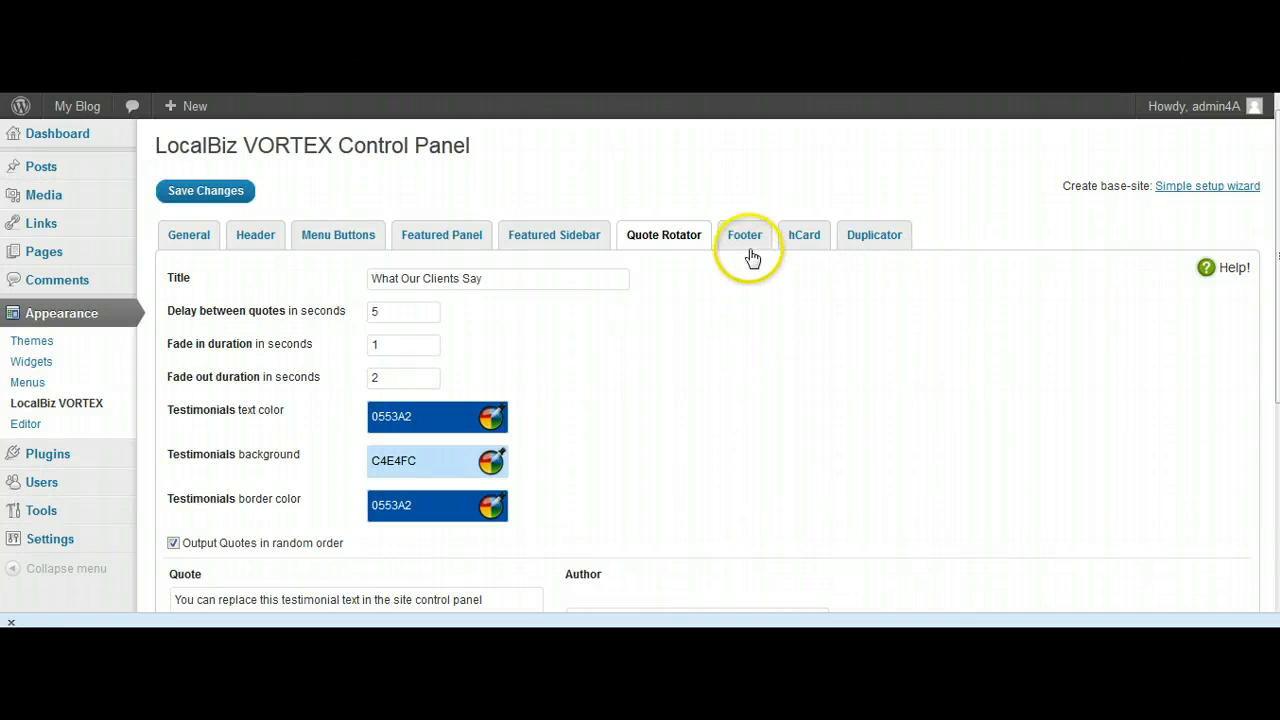
pyautogui.click(744, 236)
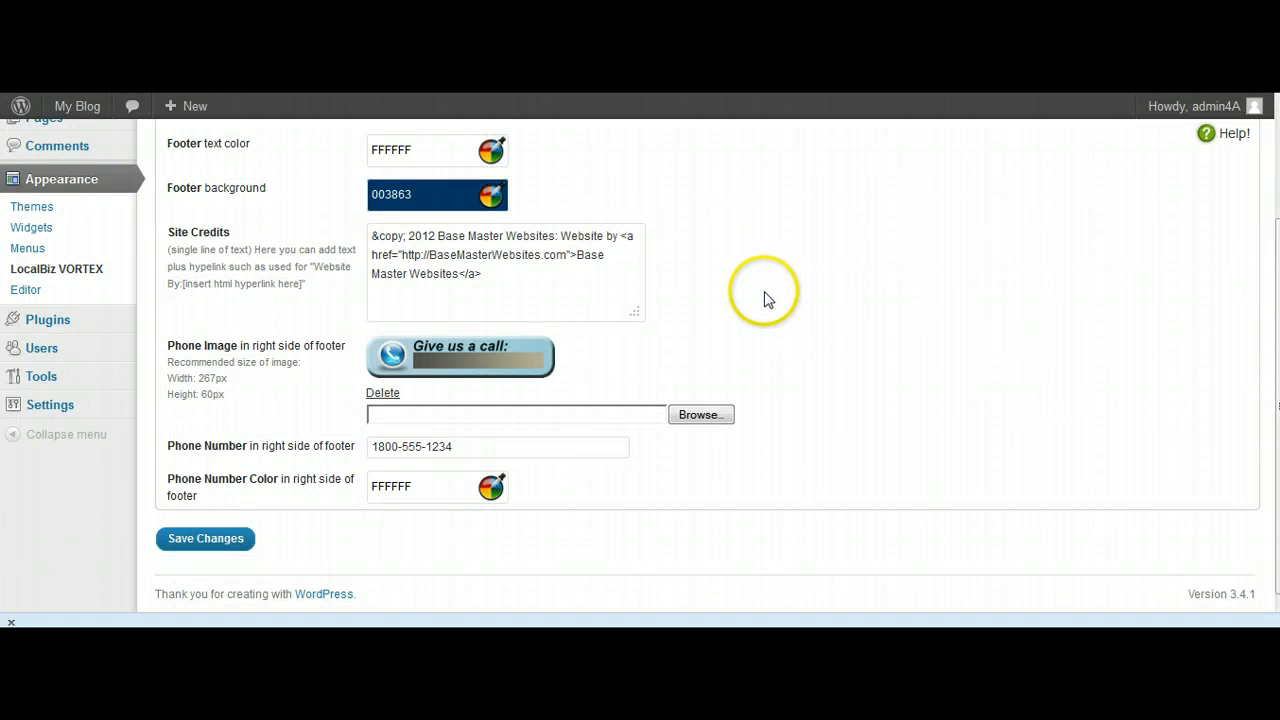
pyautogui.scroll(3)
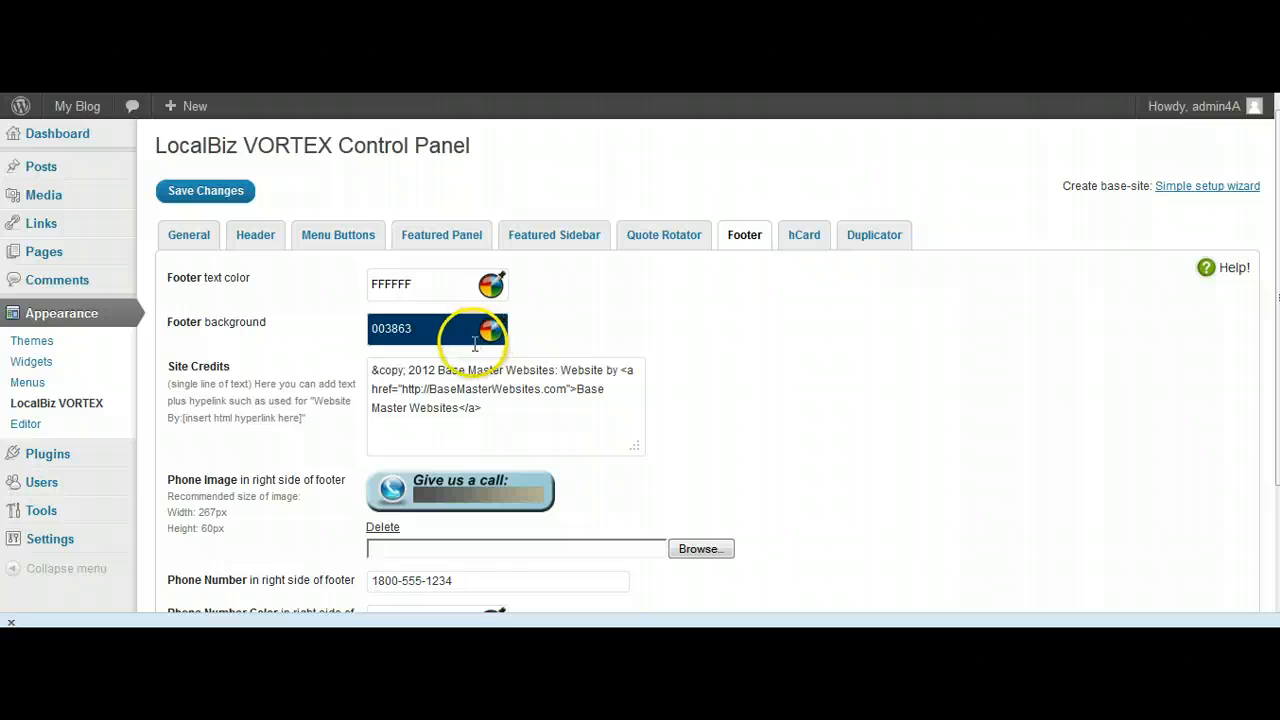
pyautogui.moveTo(584, 364)
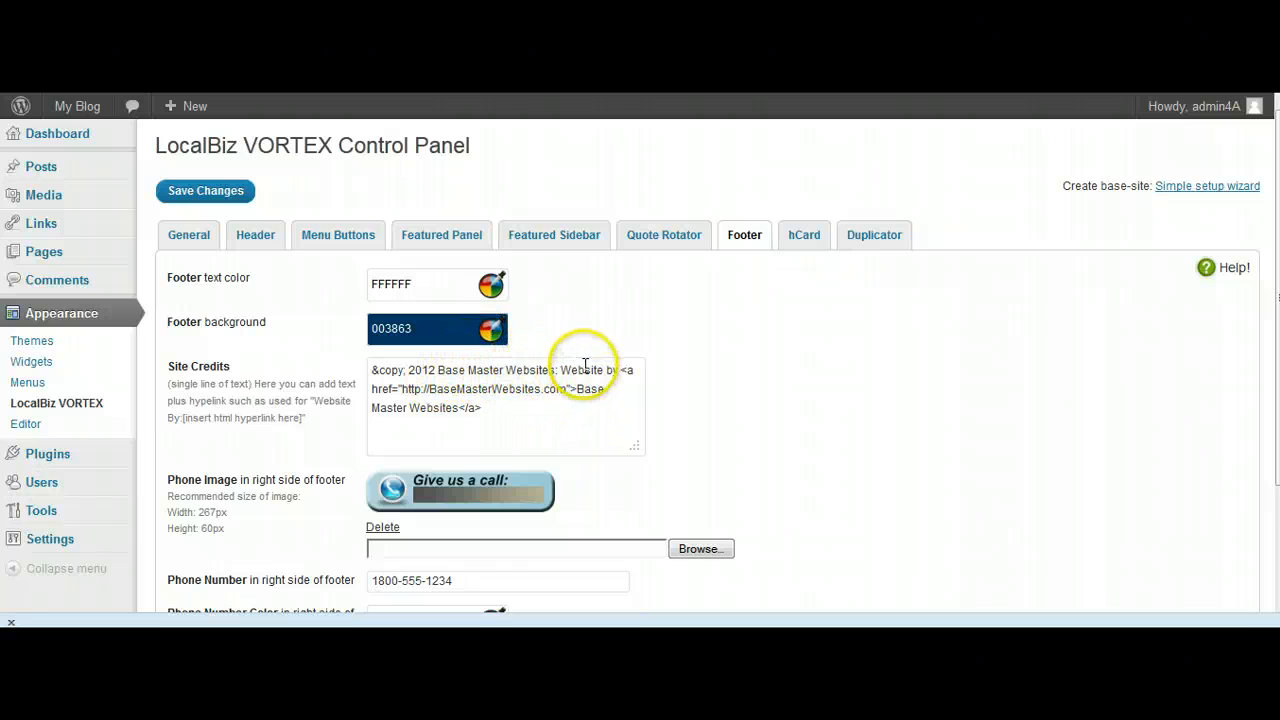
pyautogui.moveTo(840, 212)
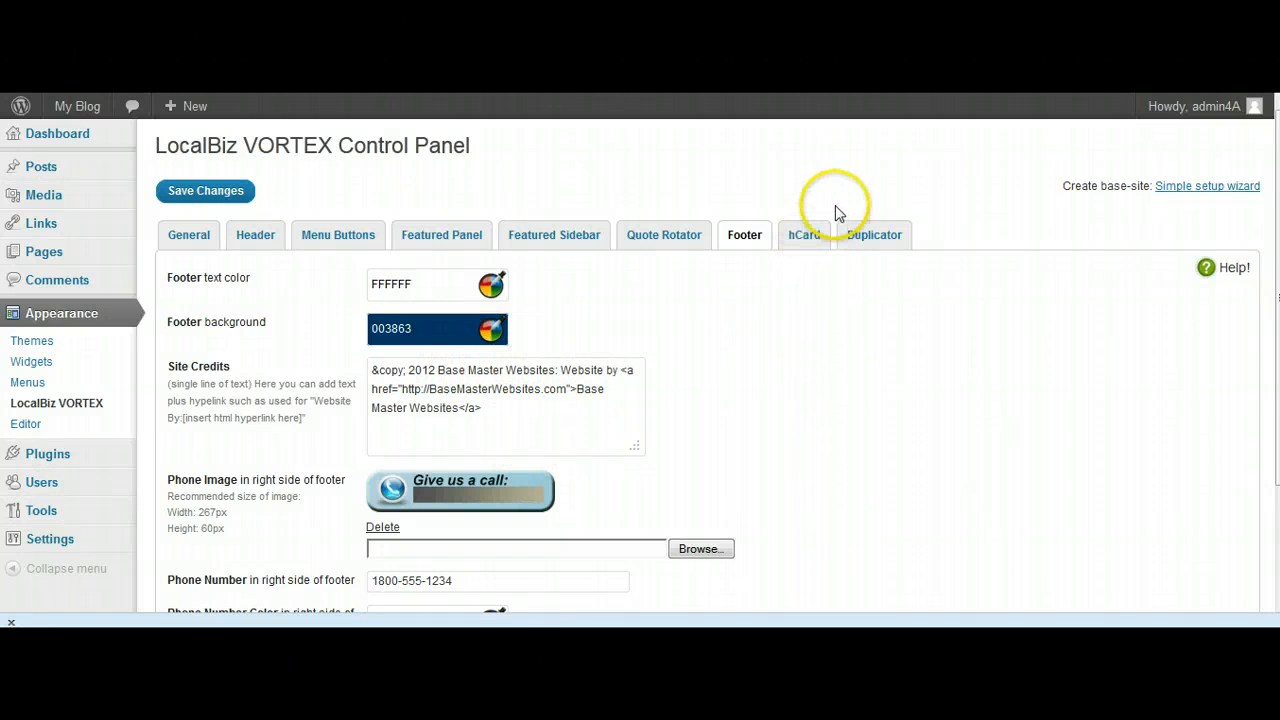
# - Review the hCard tab's Base Master Websites details at 277 Alfred Street, North Sydney
pyautogui.click(804, 236)
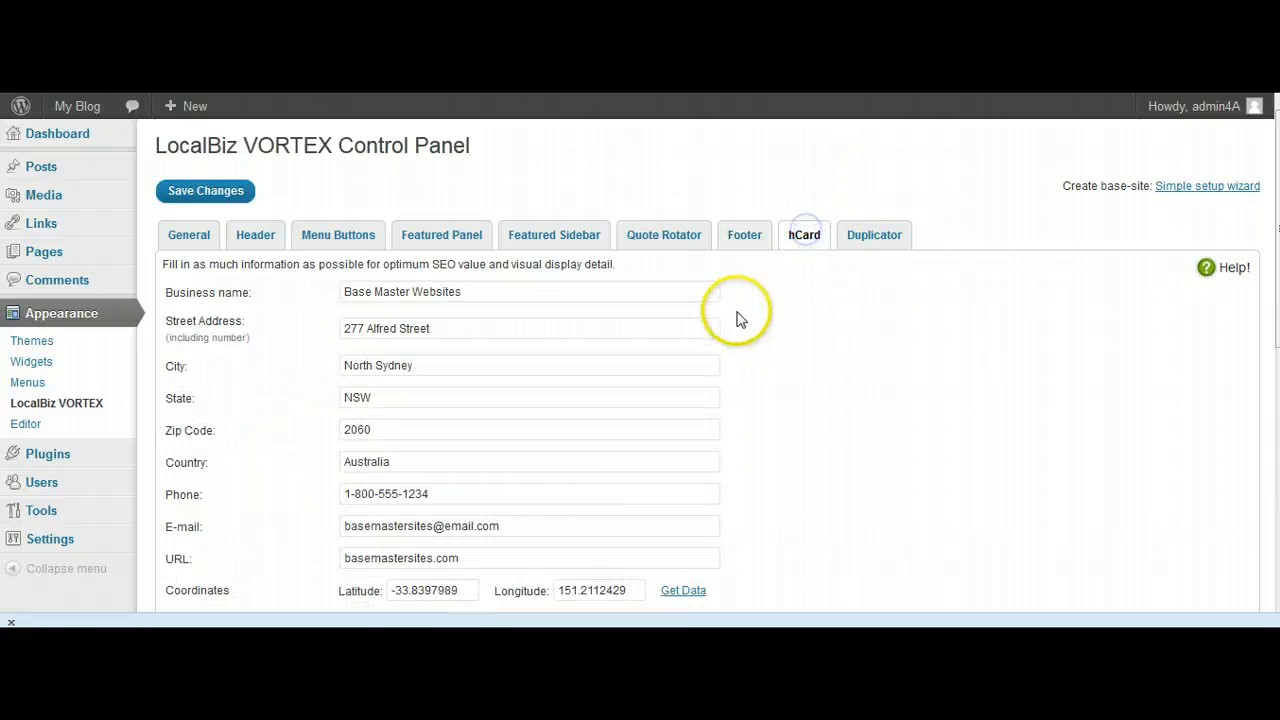
pyautogui.moveTo(576, 324)
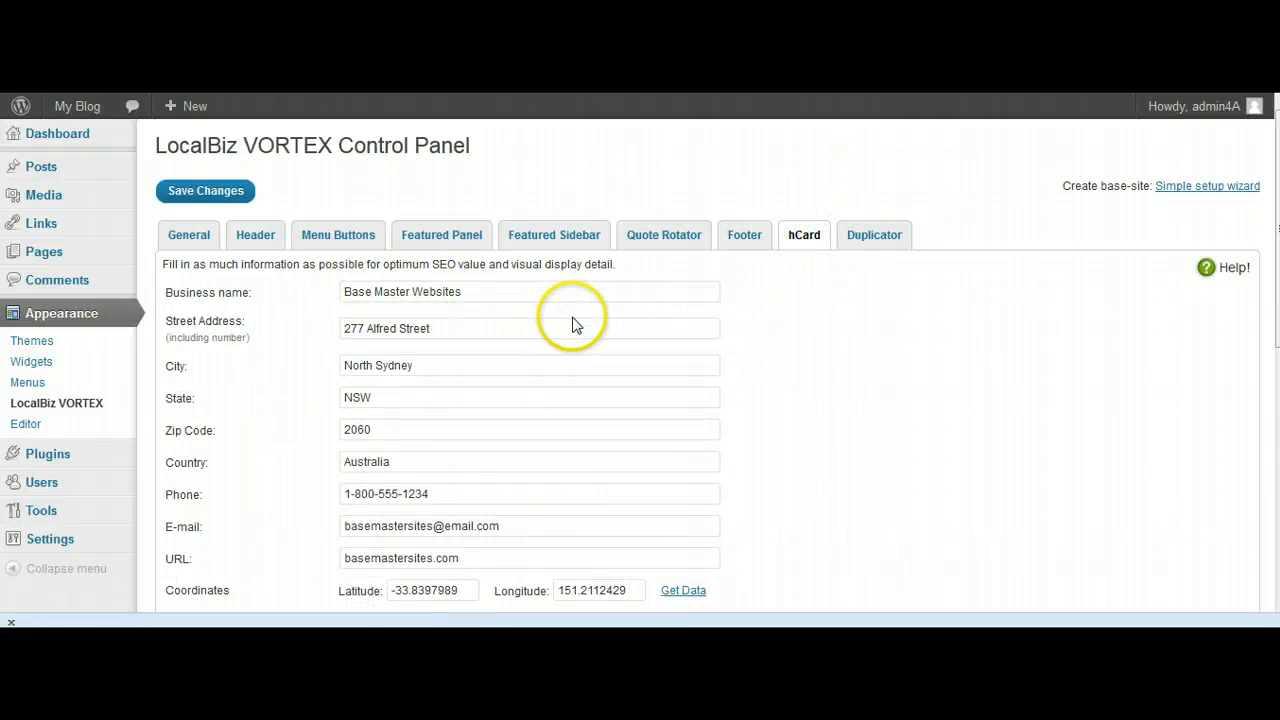
pyautogui.moveTo(848, 398)
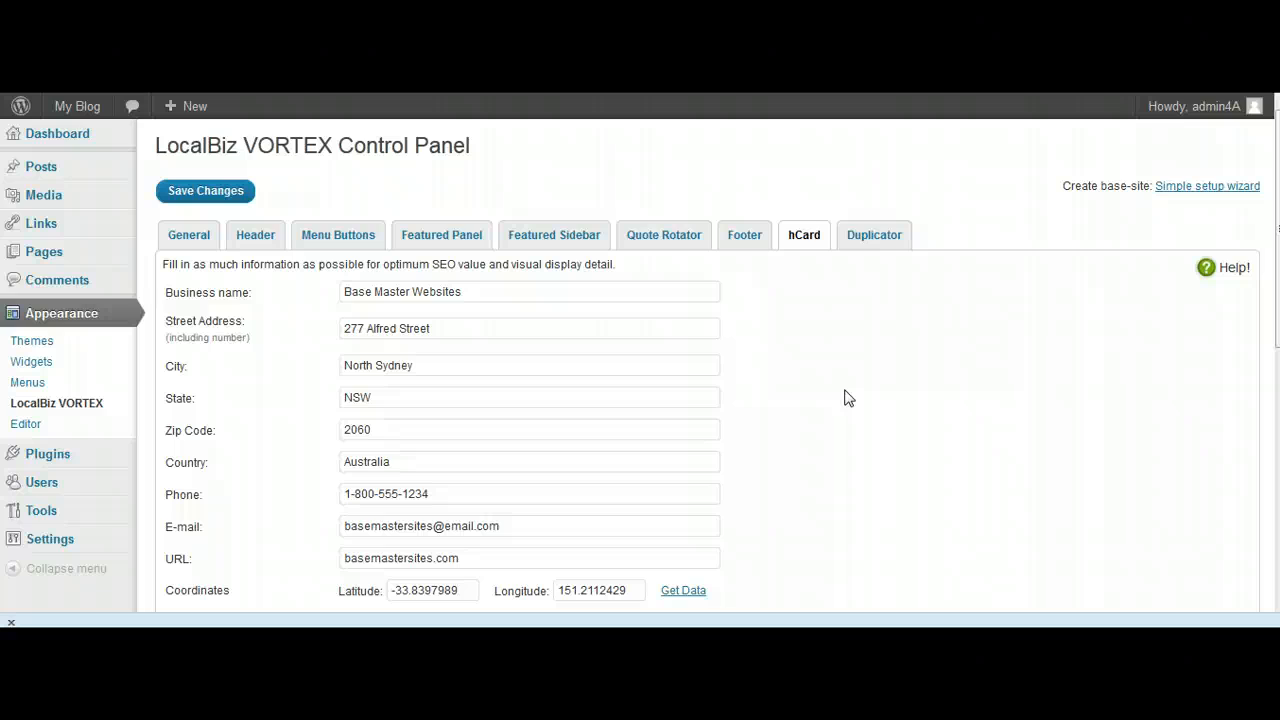